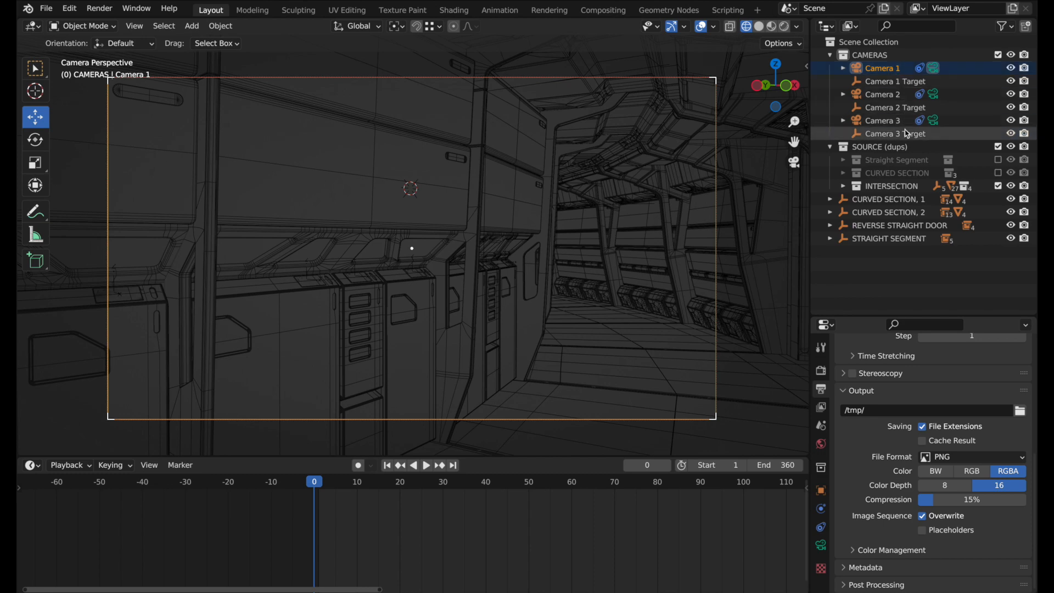
# Show Camera 1's camera data settings and set the timeline to frame 1
pyautogui.click(882, 94)
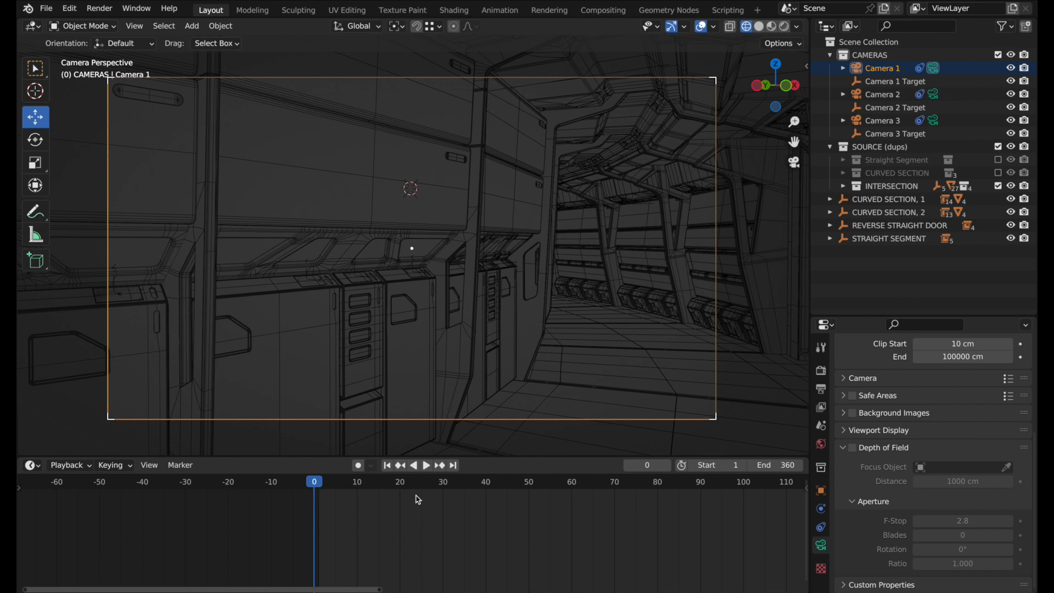
pyautogui.moveTo(322, 532)
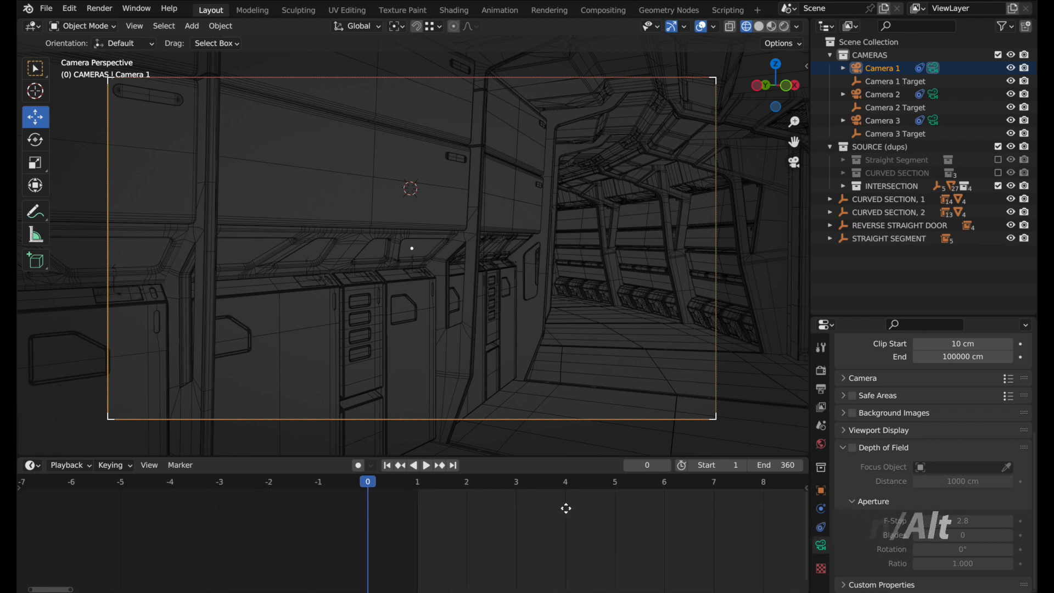
pyautogui.click(430, 465)
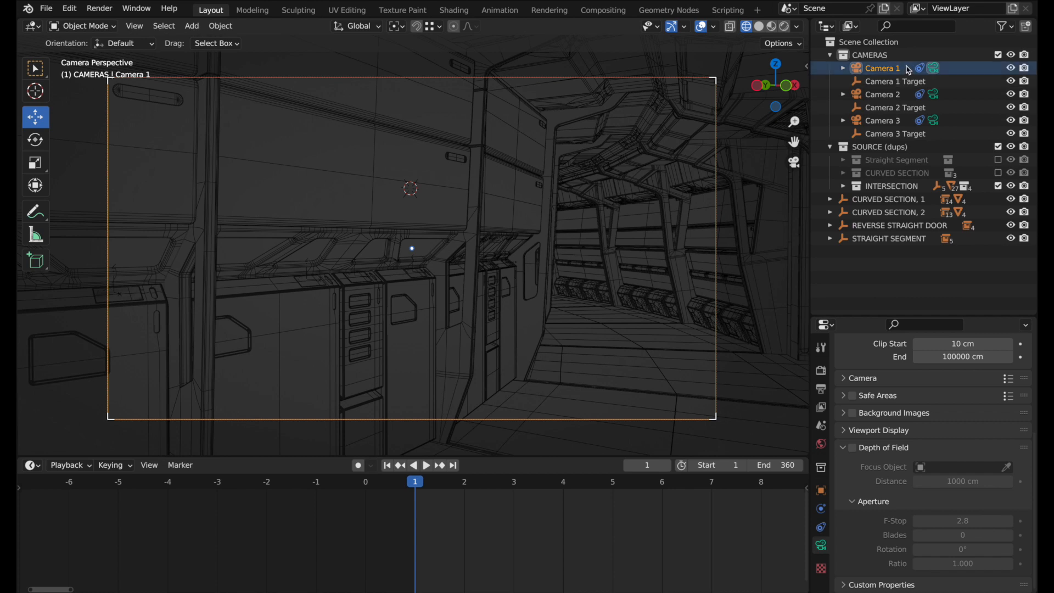
# Bind Camera 1 and Camera 2 to markers on frames 1 and 2
pyautogui.click(180, 465)
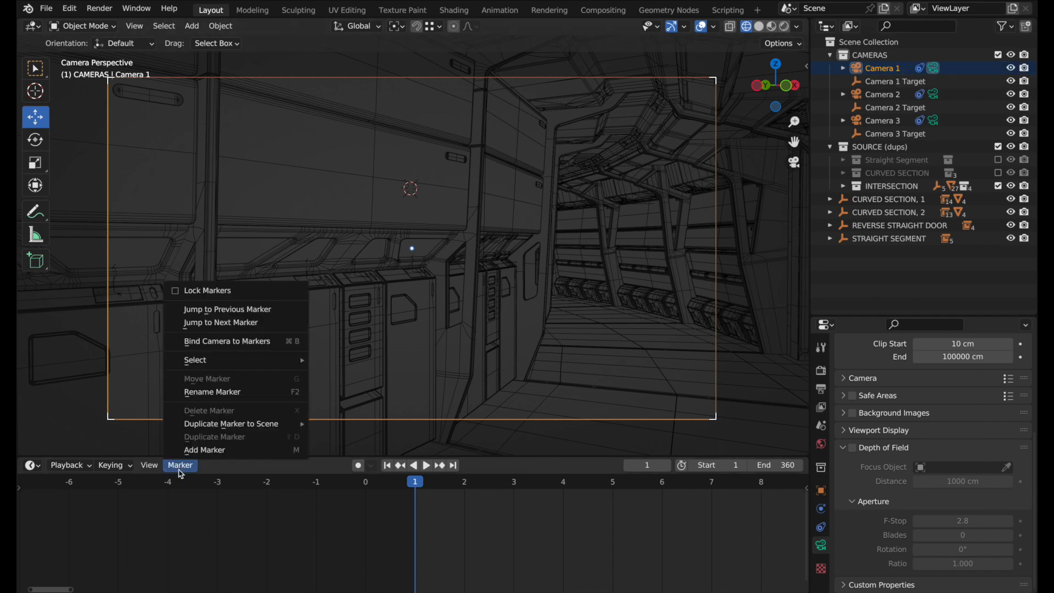
pyautogui.moveTo(213, 341)
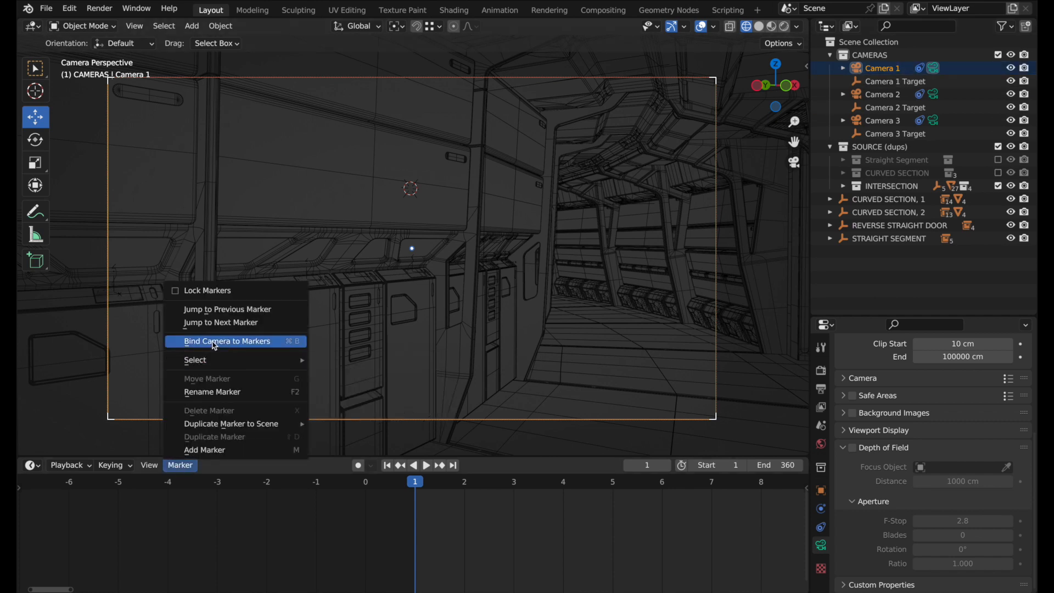
pyautogui.click(227, 341)
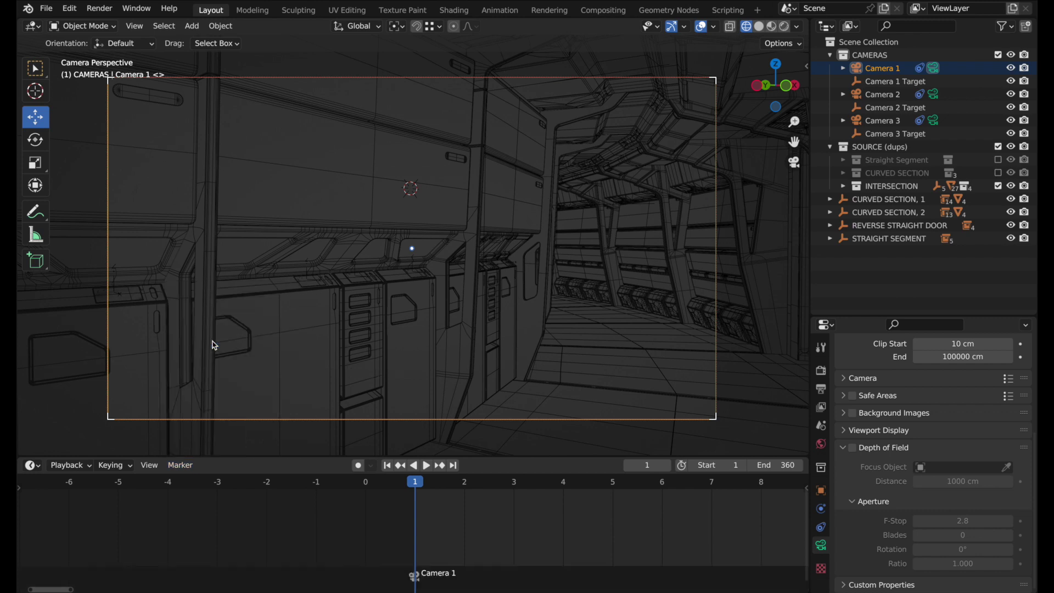
pyautogui.moveTo(435, 502)
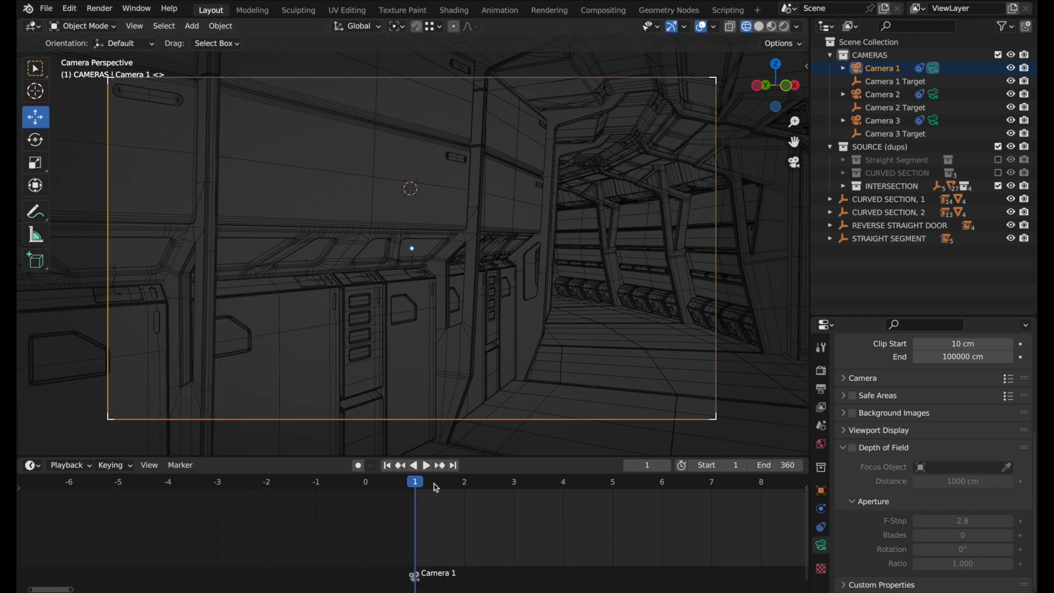
pyautogui.click(463, 496)
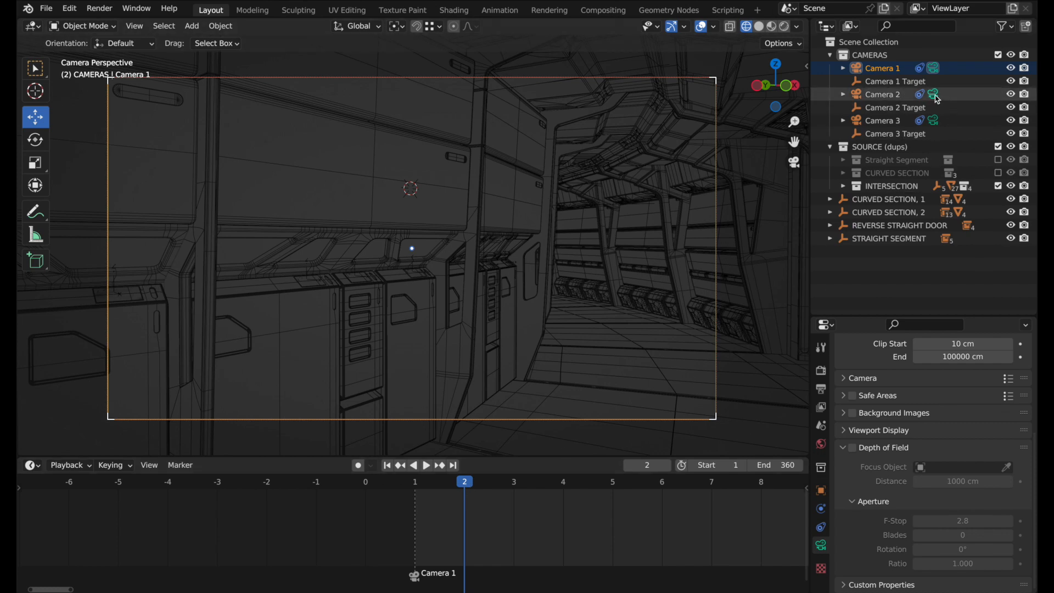
pyautogui.click(882, 94)
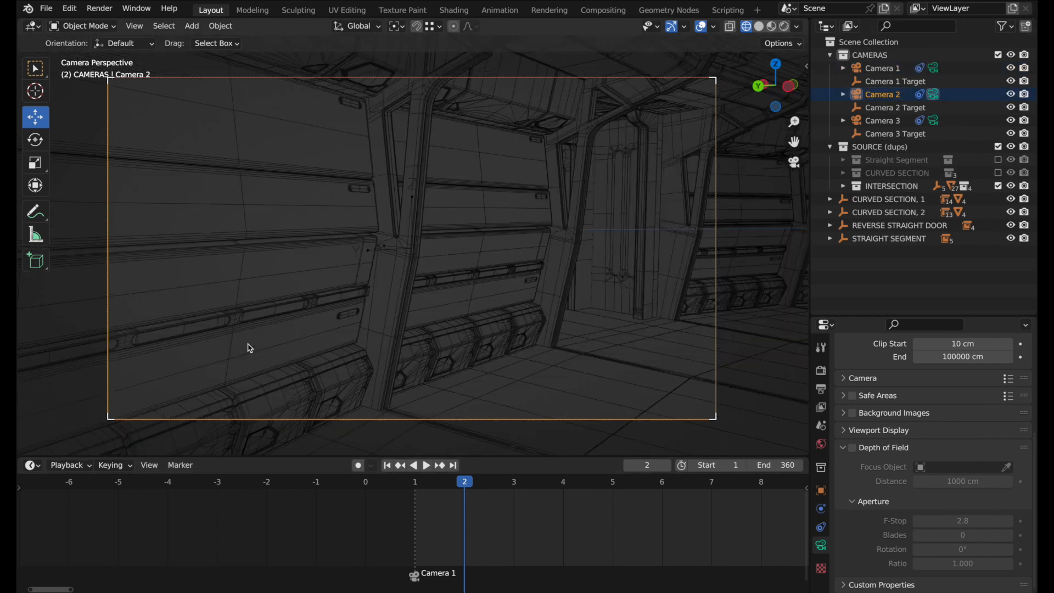
pyautogui.click(180, 465)
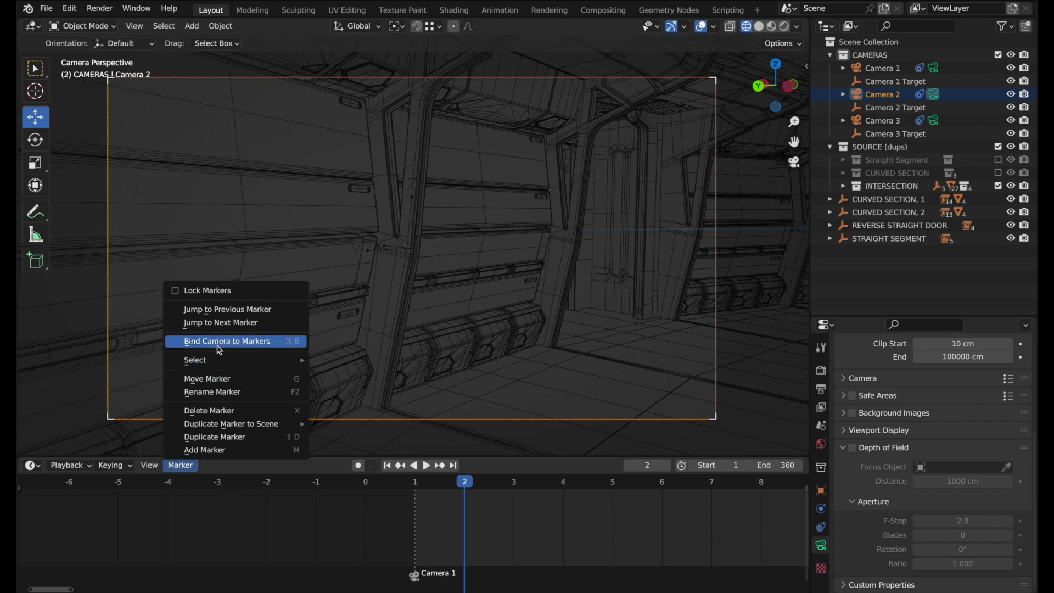
pyautogui.click(227, 341)
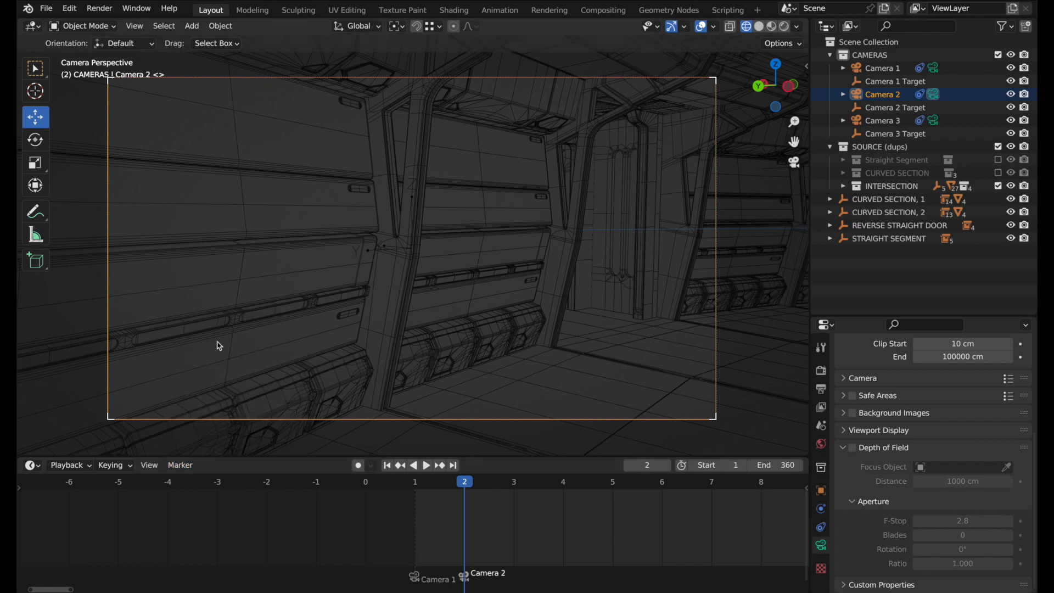
# Bind Camera 3 at frame 3, then play the camera cuts and stop on frame 1
pyautogui.click(430, 466)
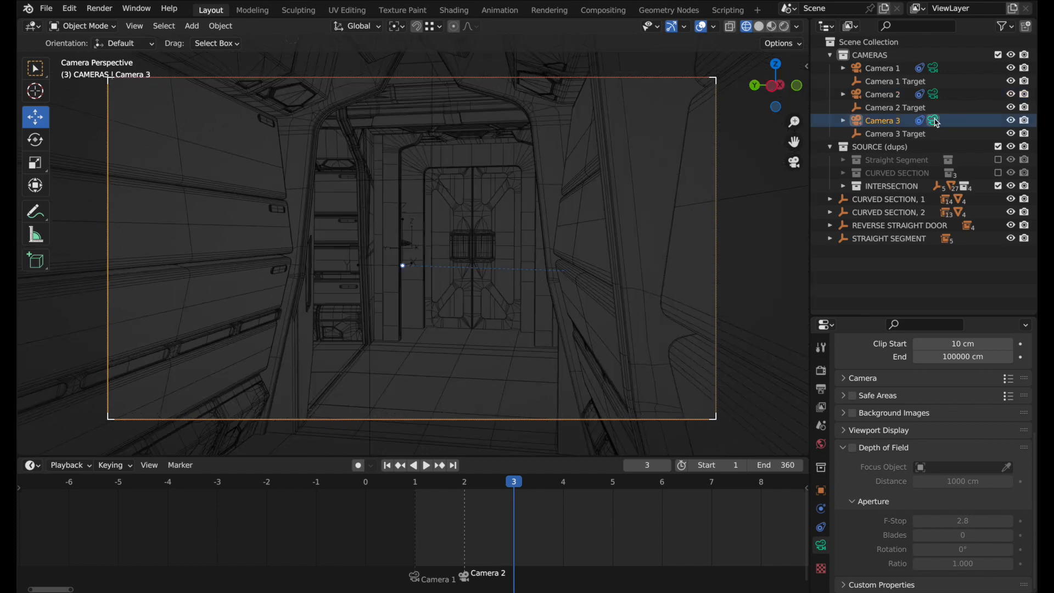
pyautogui.click(180, 465)
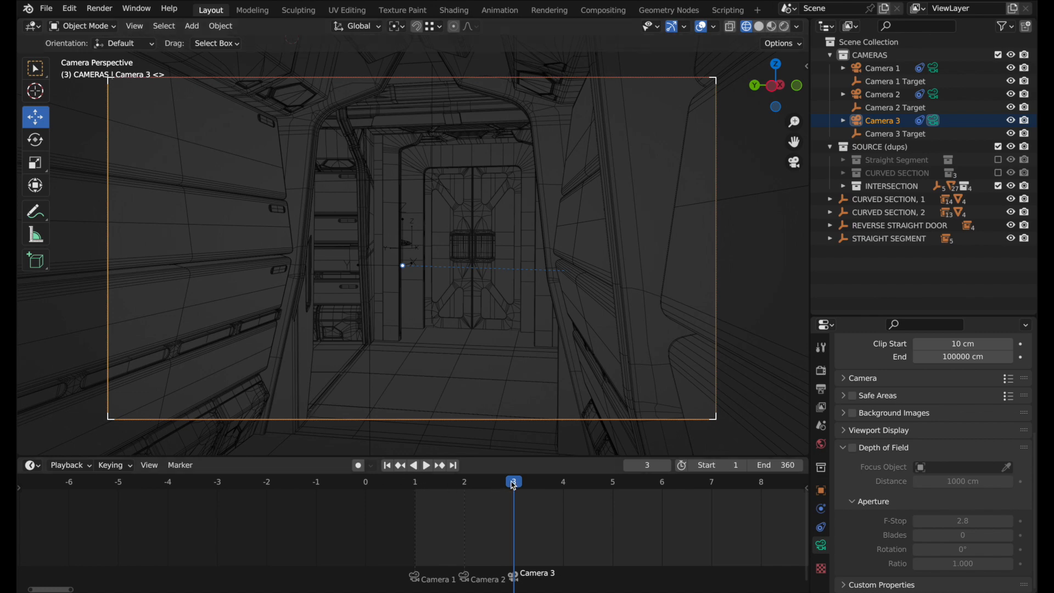
pyautogui.click(430, 465)
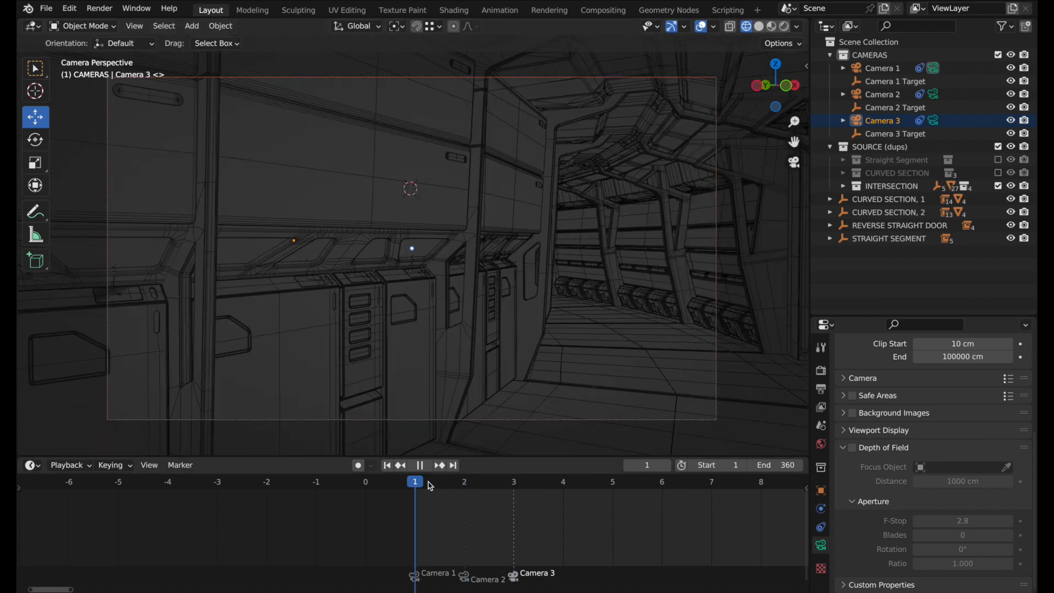
pyautogui.click(465, 496)
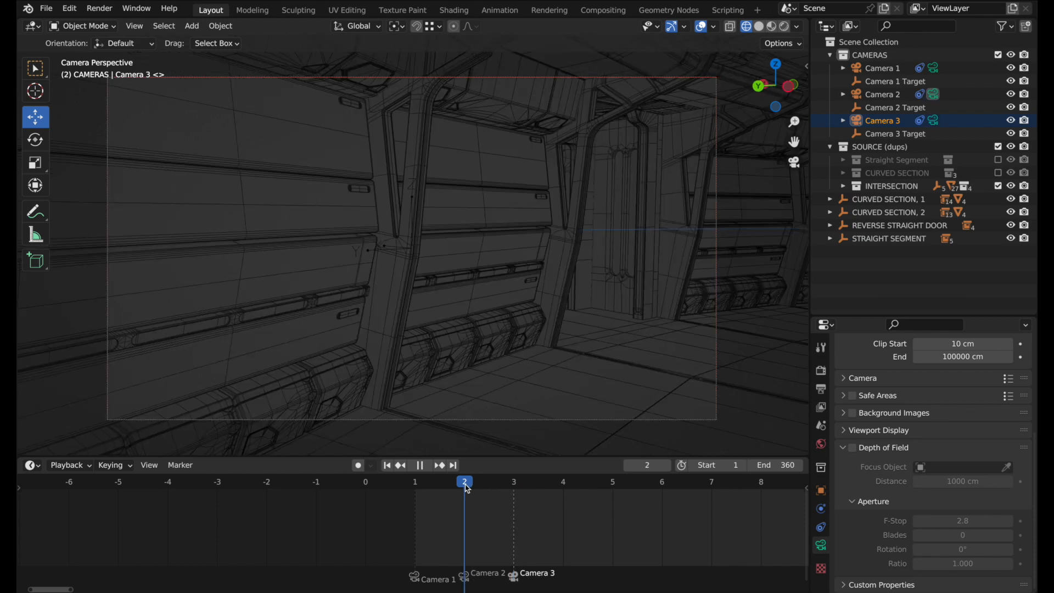
pyautogui.click(415, 481)
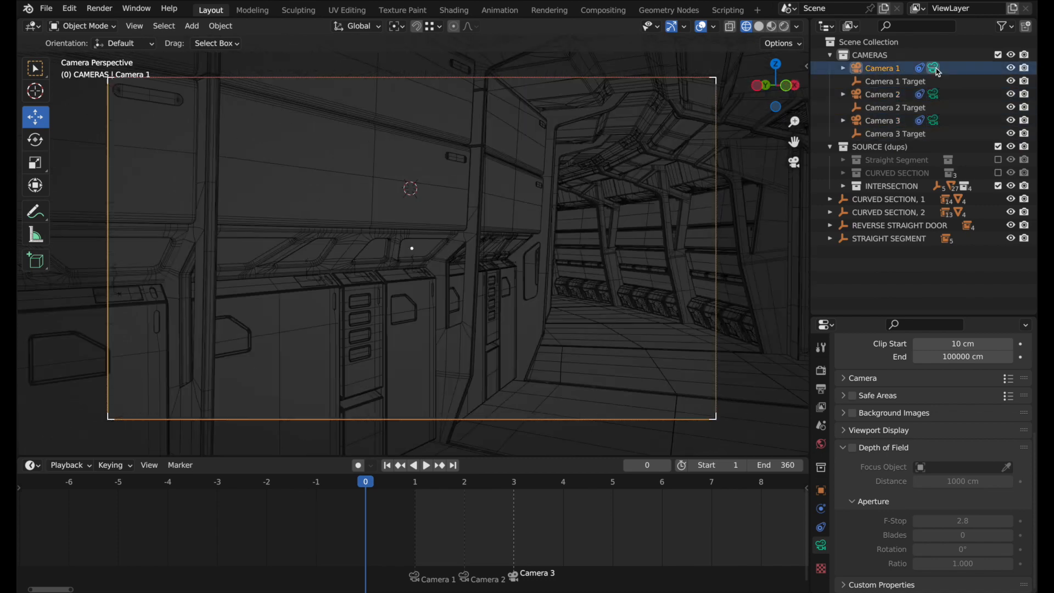
pyautogui.click(428, 465)
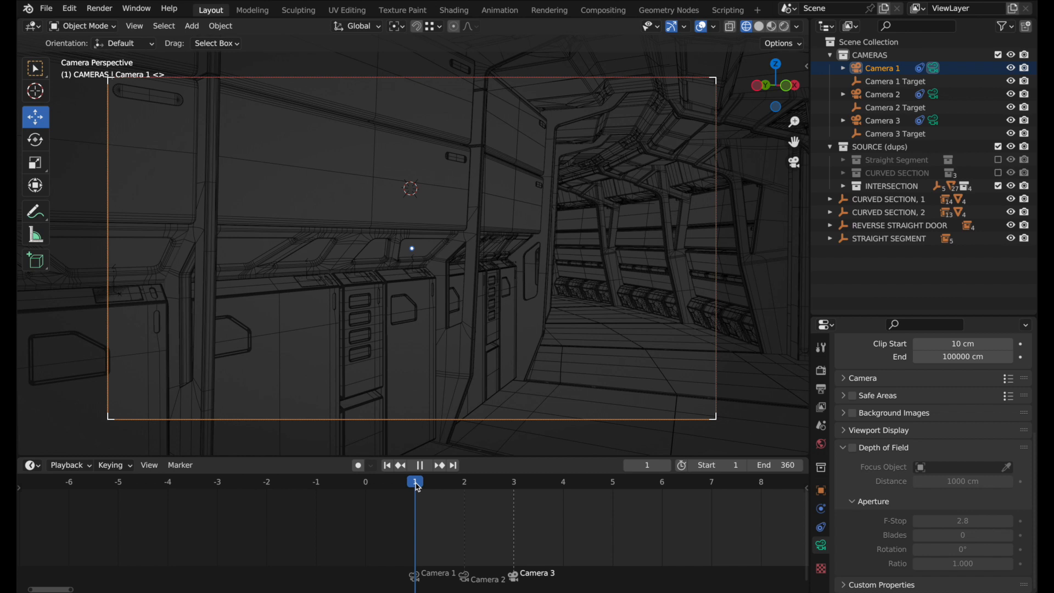
pyautogui.click(422, 465)
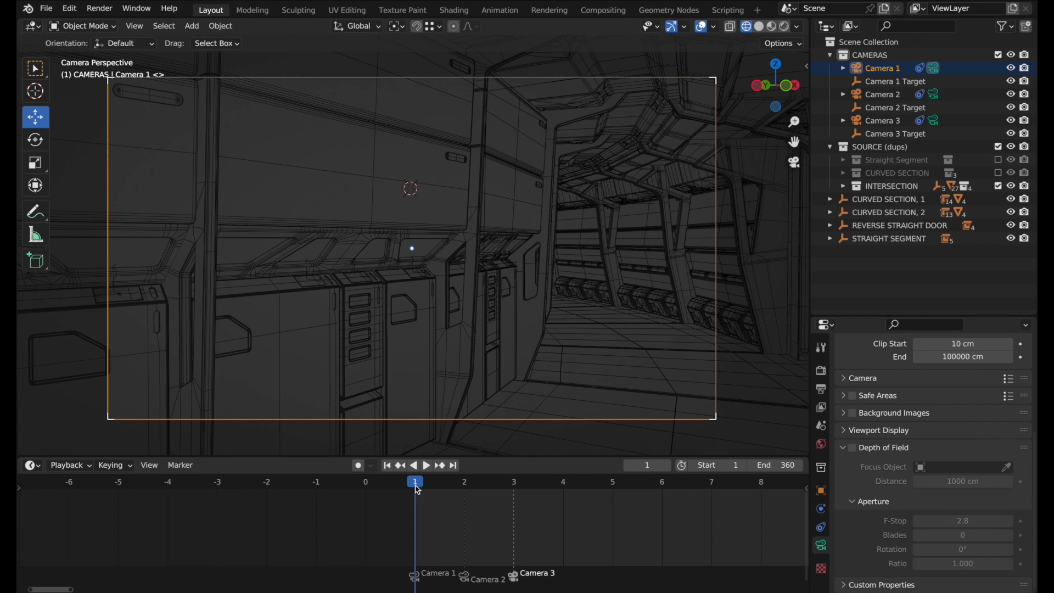
pyautogui.moveTo(821, 390)
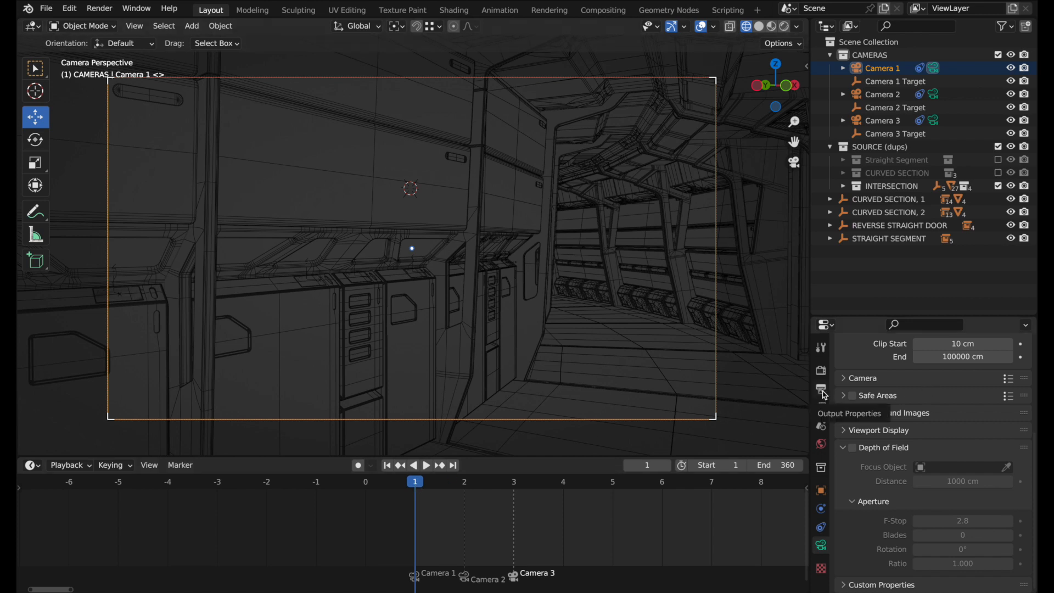
# Set the frame range End to 3 in Output Properties
pyautogui.click(820, 389)
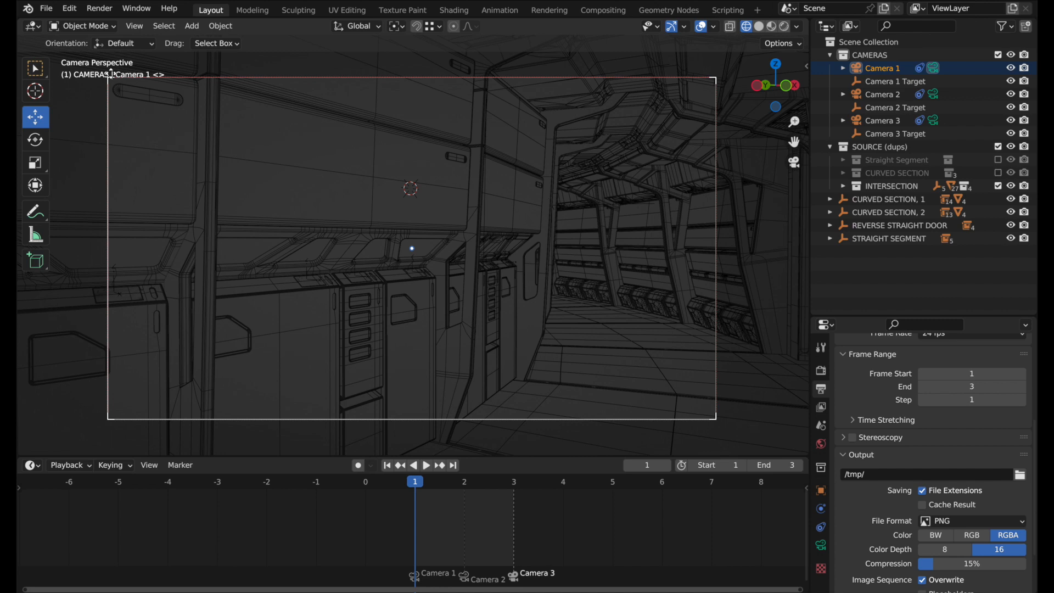
pyautogui.click(99, 8)
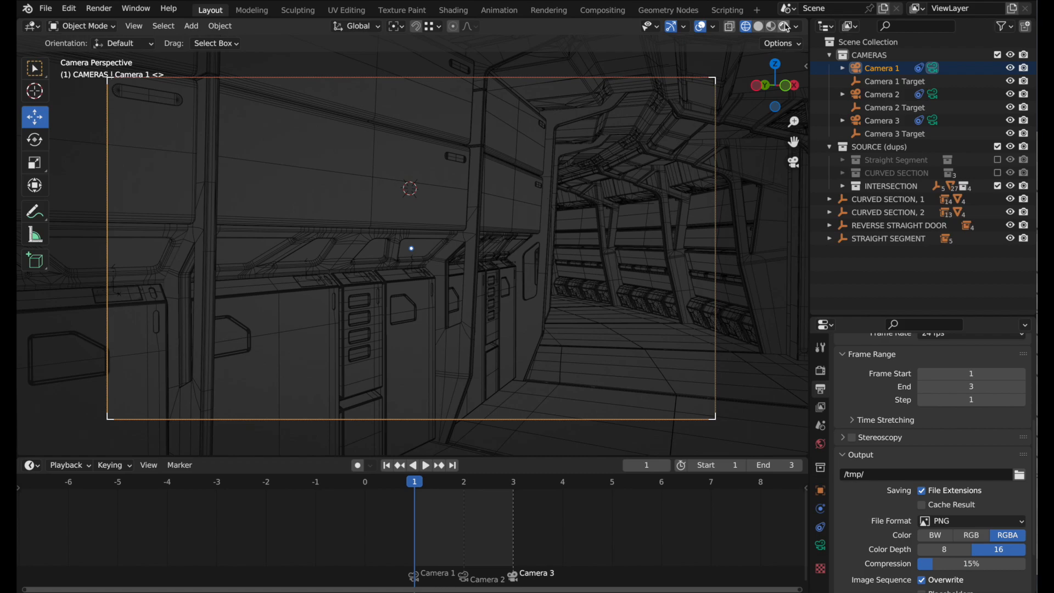
# Preview in Rendered shading, enable OpenImageDenoise for final renders, then return to Wireframe
pyautogui.click(769, 26)
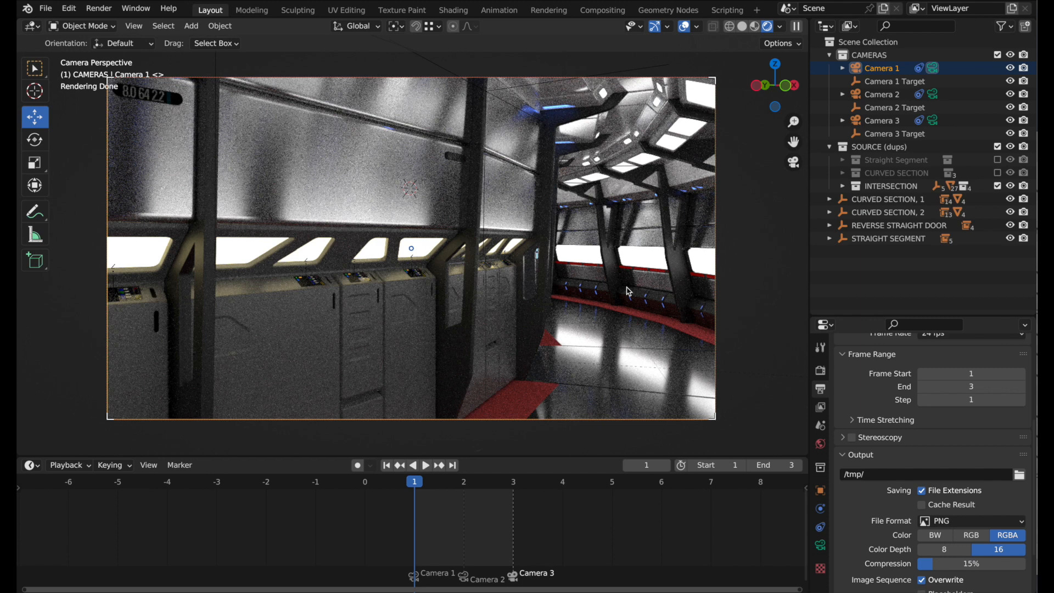
pyautogui.moveTo(809, 497)
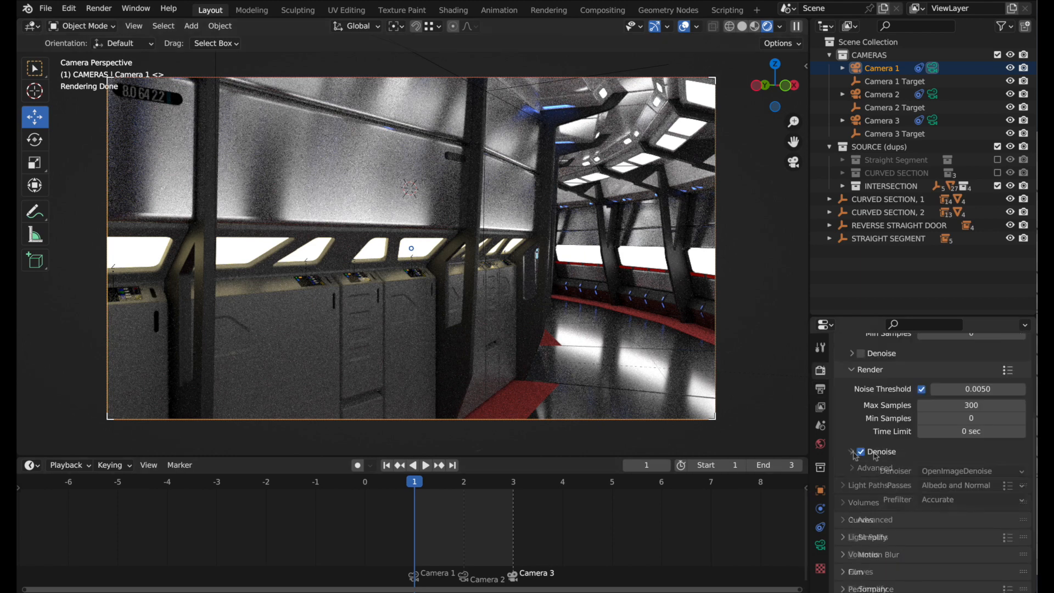
pyautogui.click(851, 451)
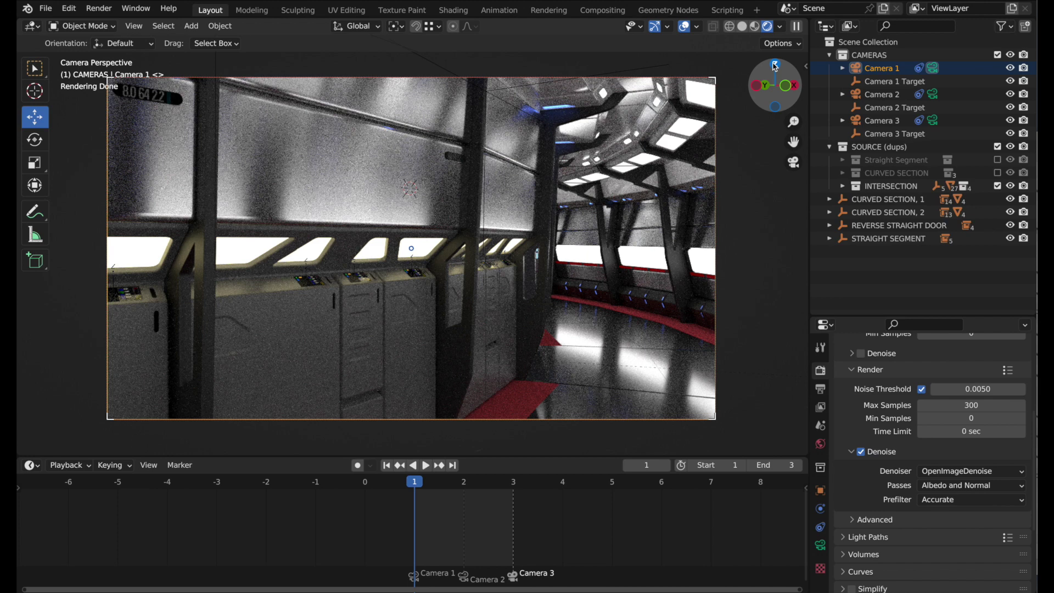
pyautogui.moveTo(728, 26)
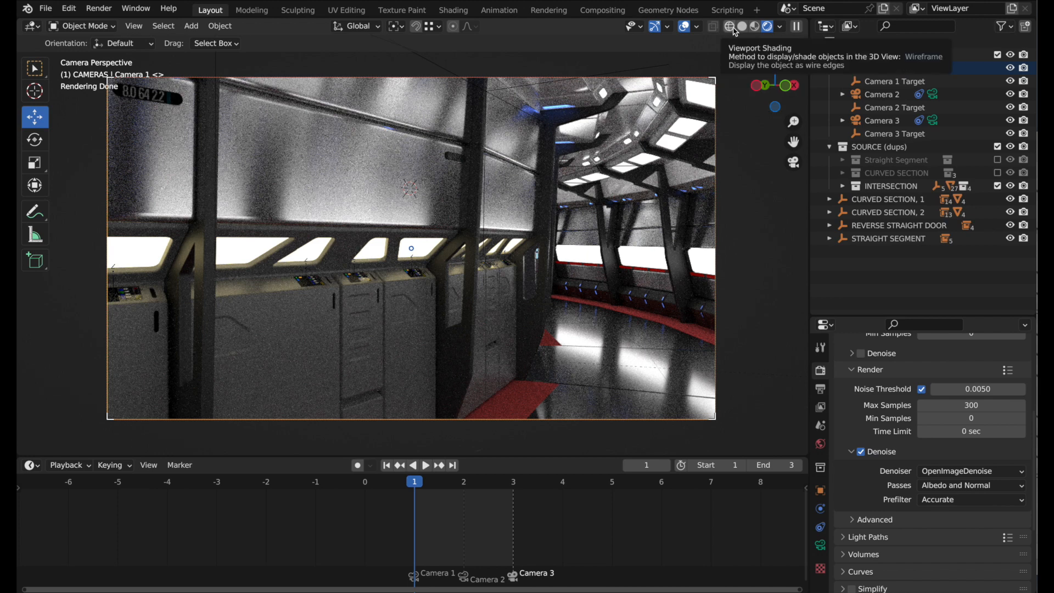
pyautogui.click(727, 27)
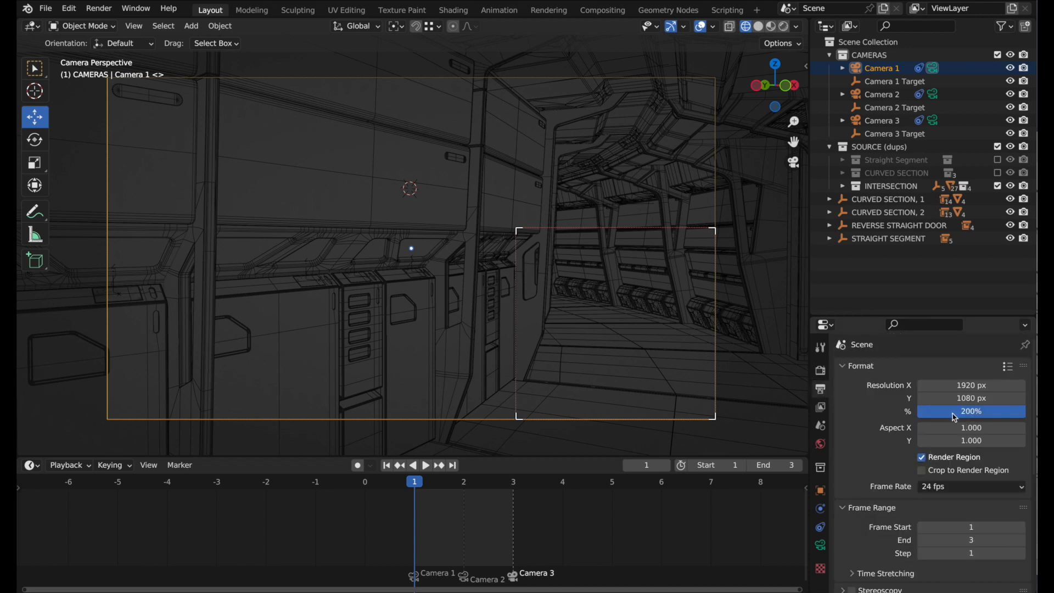
# Drag the output resolution scale from 200% up to 225%
pyautogui.moveTo(941, 411); pyautogui.dragTo(971, 411)
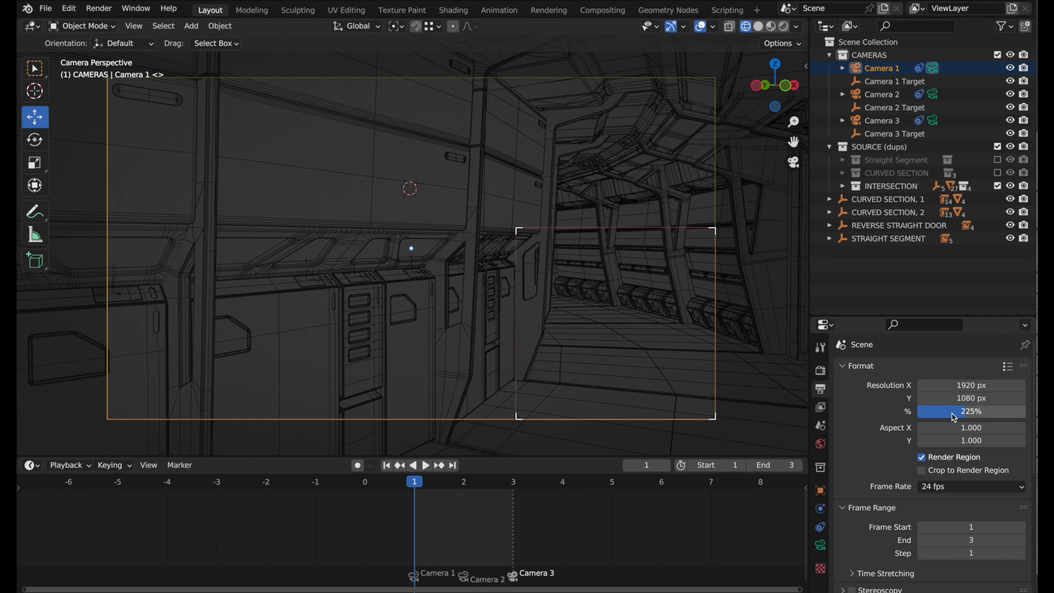
pyautogui.moveTo(591, 338)
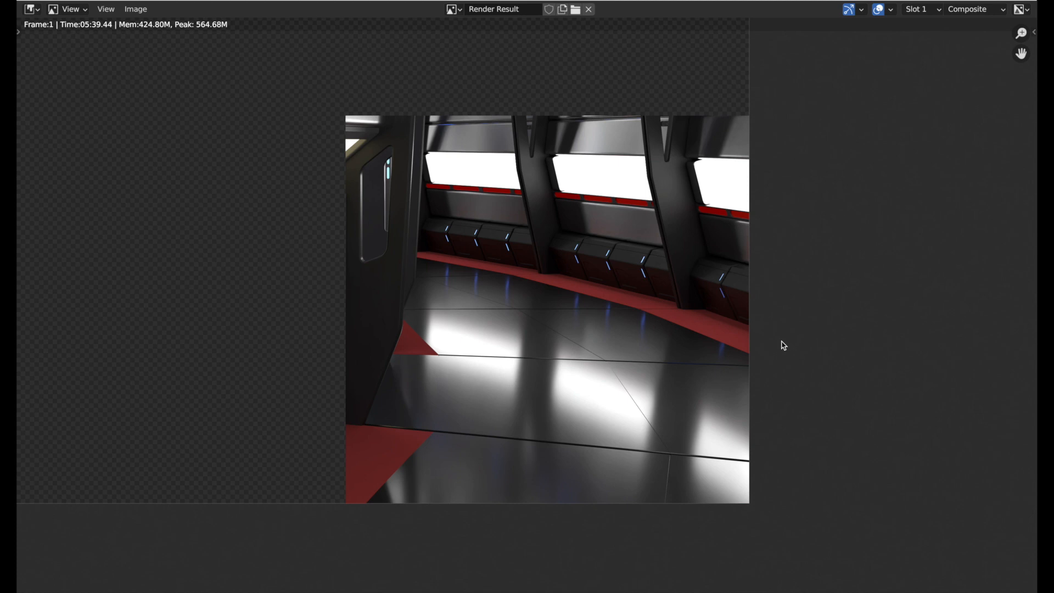
pyautogui.moveTo(183, 84)
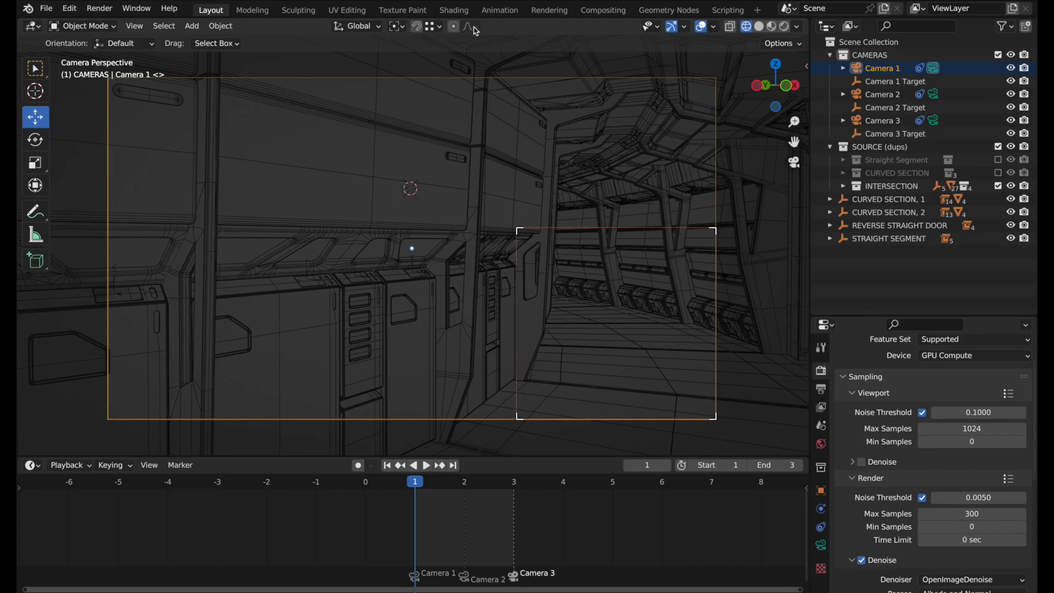
pyautogui.moveTo(603, 10)
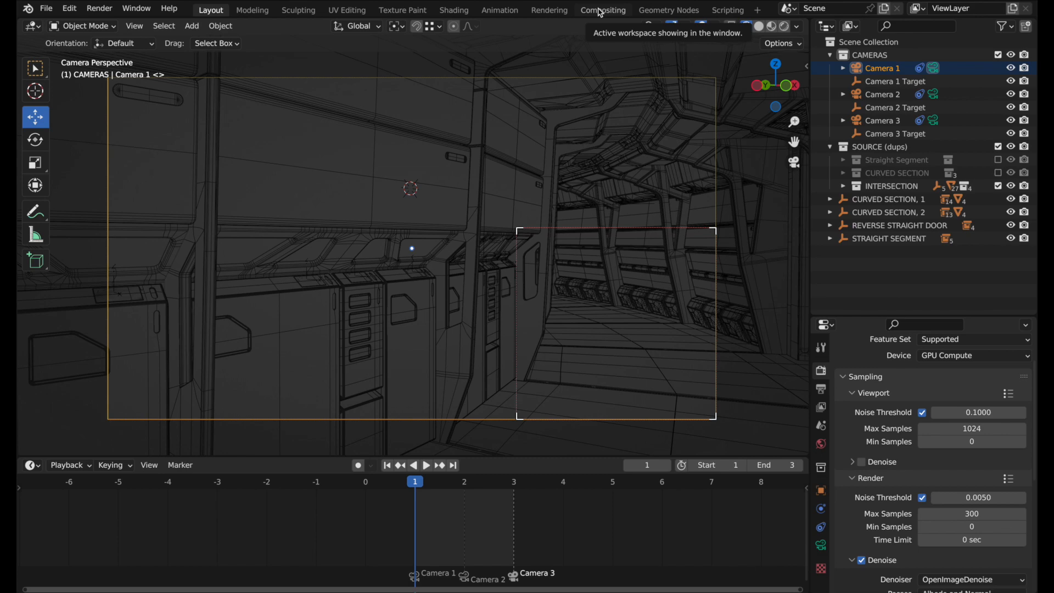
# In Compositing, enable Backdrop, add a Viewer node and link Render Layers Image to it
pyautogui.click(602, 10)
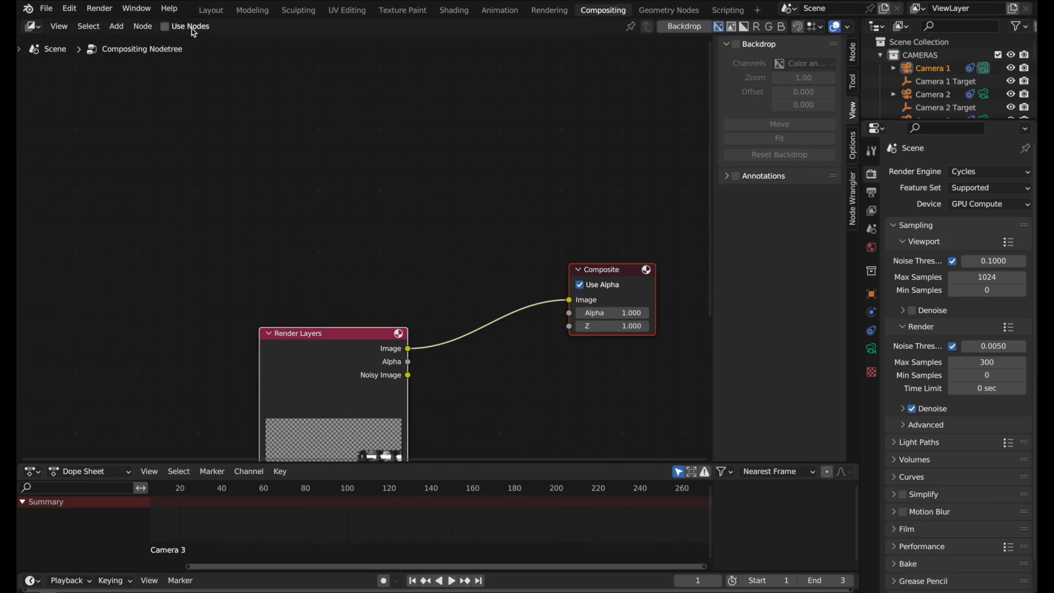
pyautogui.moveTo(165, 27)
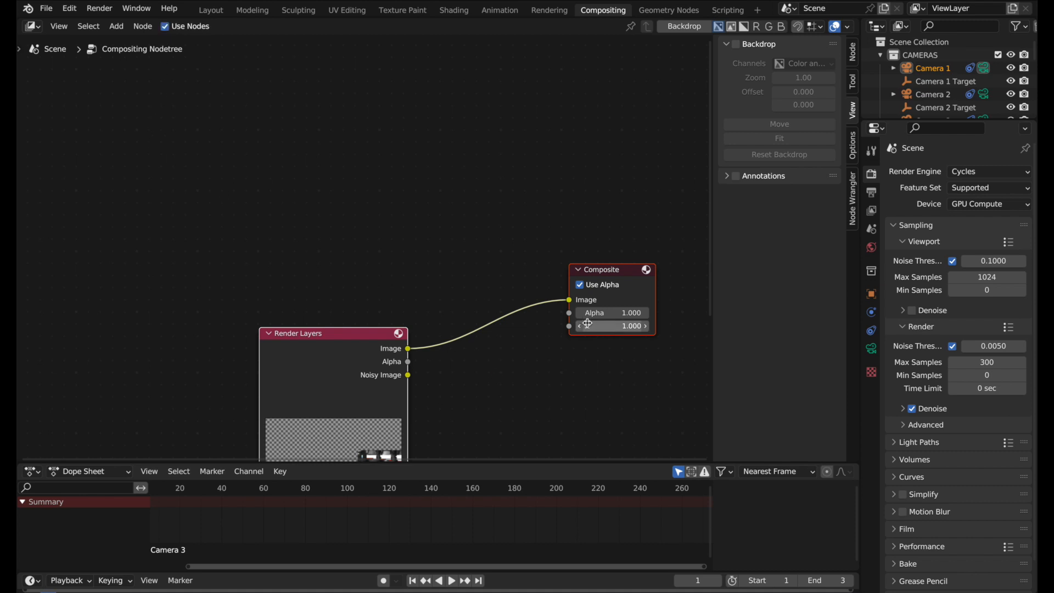
pyautogui.moveTo(594, 313)
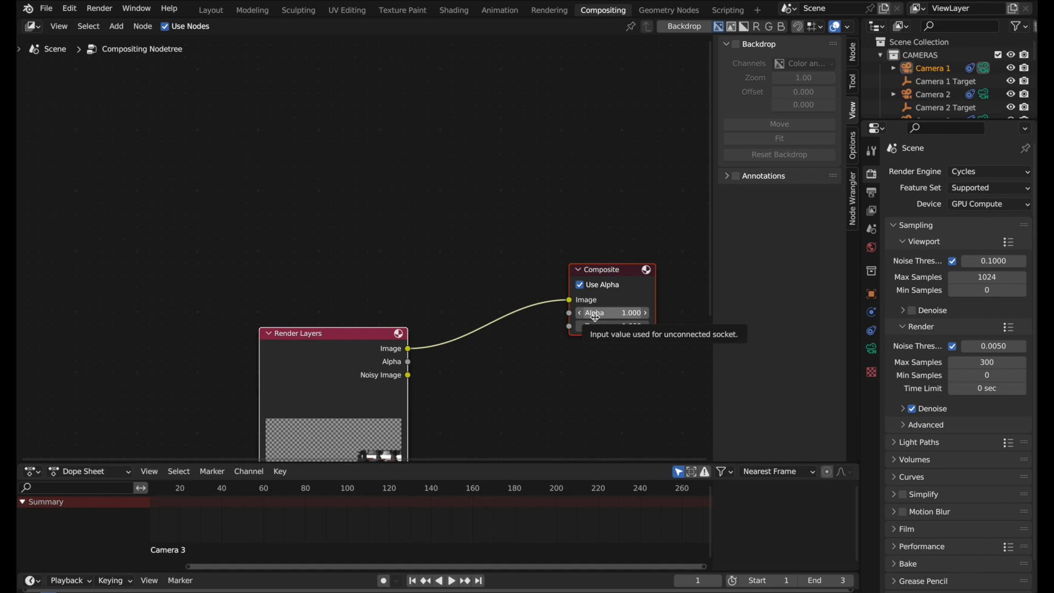
pyautogui.moveTo(493, 307)
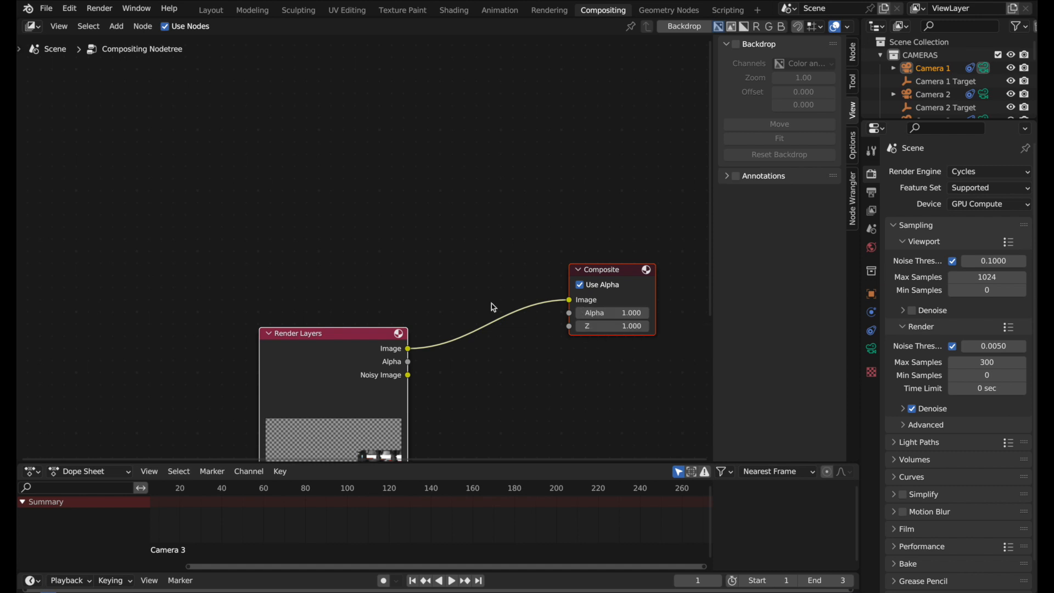
pyautogui.moveTo(684, 26)
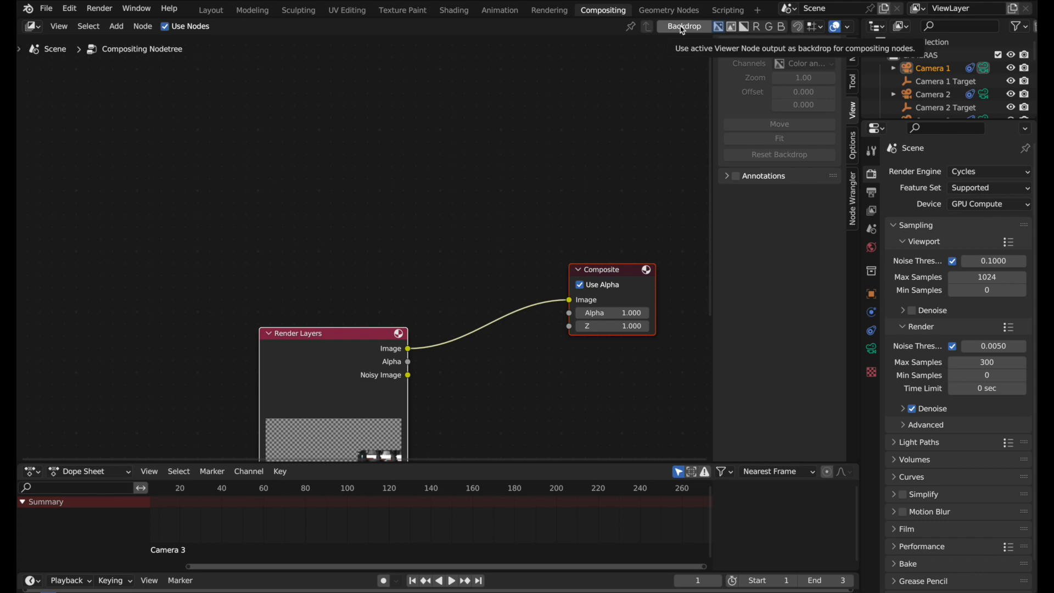
pyautogui.click(683, 26)
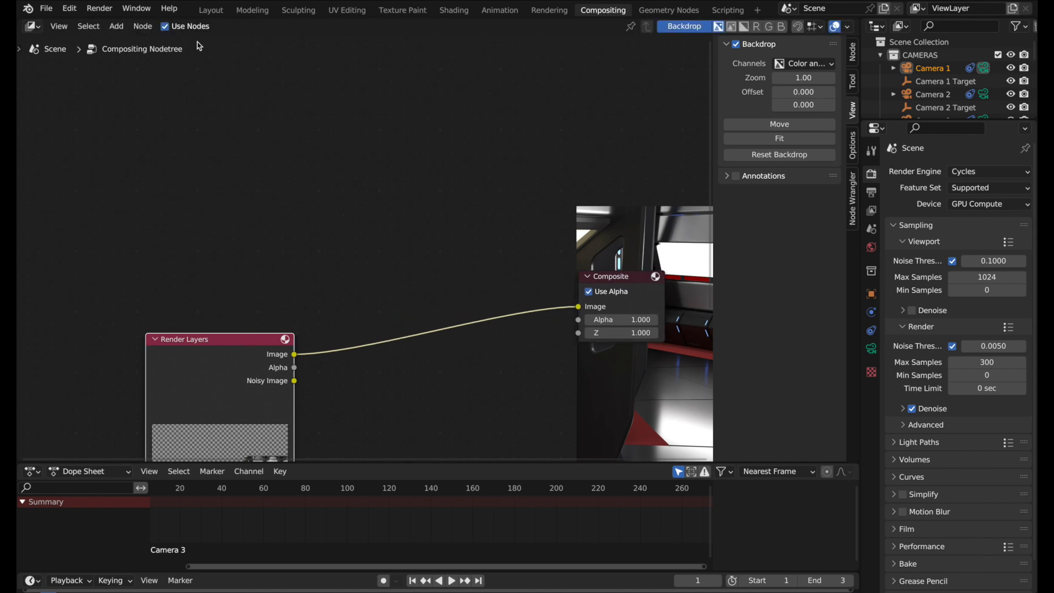
pyautogui.click(116, 26)
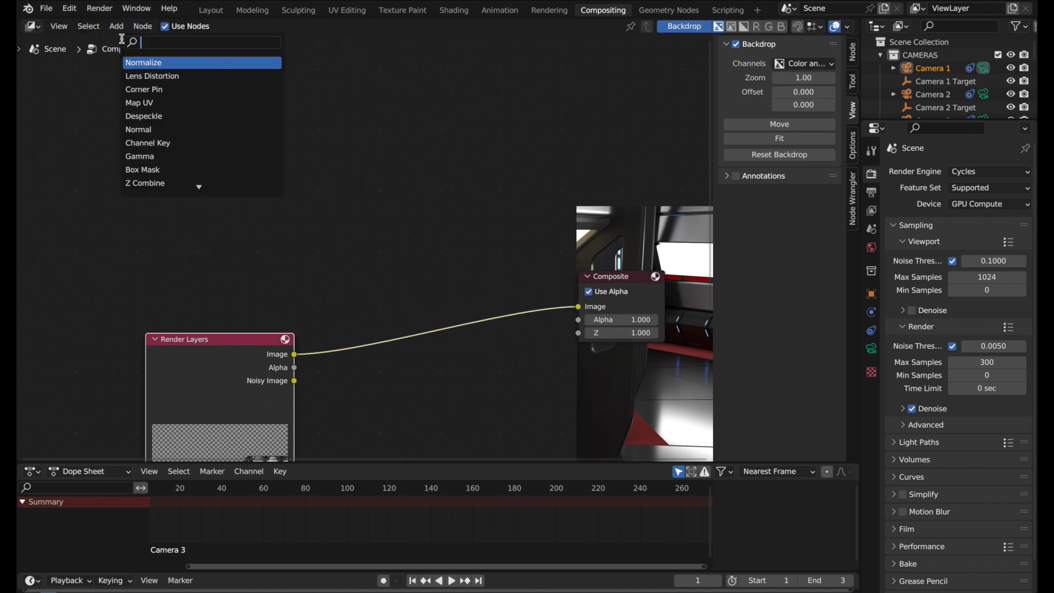
pyautogui.write('vi')
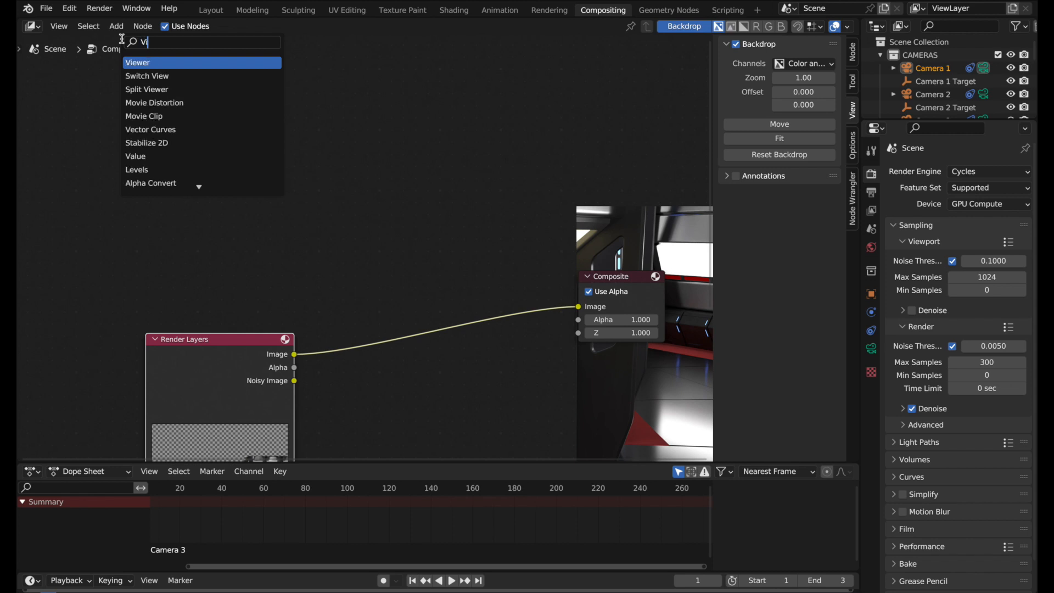
pyautogui.click(137, 62)
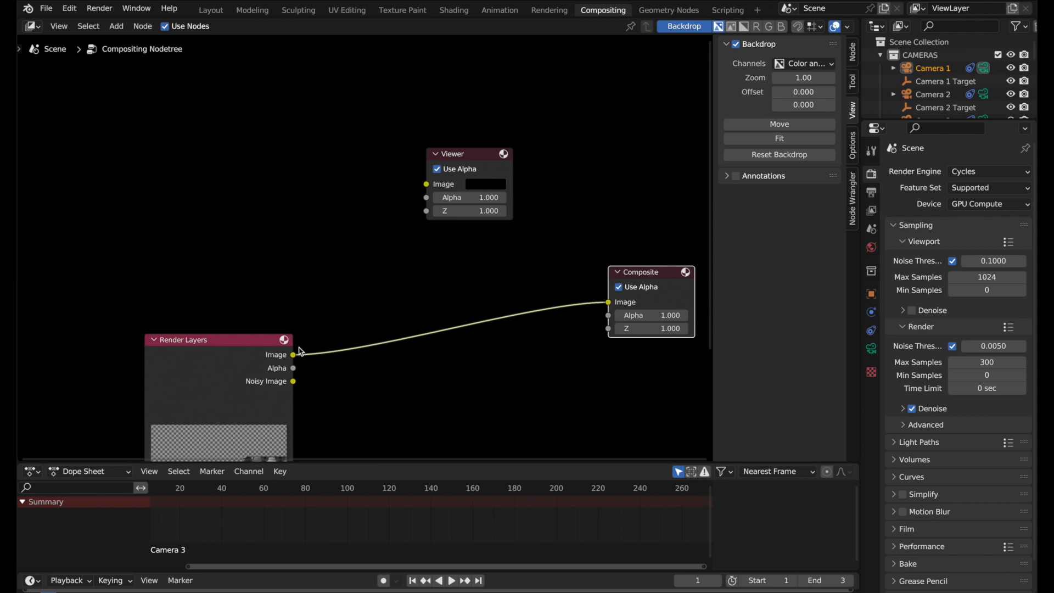
pyautogui.moveTo(292, 354); pyautogui.dragTo(425, 183)
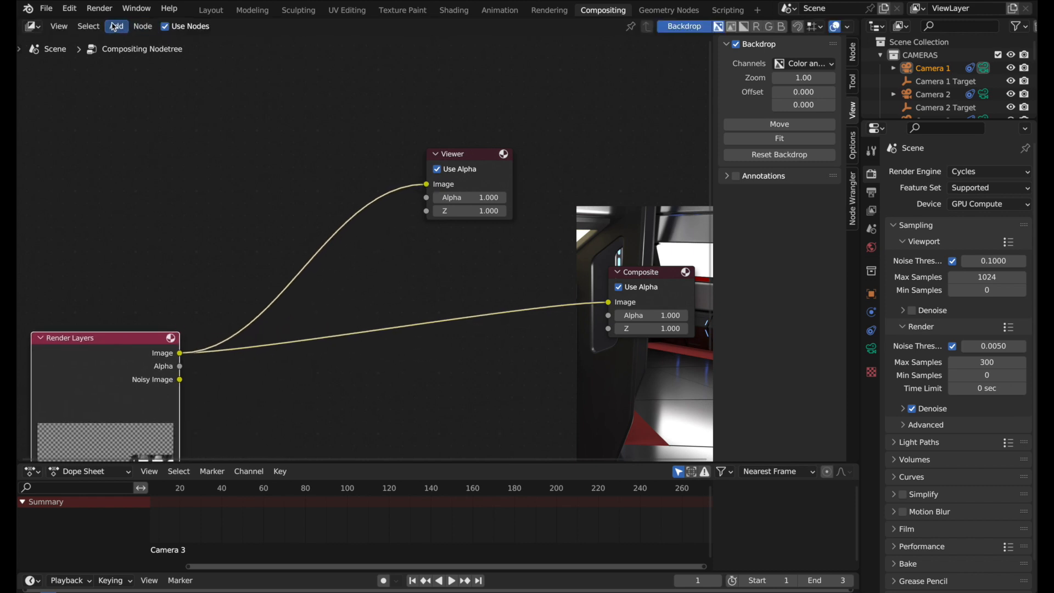
# Drop a Mix node onto the Render Layers–Composite link and feed Noisy Image into it
pyautogui.click(115, 26)
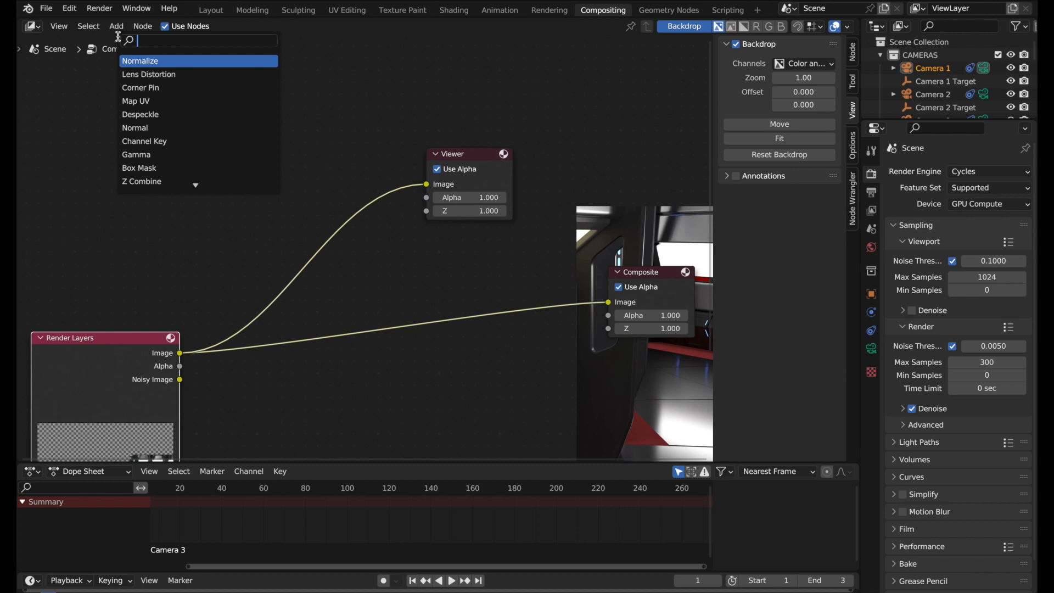
pyautogui.write('mix')
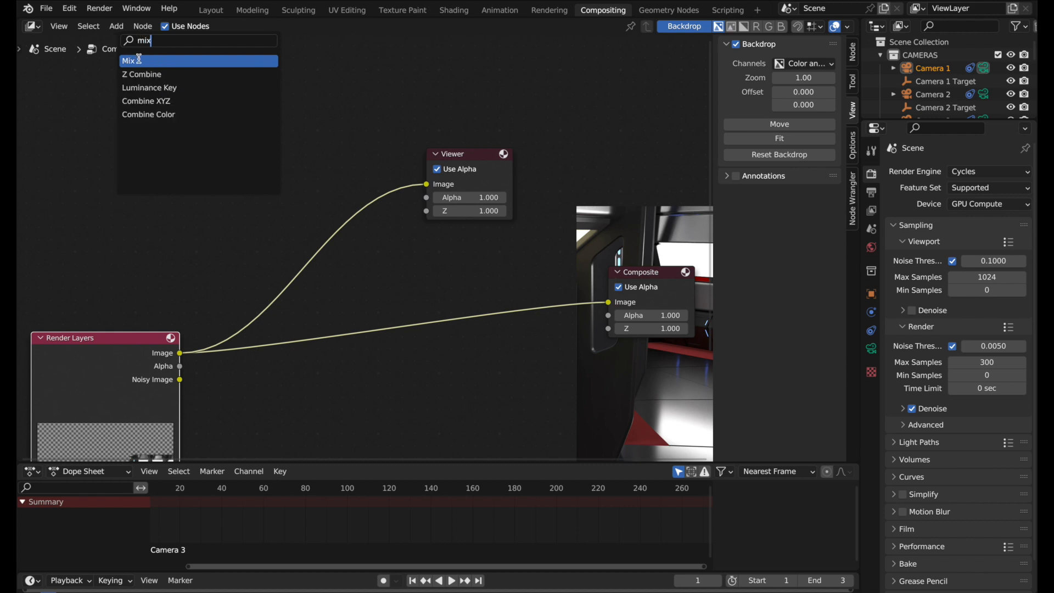
pyautogui.click(128, 60)
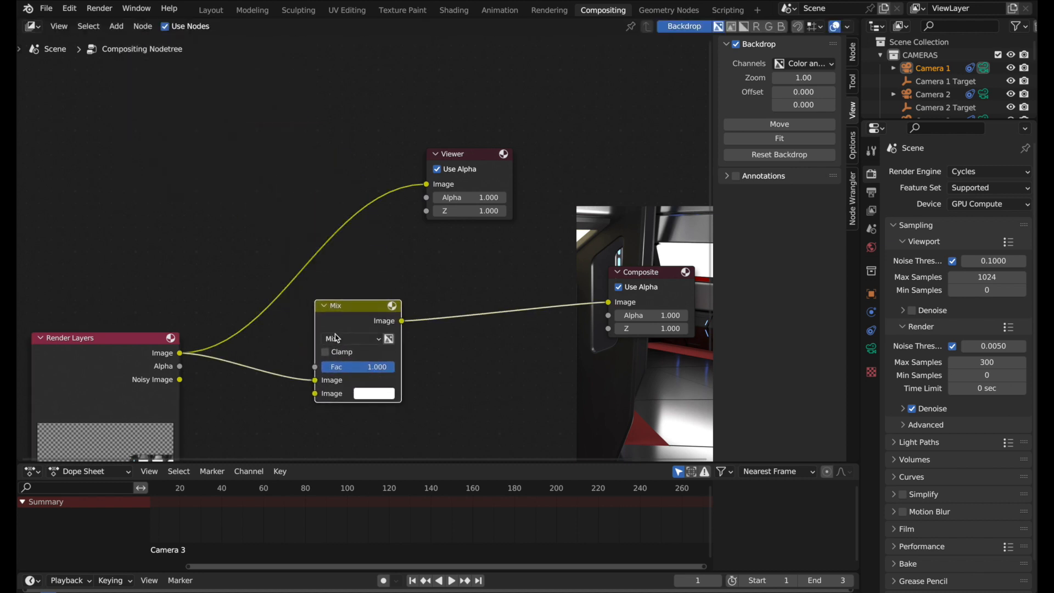
pyautogui.moveTo(130, 351)
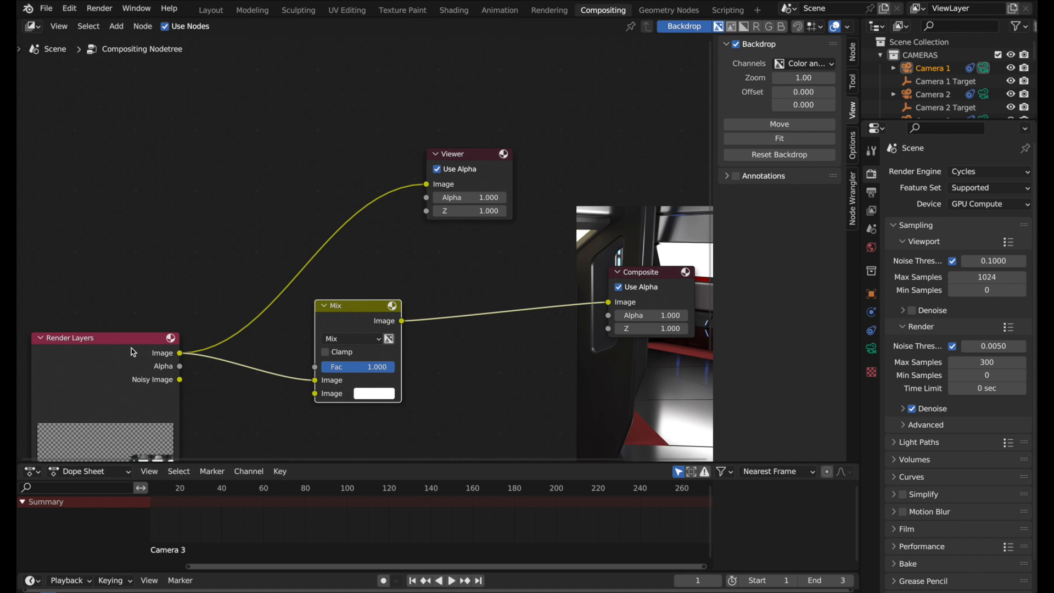
pyautogui.moveTo(161, 356)
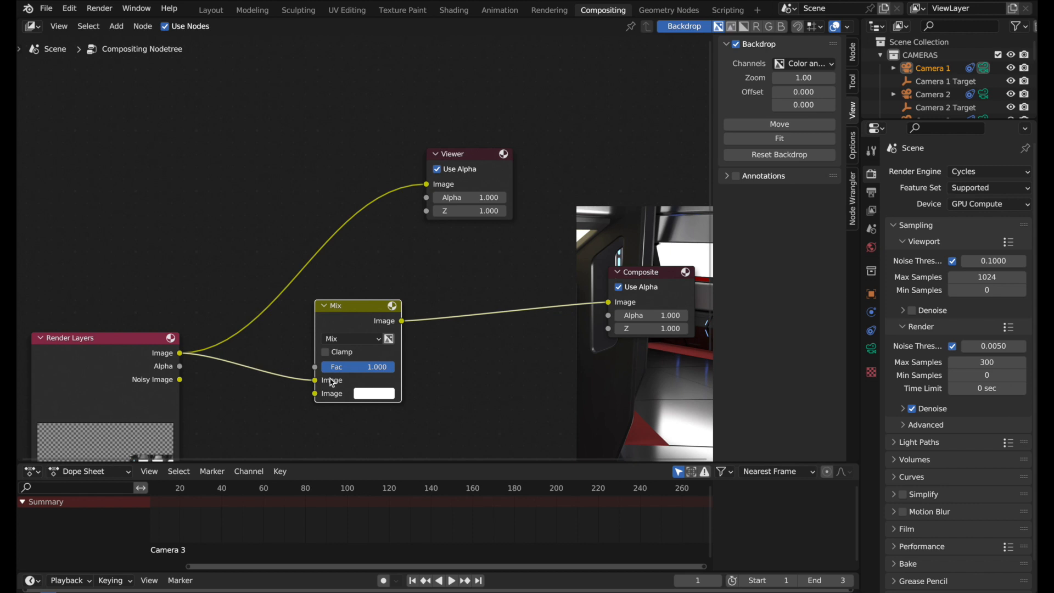
pyautogui.moveTo(165, 380)
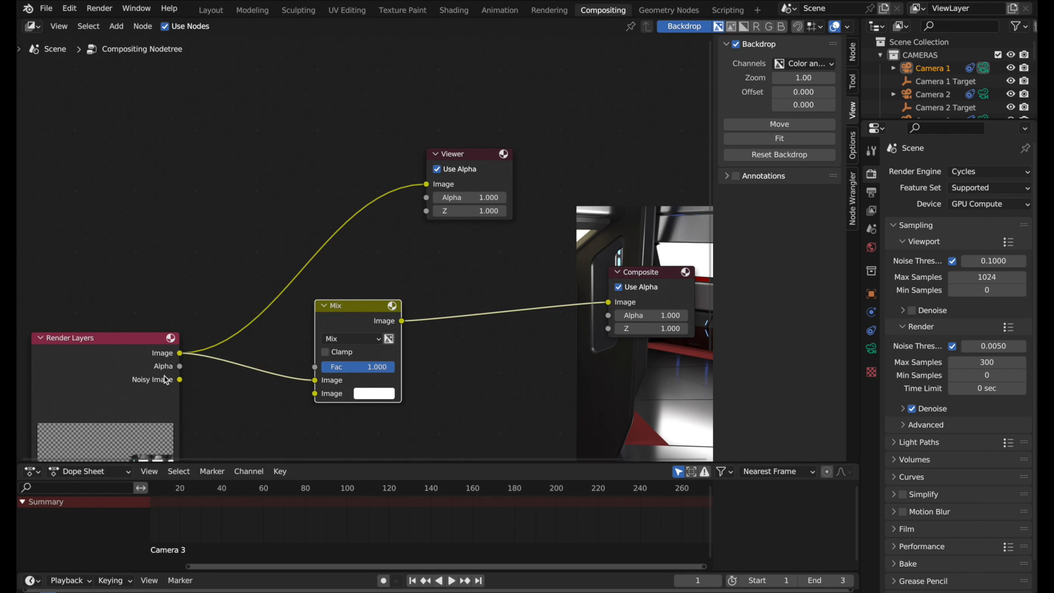
pyautogui.moveTo(181, 383)
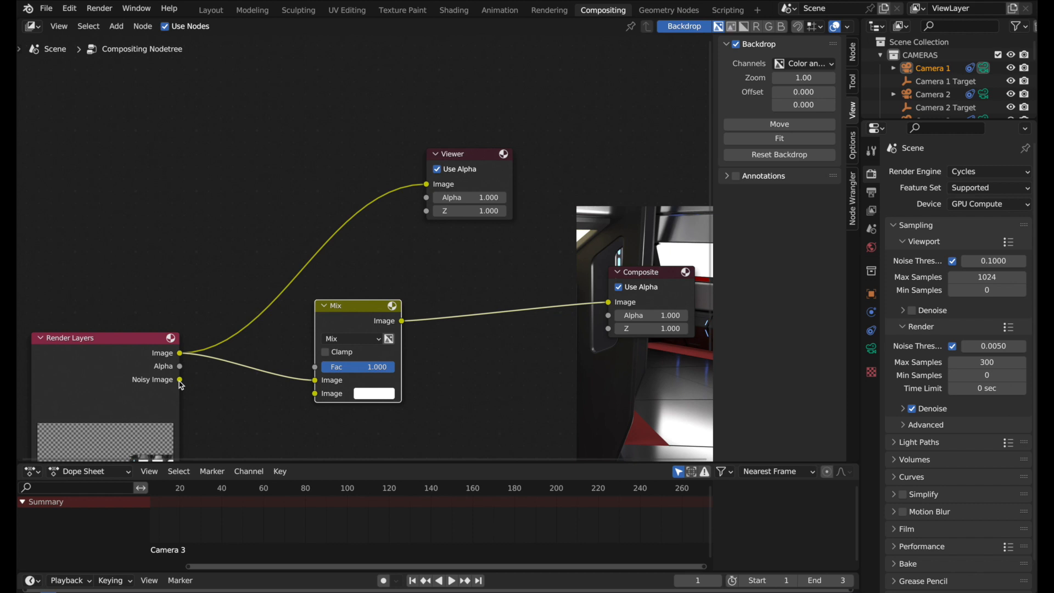
pyautogui.moveTo(180, 379); pyautogui.dragTo(314, 392)
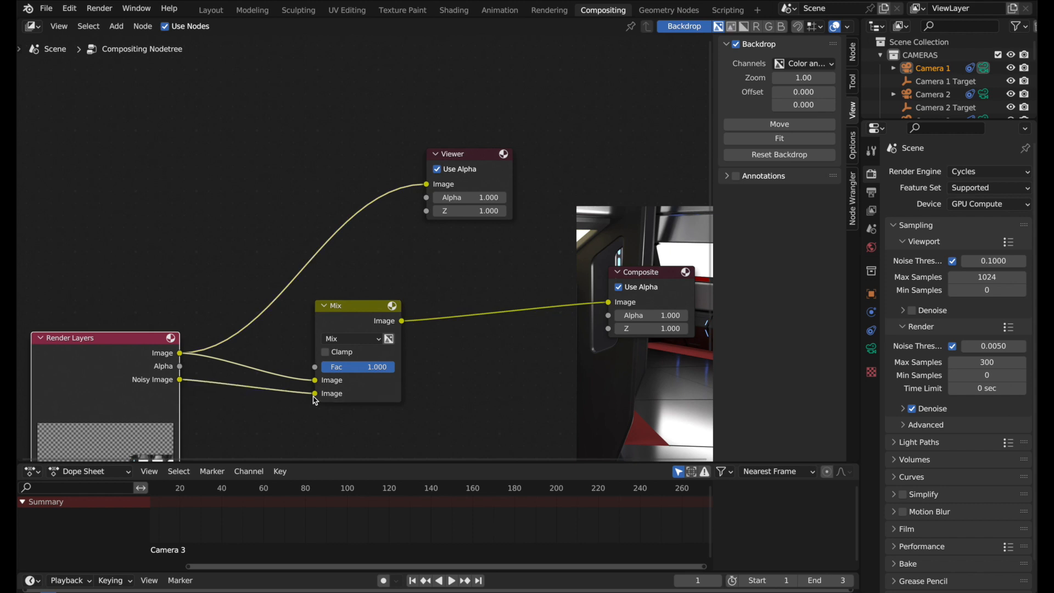
pyautogui.moveTo(386, 367)
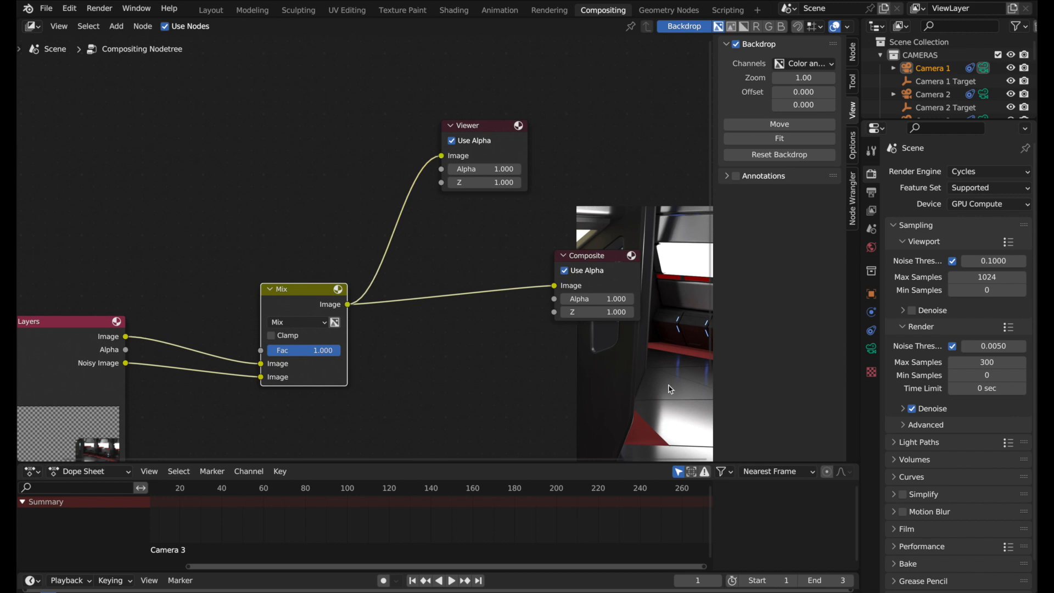
pyautogui.moveTo(670, 374)
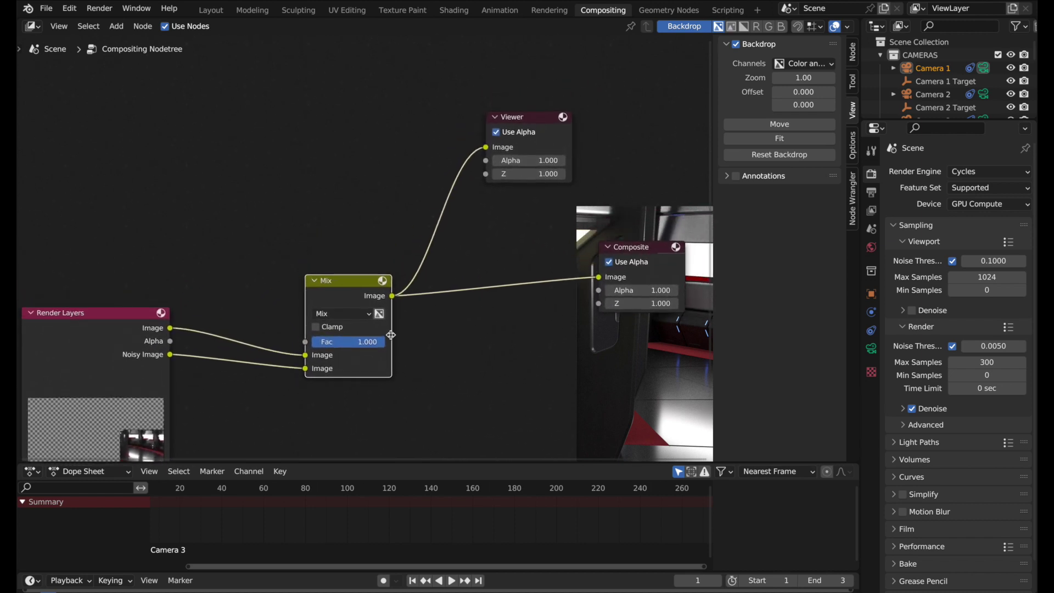
# Inspect the Mix node in the sidebar's Node tab, then return to the View tab
pyautogui.click(850, 49)
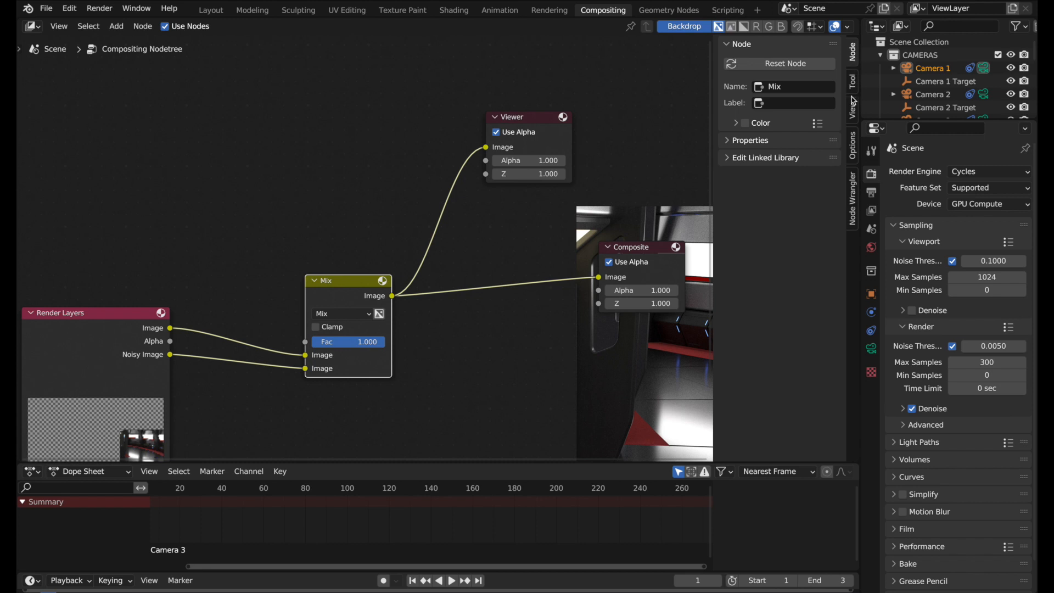
pyautogui.click(852, 108)
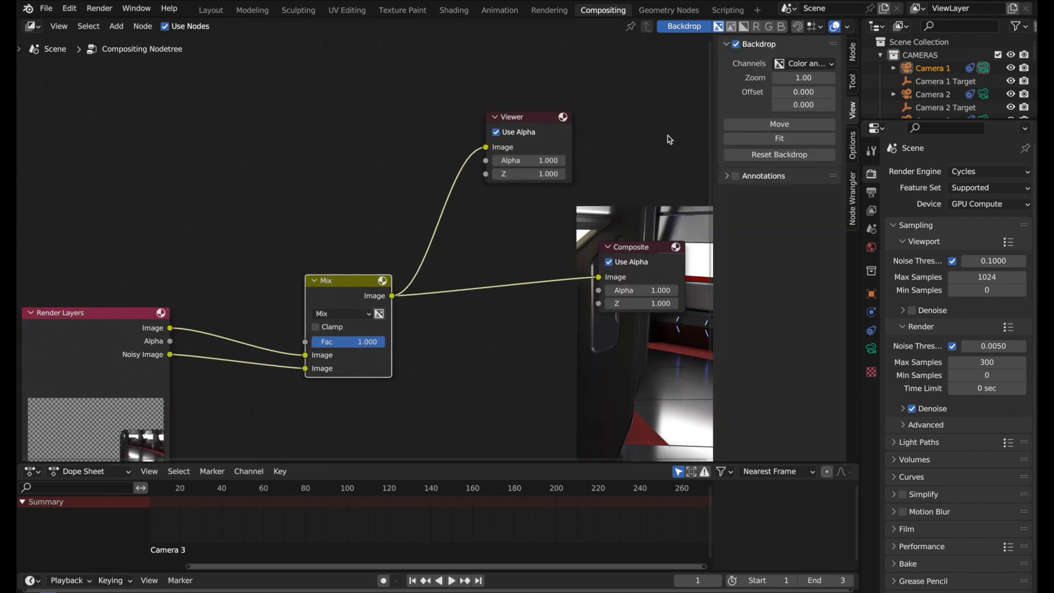
pyautogui.moveTo(852, 108)
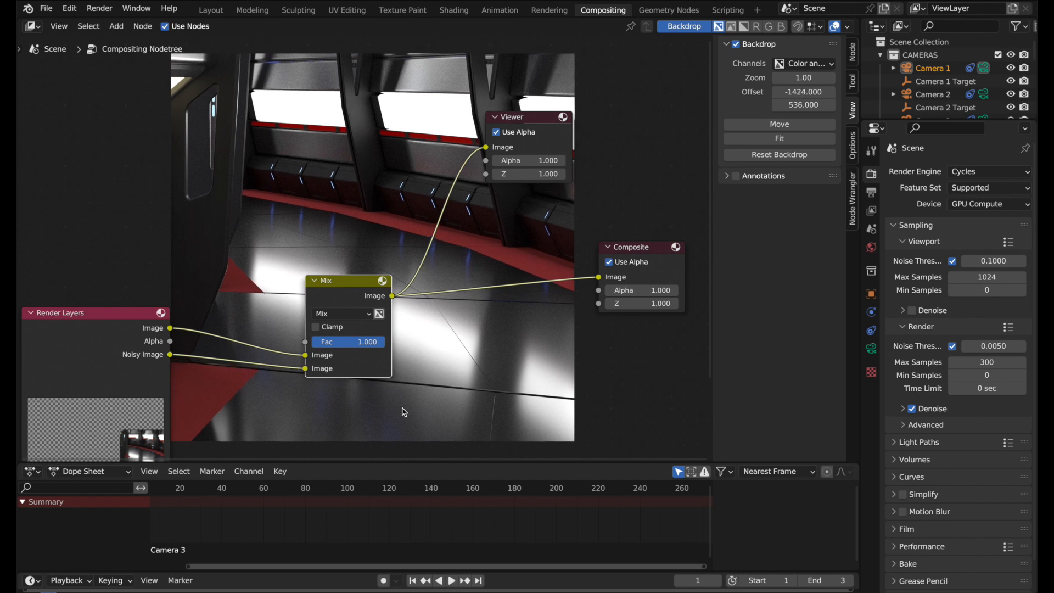
# Set the backdrop zoom to 2.00 and the Mix factor to 0.5
pyautogui.doubleClick(803, 78)
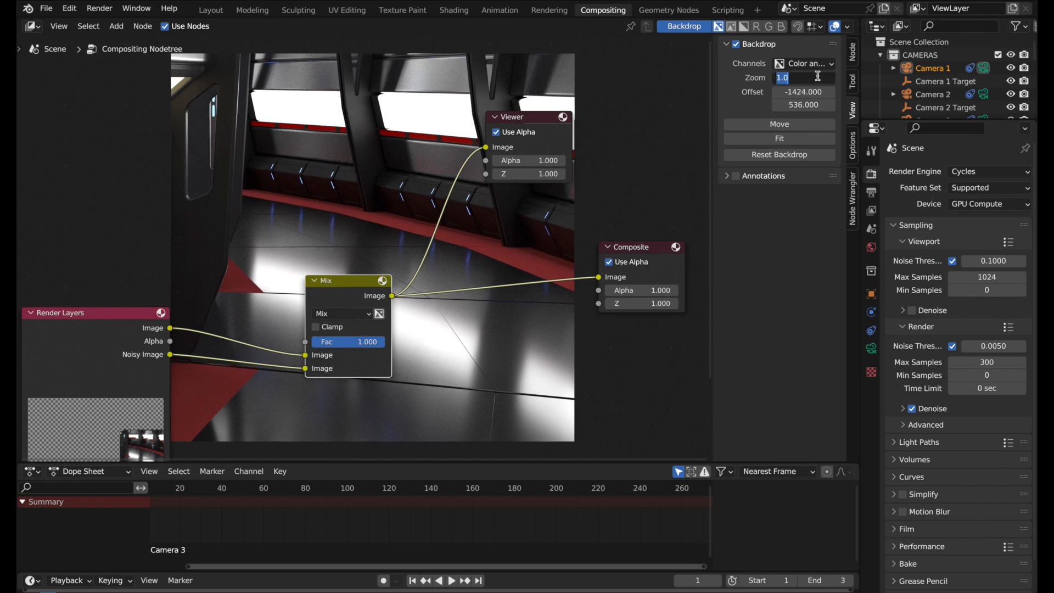
pyautogui.write('2.00')
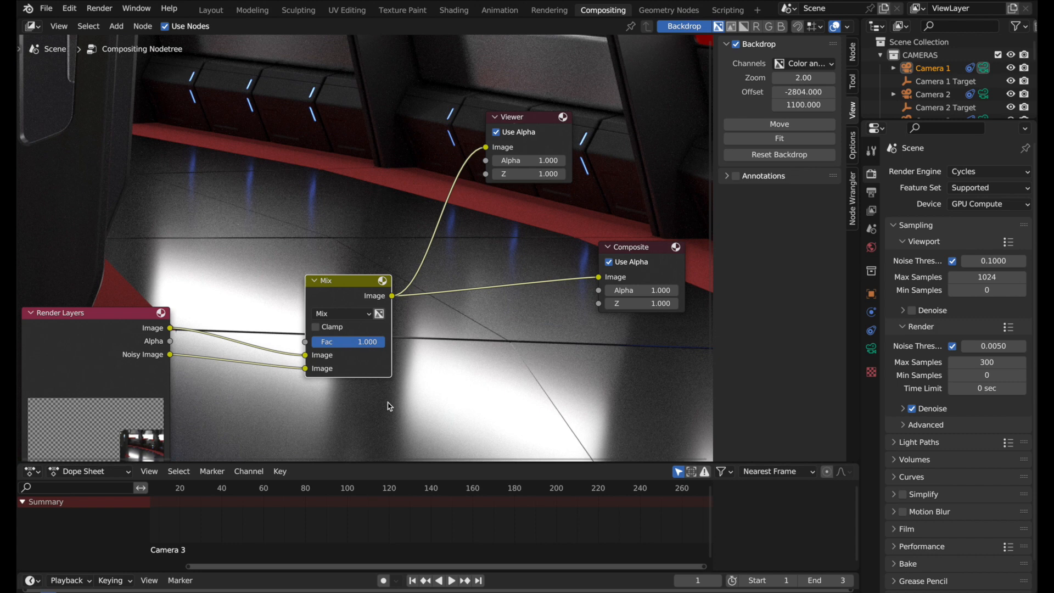
pyautogui.moveTo(472, 311)
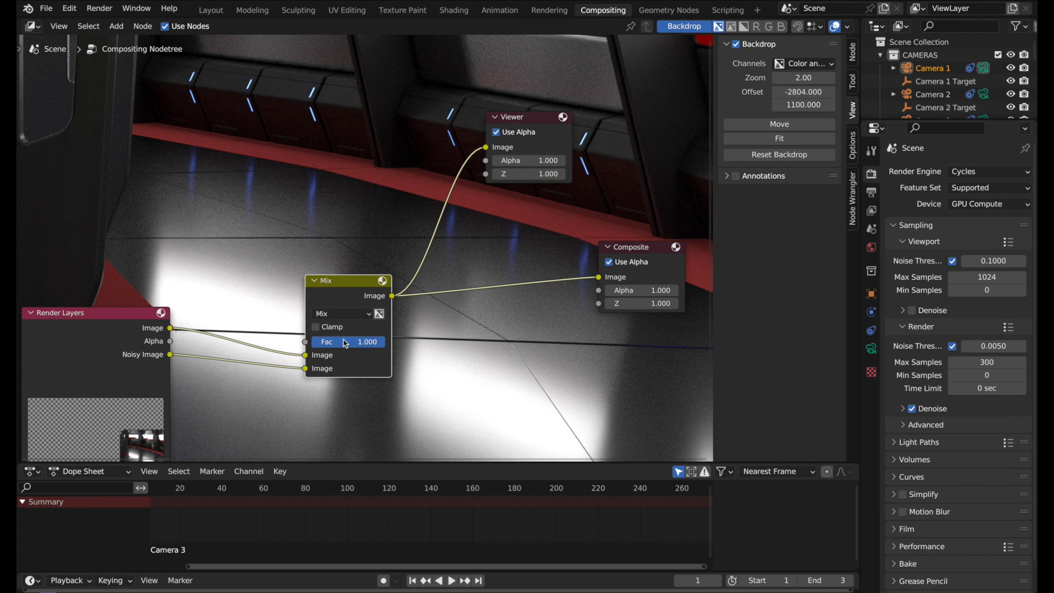
pyautogui.moveTo(326, 342)
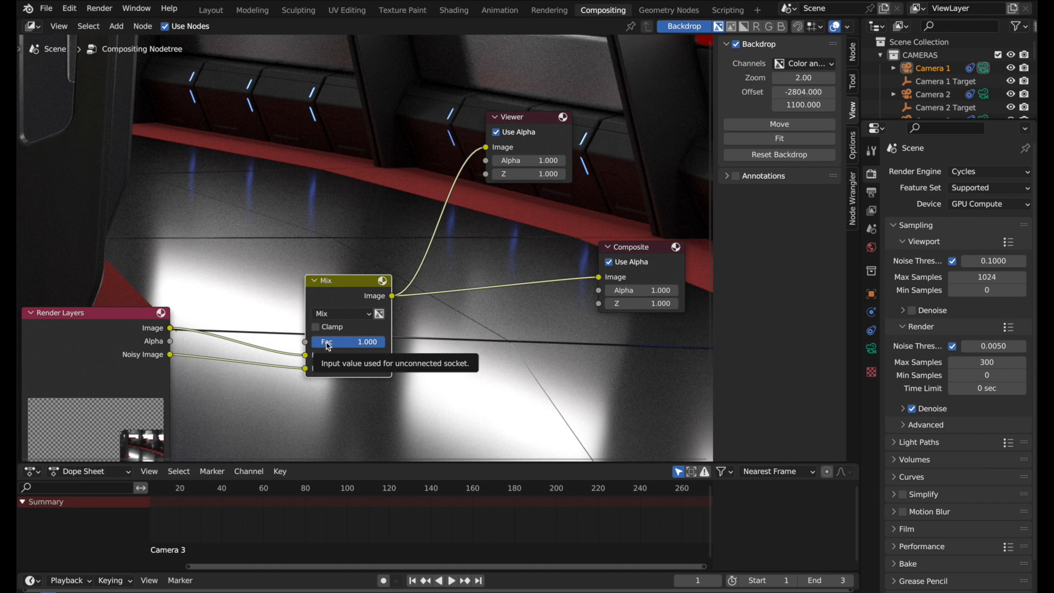
pyautogui.moveTo(167, 362)
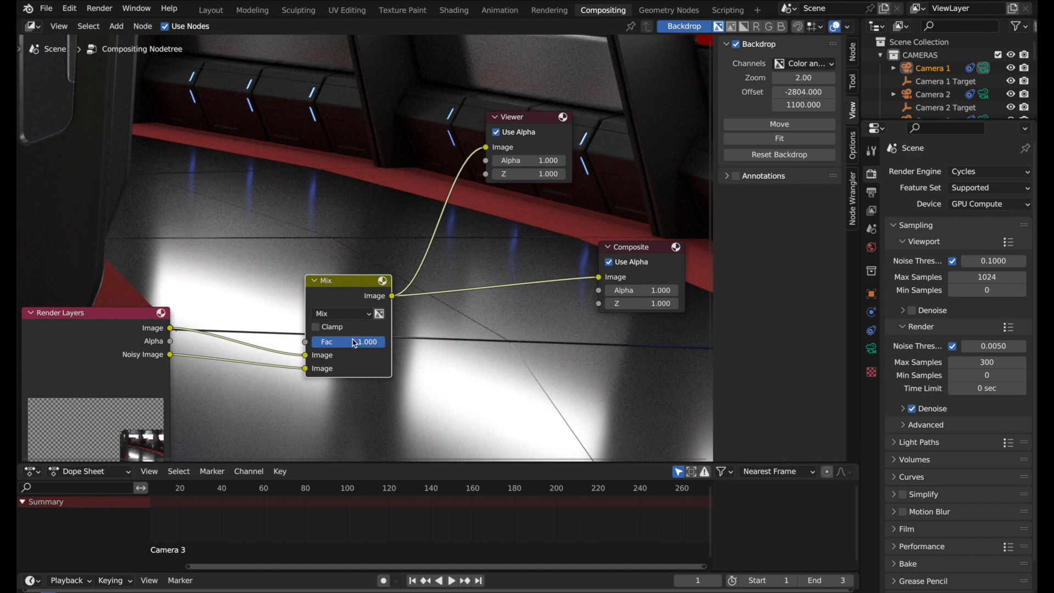
pyautogui.moveTo(362, 342); pyautogui.dragTo(309, 341)
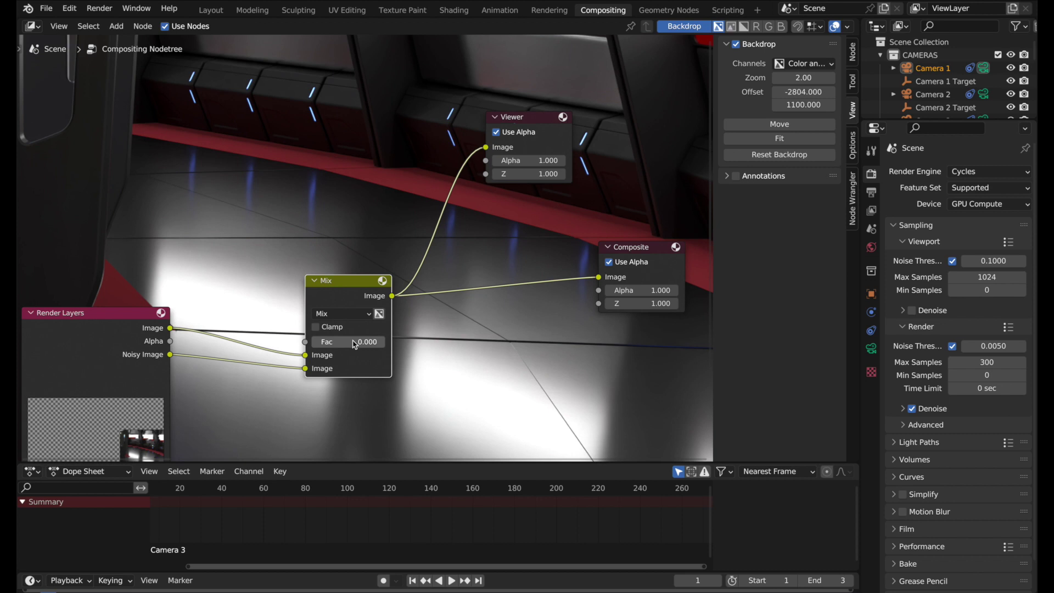
pyautogui.write('.5')
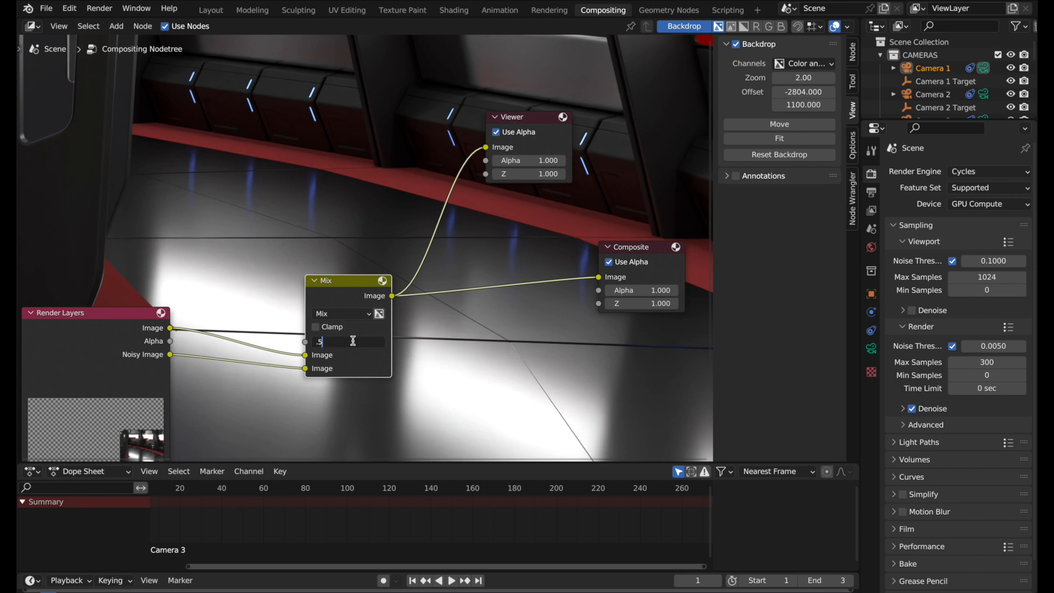
pyautogui.press('Return')
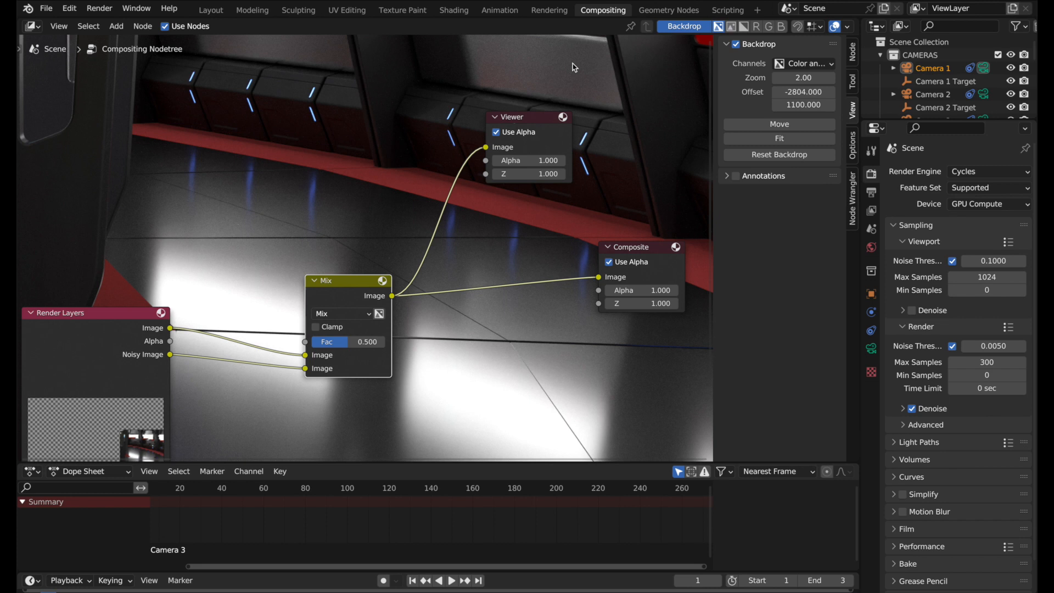
pyautogui.moveTo(369, 335)
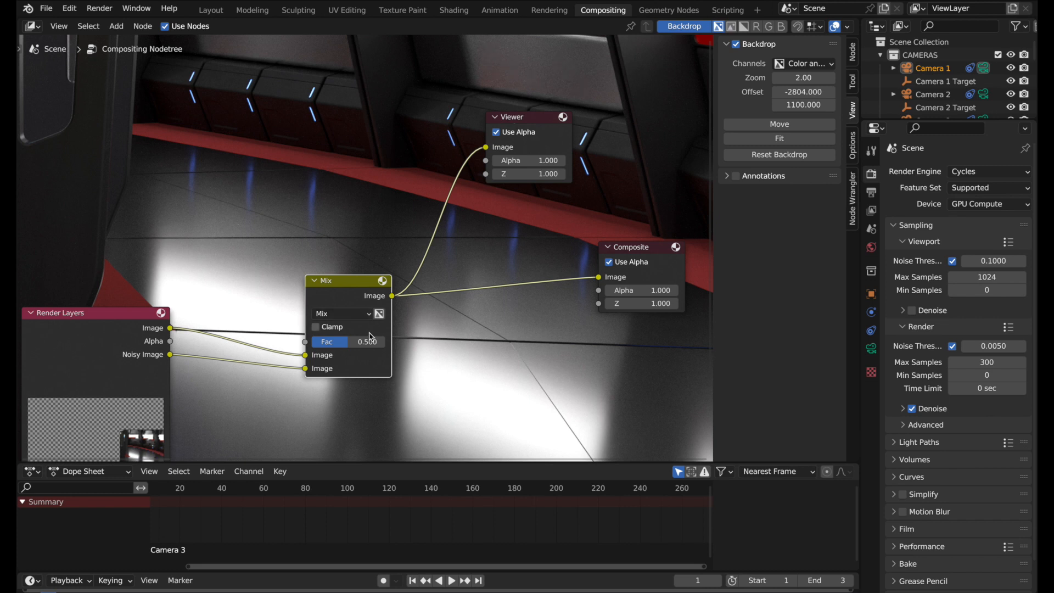
# Change the Mix factor to 0.3
pyautogui.doubleClick(348, 342)
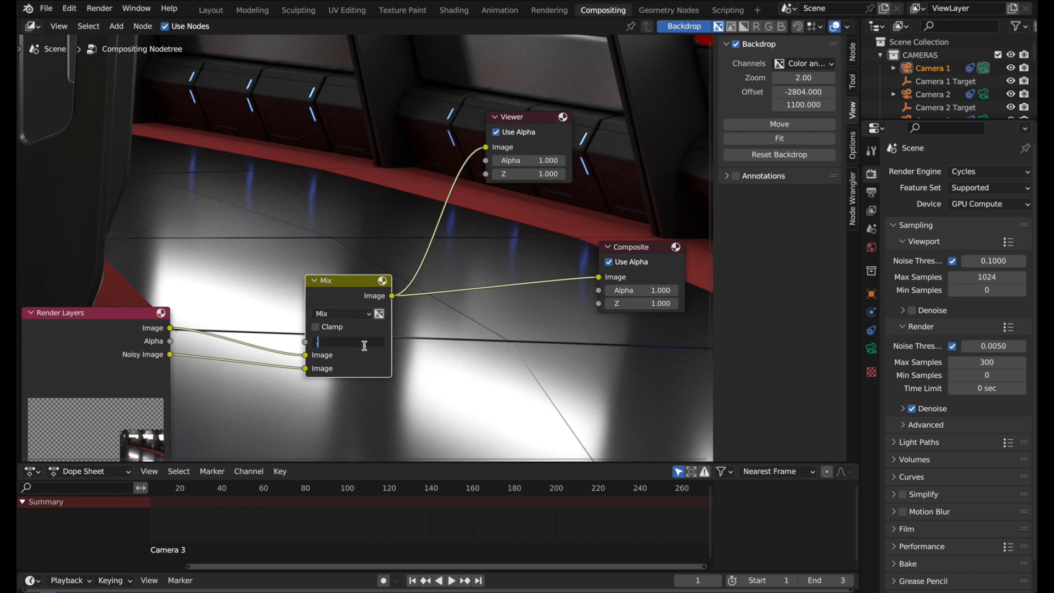
pyautogui.write('.3')
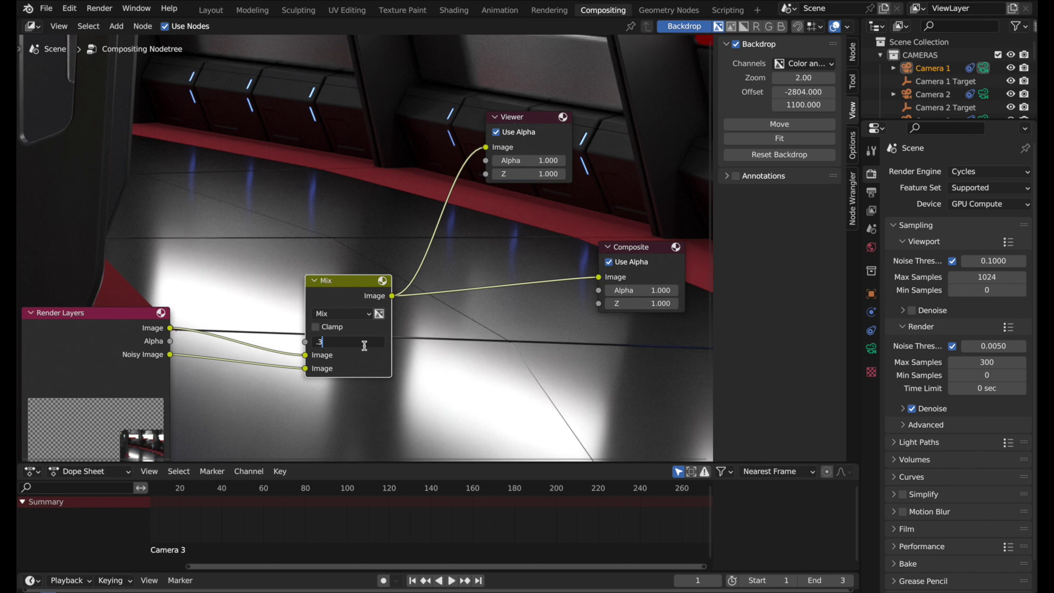
pyautogui.press('Return')
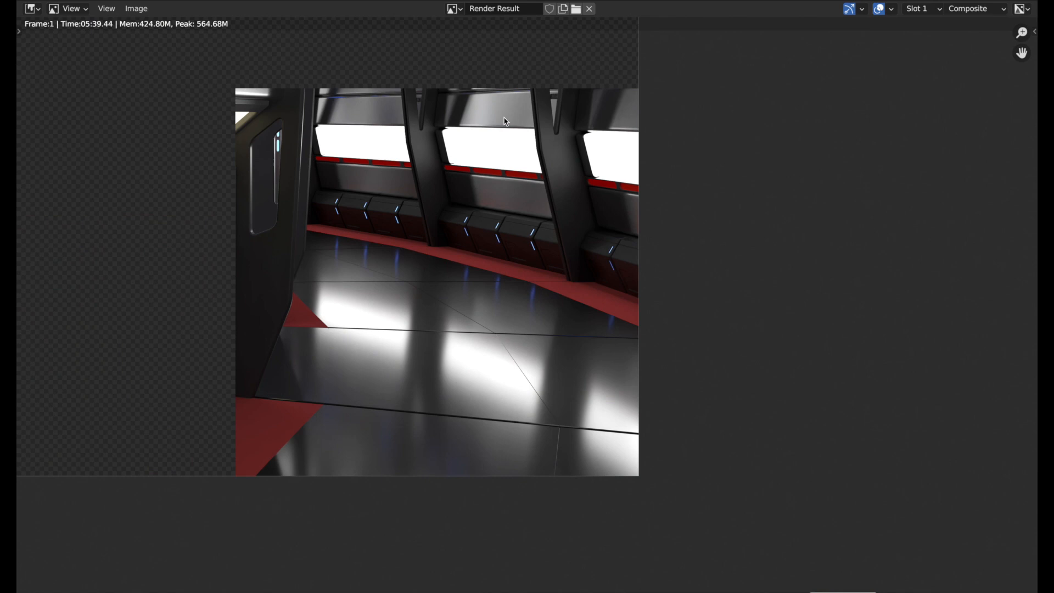
pyautogui.moveTo(499, 135)
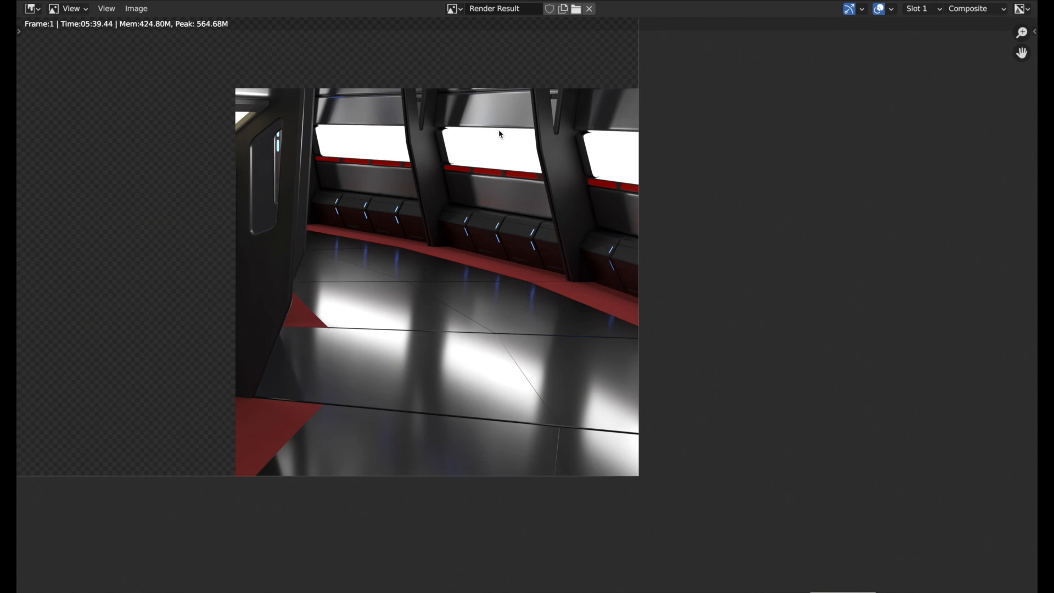
# Close the Render Result window, returning to the node tree with Mix factor 0.300
pyautogui.click(602, 10)
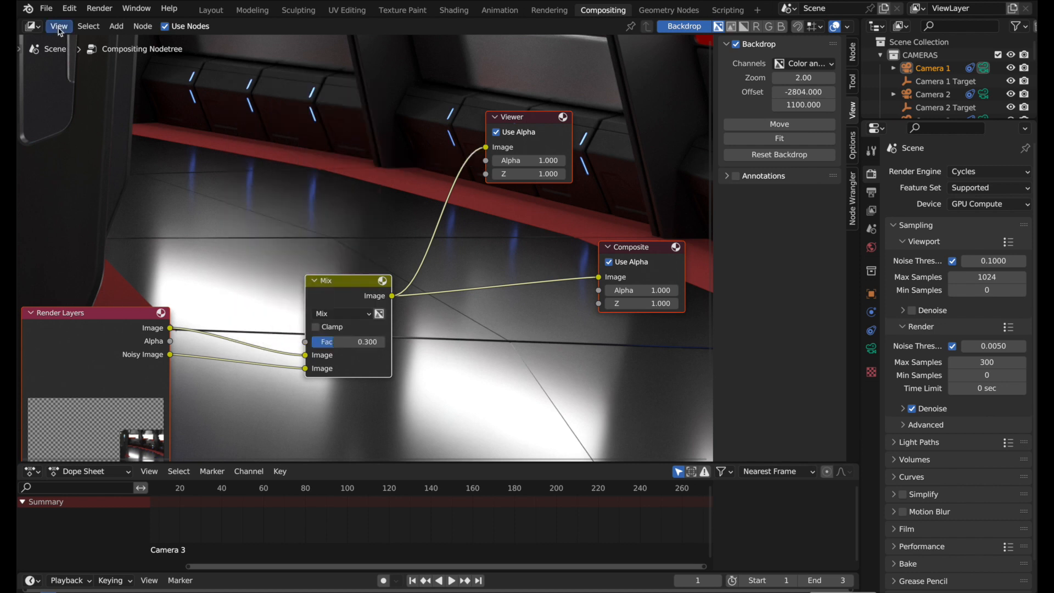
# Bring the Blender window with the Camera 1, Cube and Light scene to the front
pyautogui.click(46, 8)
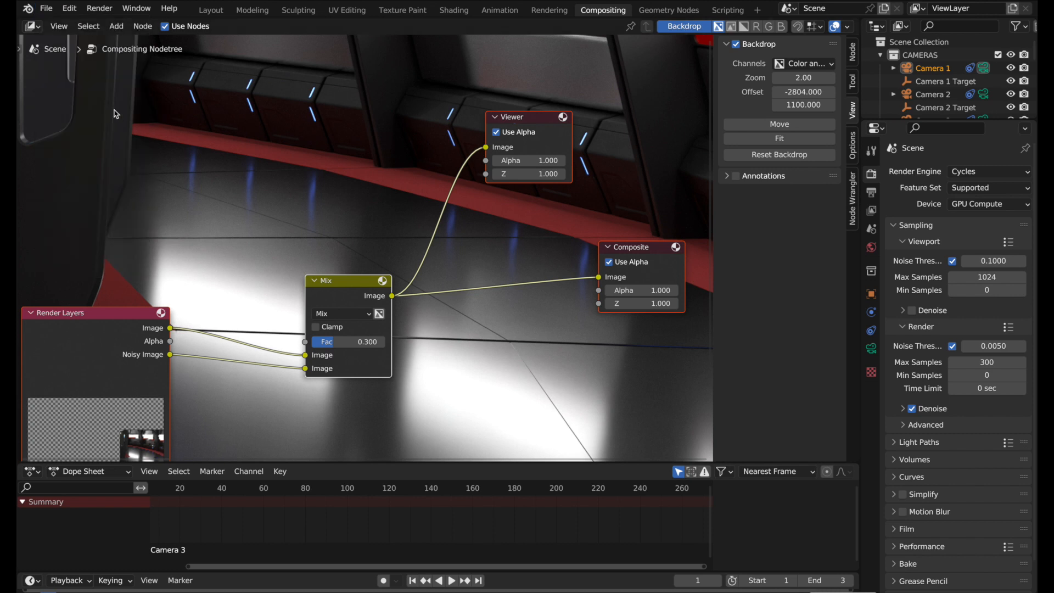
pyautogui.click(47, 8)
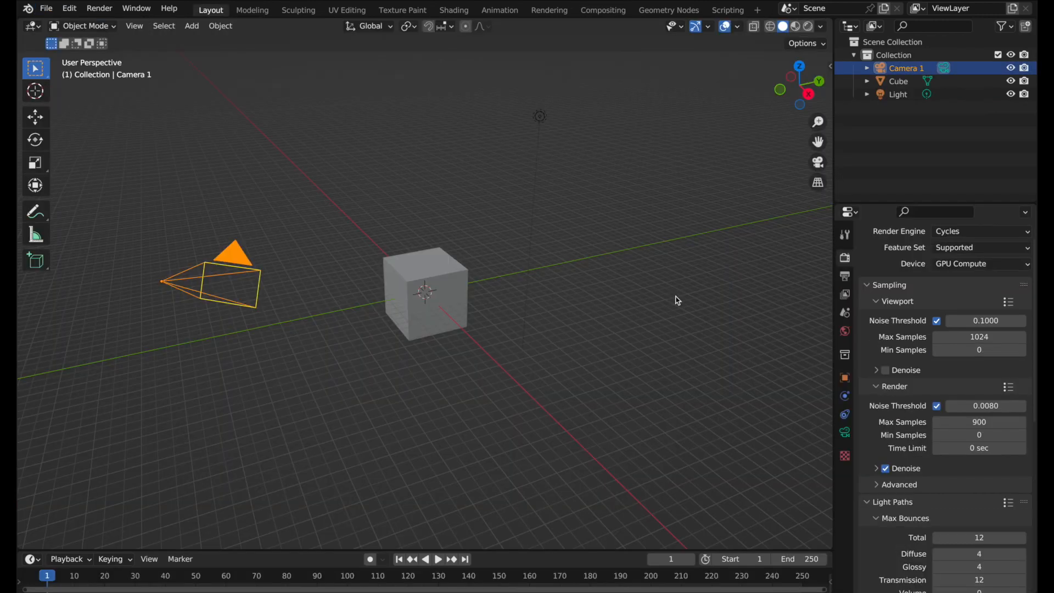
pyautogui.moveTo(845, 294)
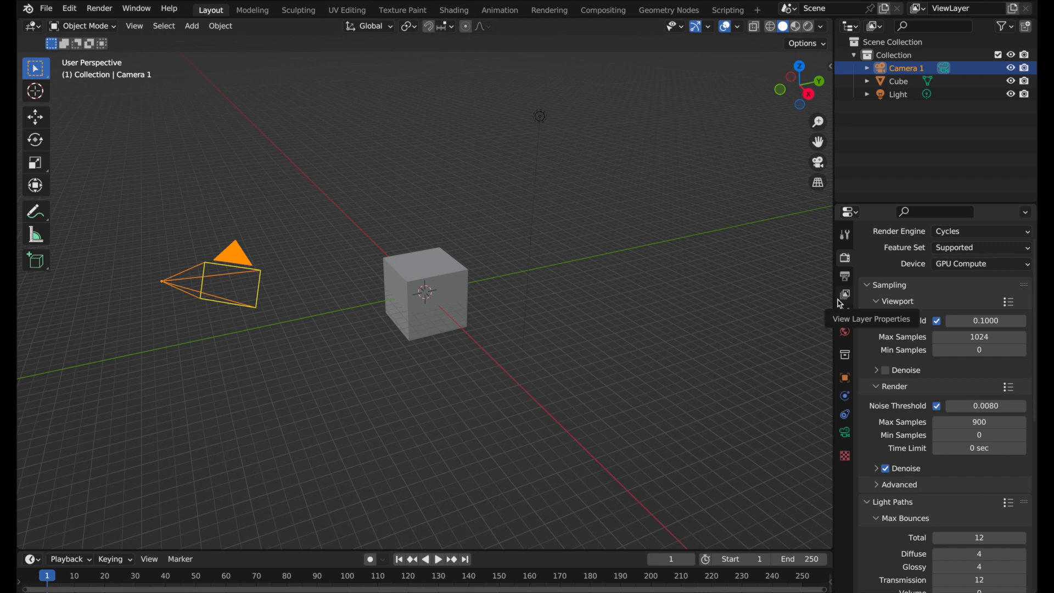
pyautogui.moveTo(643, 68)
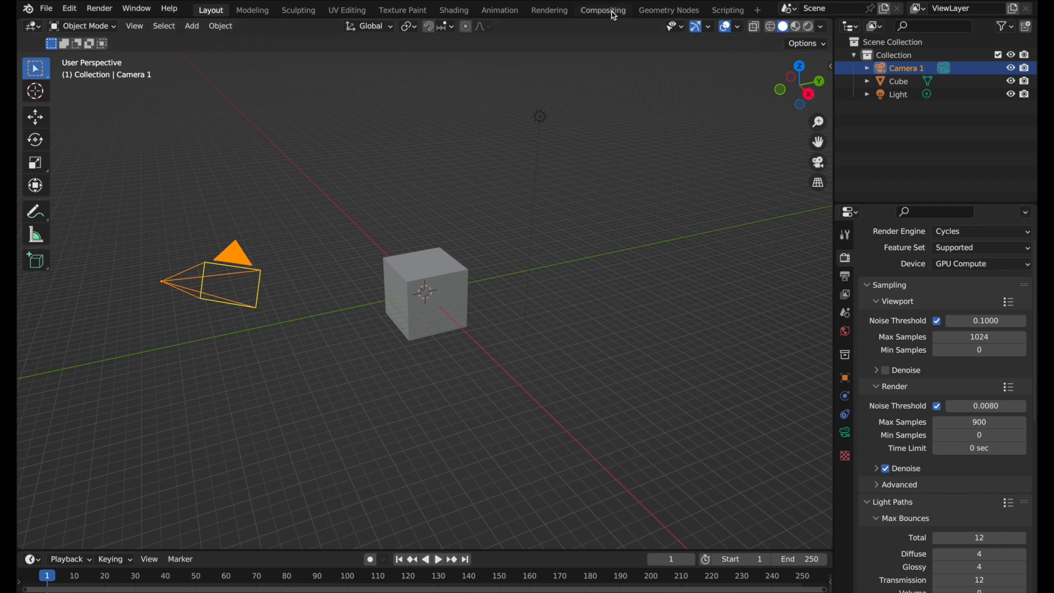
pyautogui.moveTo(613, 15)
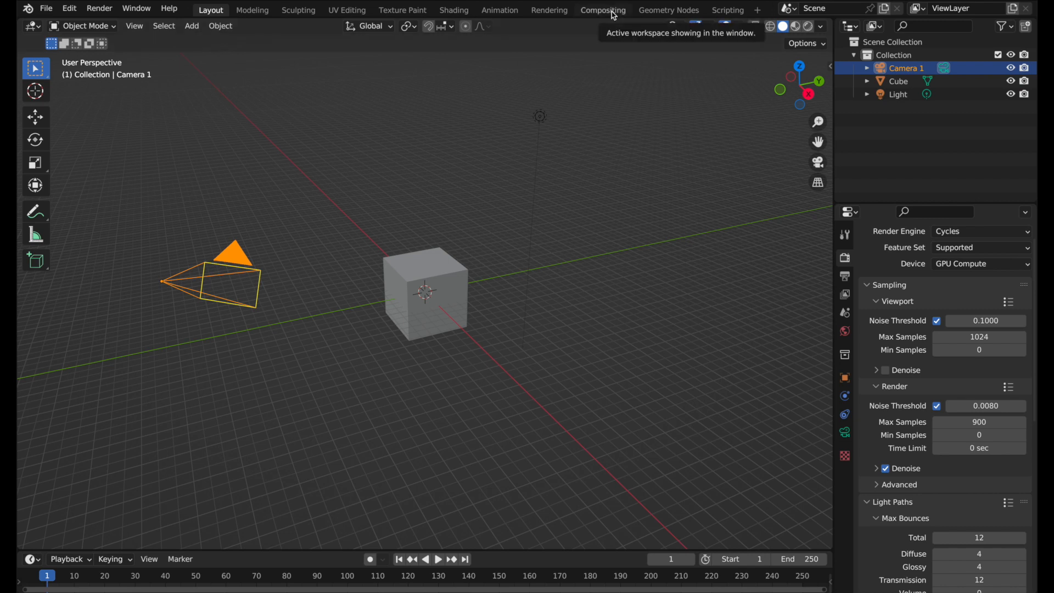
# In Compositing, paste the Render Layers, Mix, Viewer and Composite nodes, enabling Use Nodes and Backdrop
pyautogui.click(603, 10)
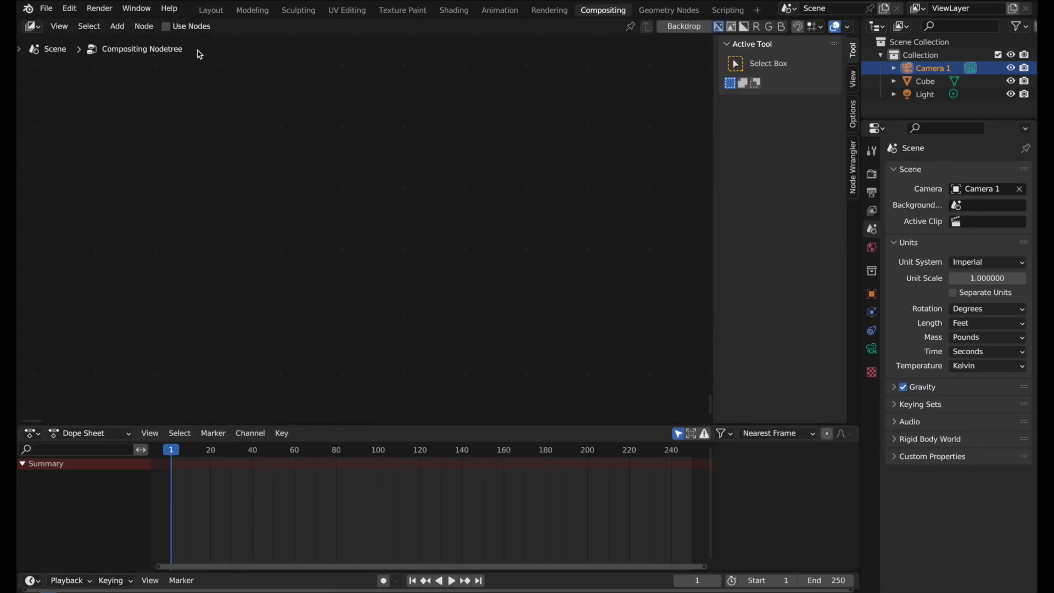
pyautogui.click(165, 26)
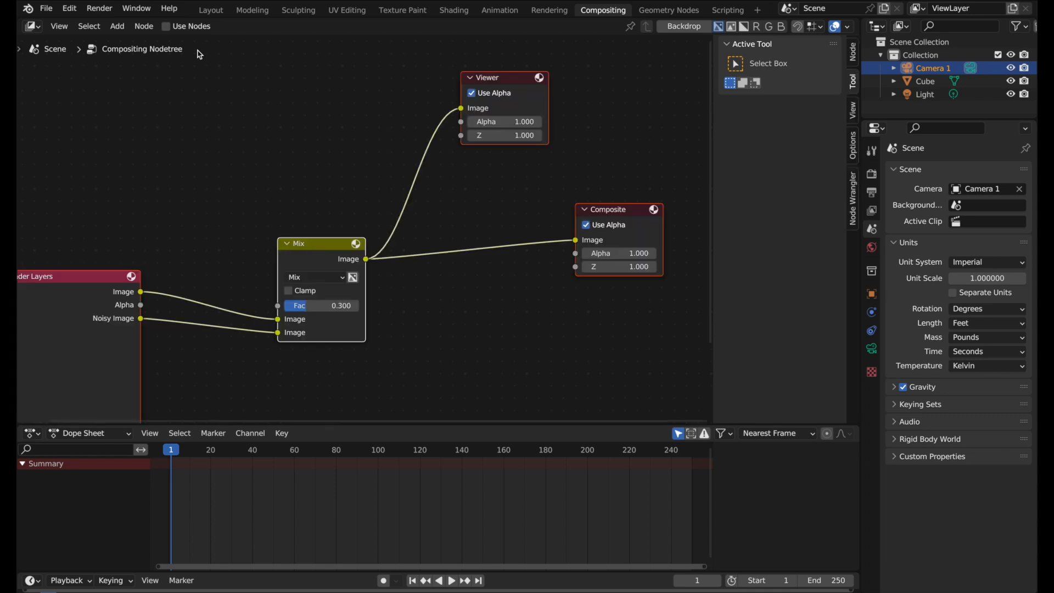
pyautogui.click(164, 26)
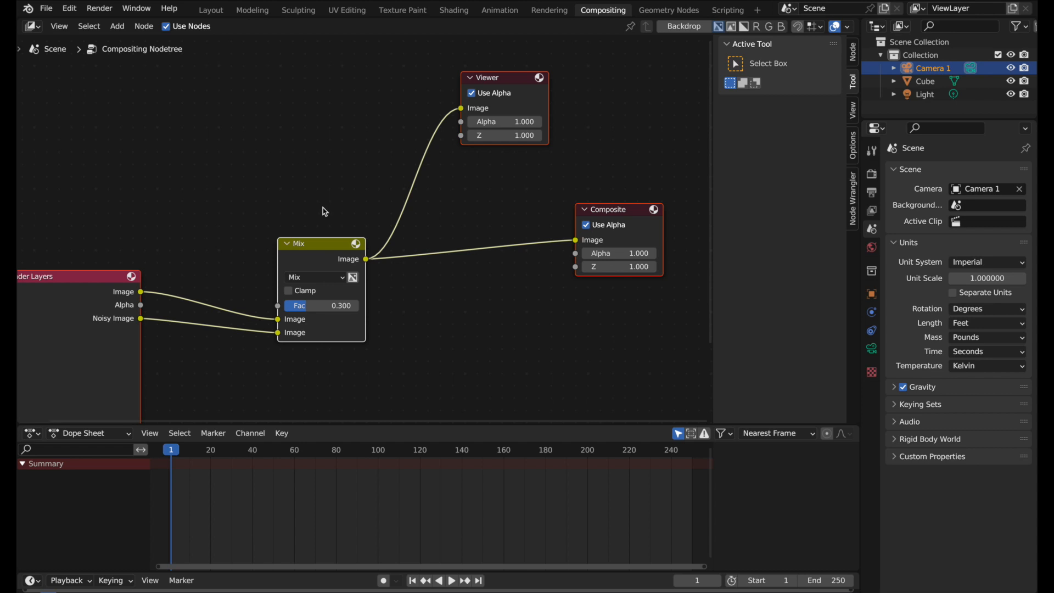
pyautogui.click(684, 26)
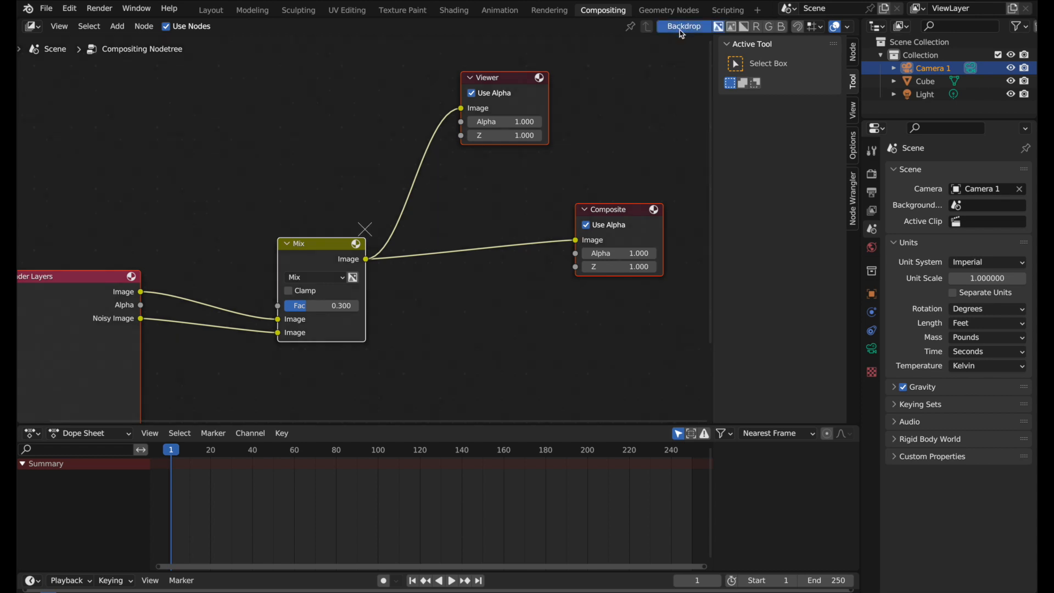
pyautogui.moveTo(687, 250)
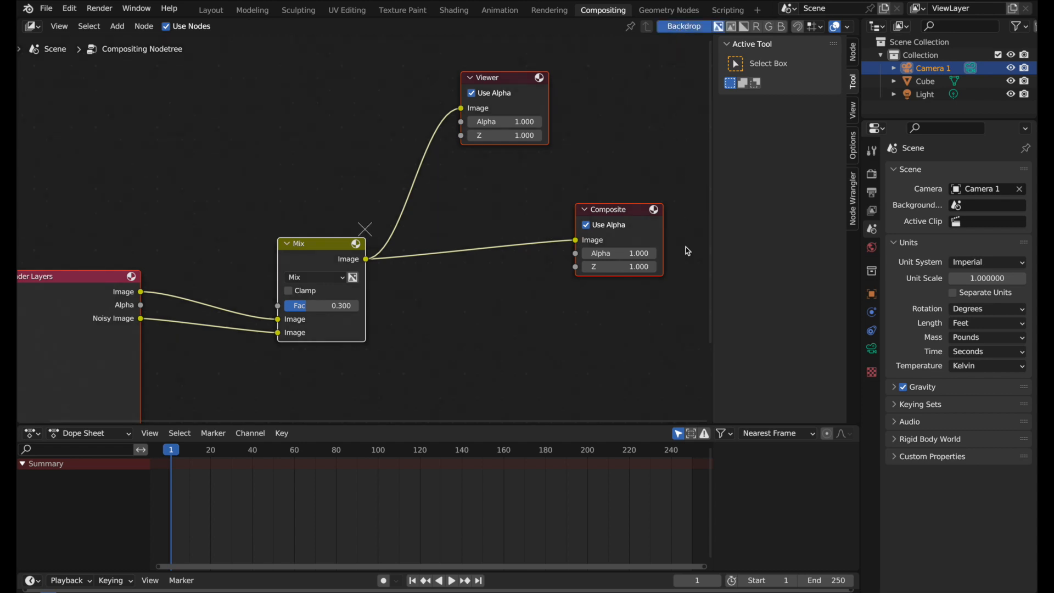
pyautogui.moveTo(211, 15)
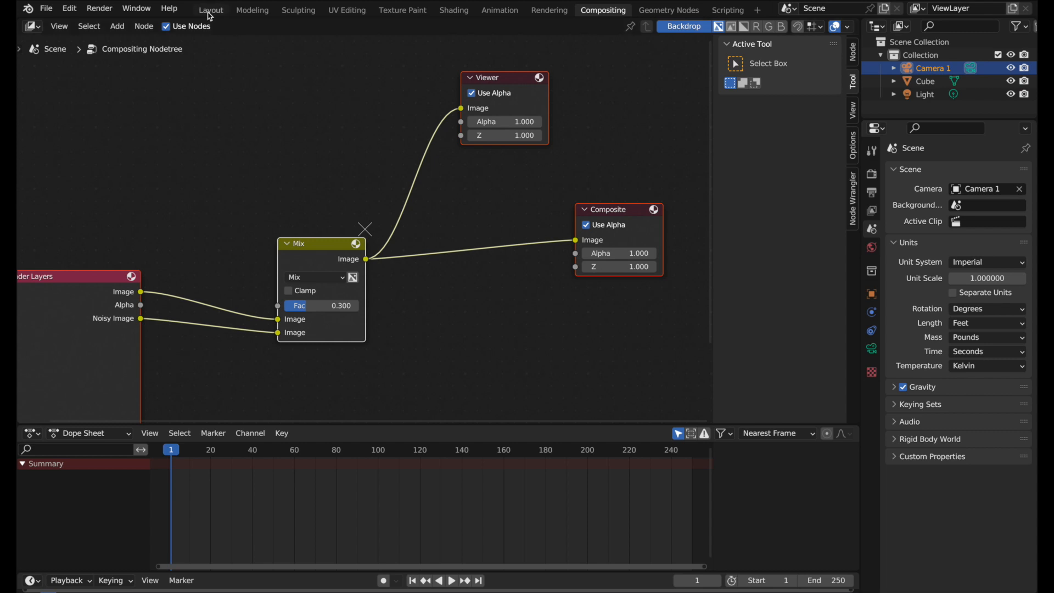
# Return to Layout and save the cube scene with its denoise nodes as the startup file
pyautogui.click(211, 9)
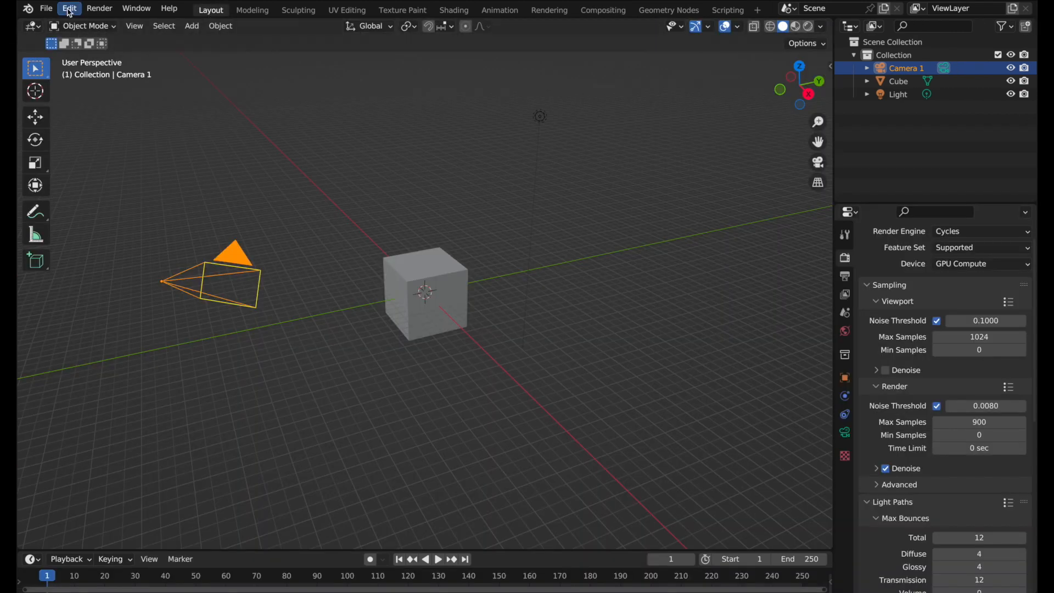
pyautogui.click(46, 8)
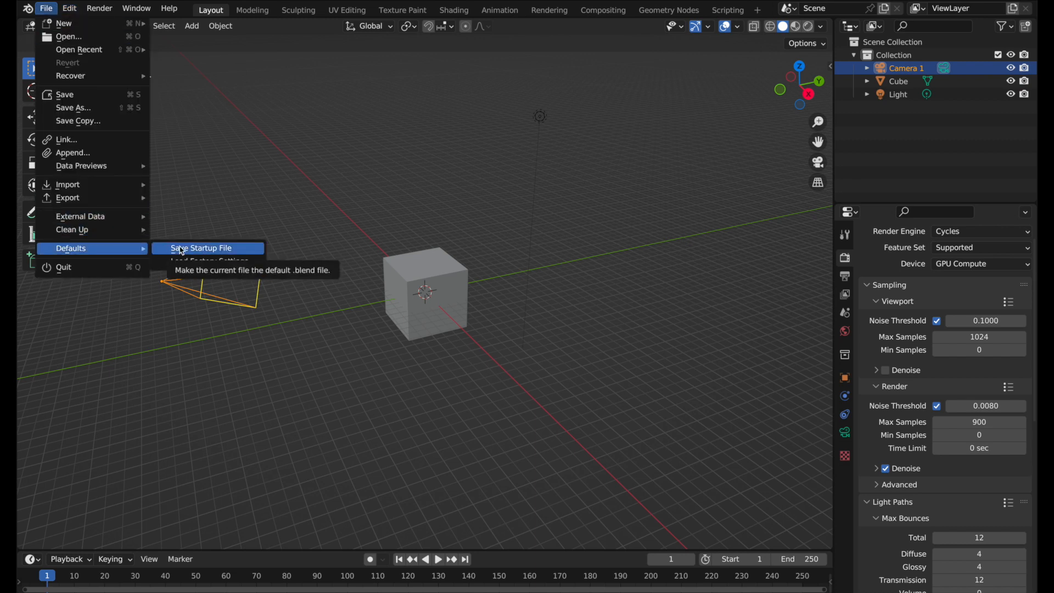
pyautogui.click(202, 248)
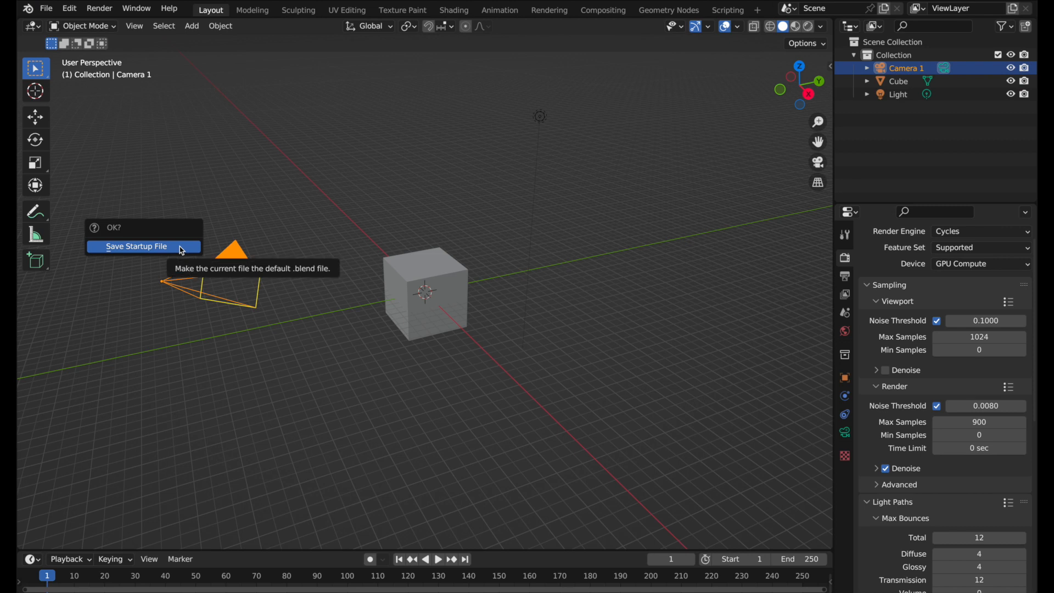
pyautogui.click(136, 246)
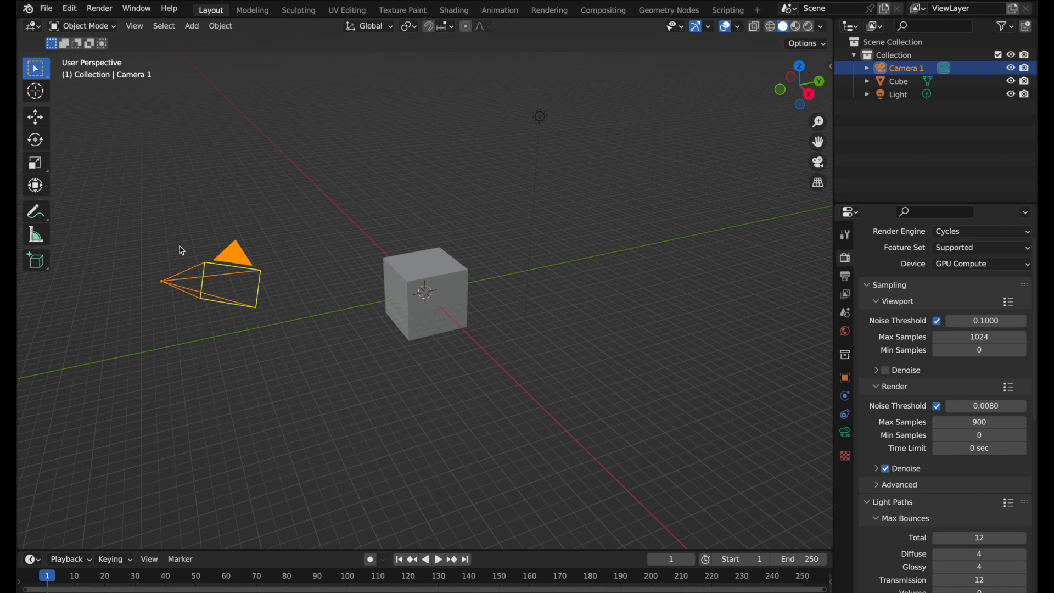
pyautogui.moveTo(446, 264)
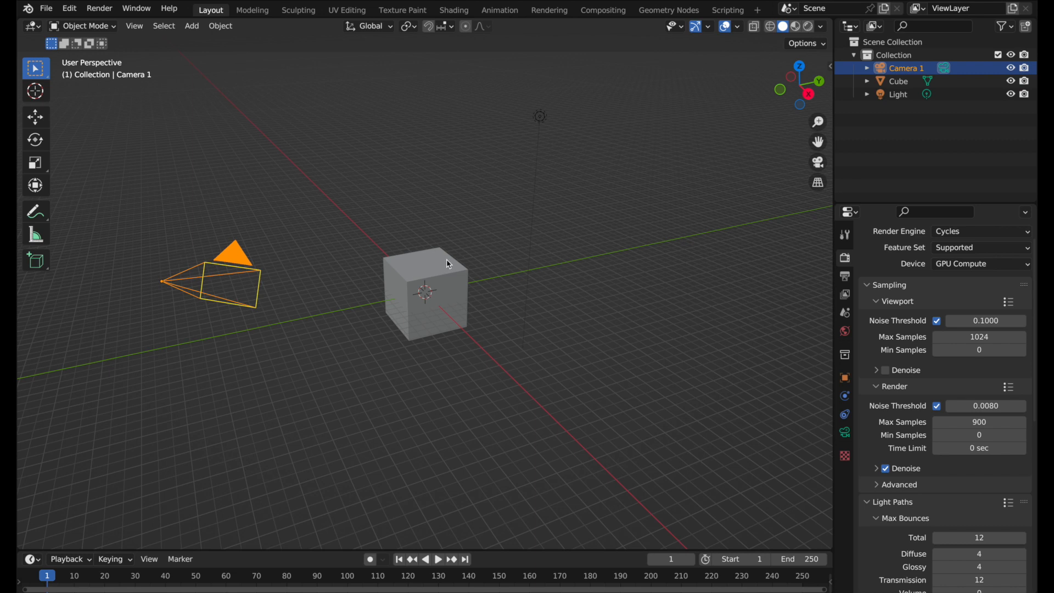
pyautogui.moveTo(810, 173)
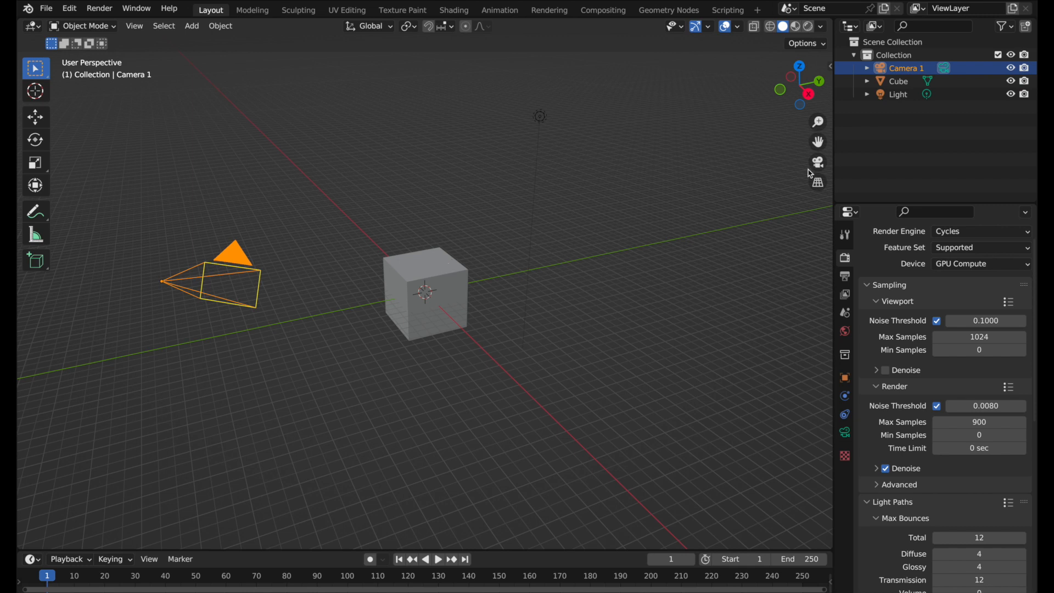
pyautogui.moveTo(888, 429)
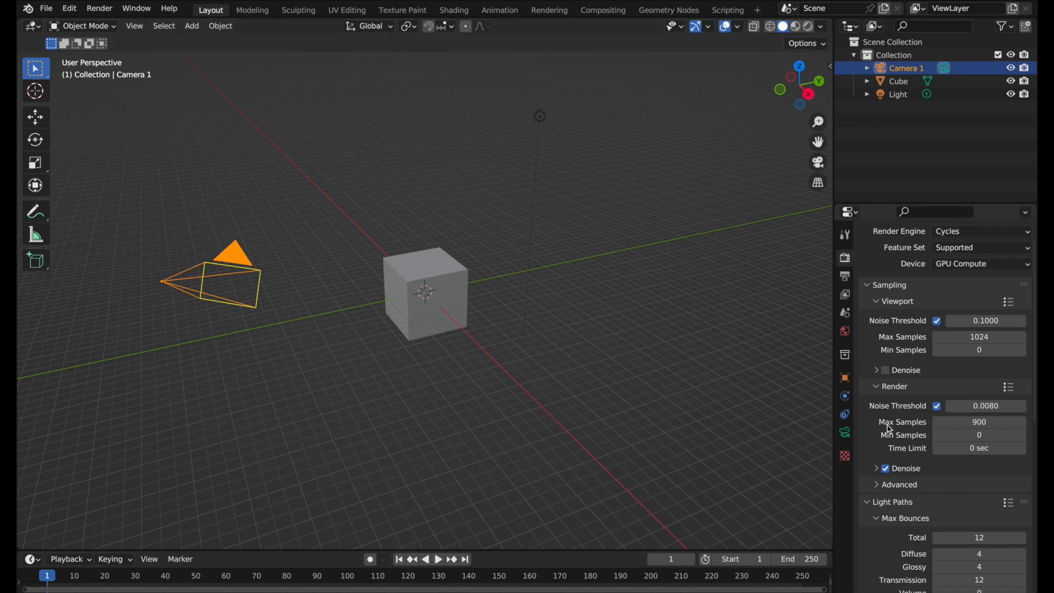
# Re-save the current setup with its render settings through File > Defaults > Save Startup File
pyautogui.scroll(-3)
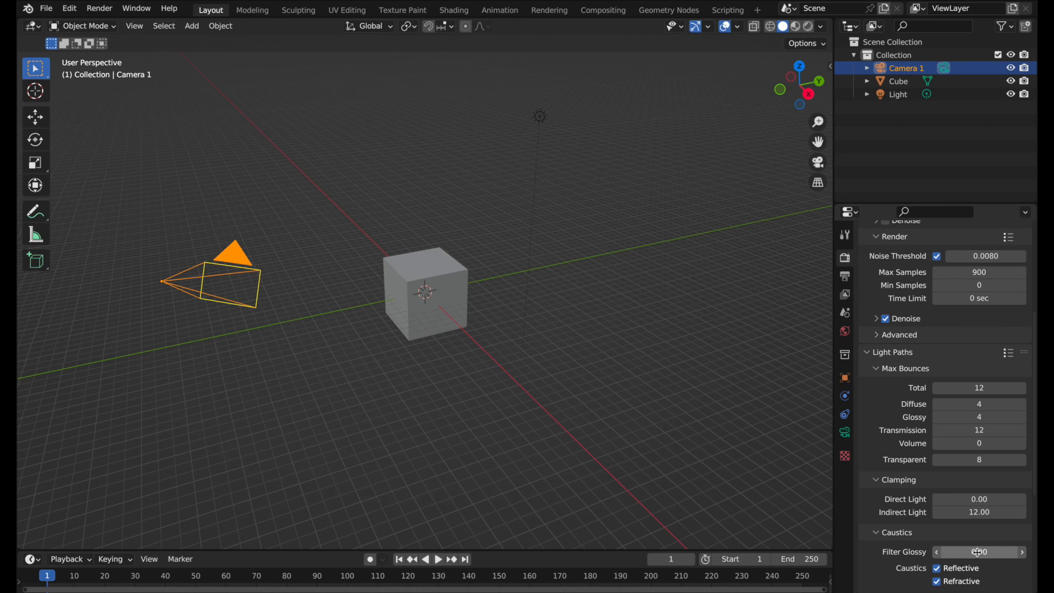
pyautogui.click(48, 8)
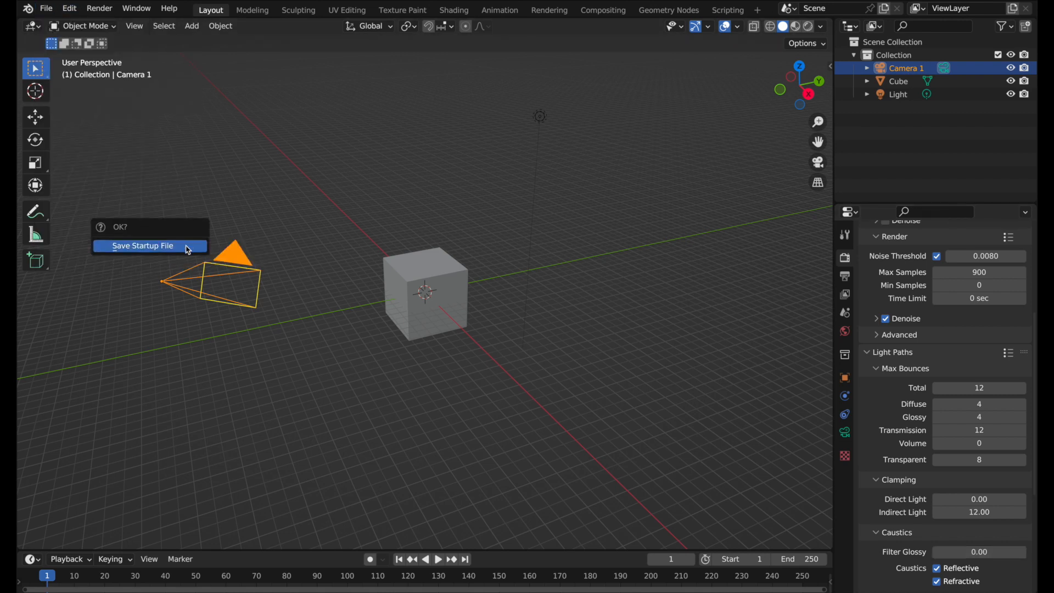
pyautogui.click(143, 246)
pyautogui.write('CAMERA')
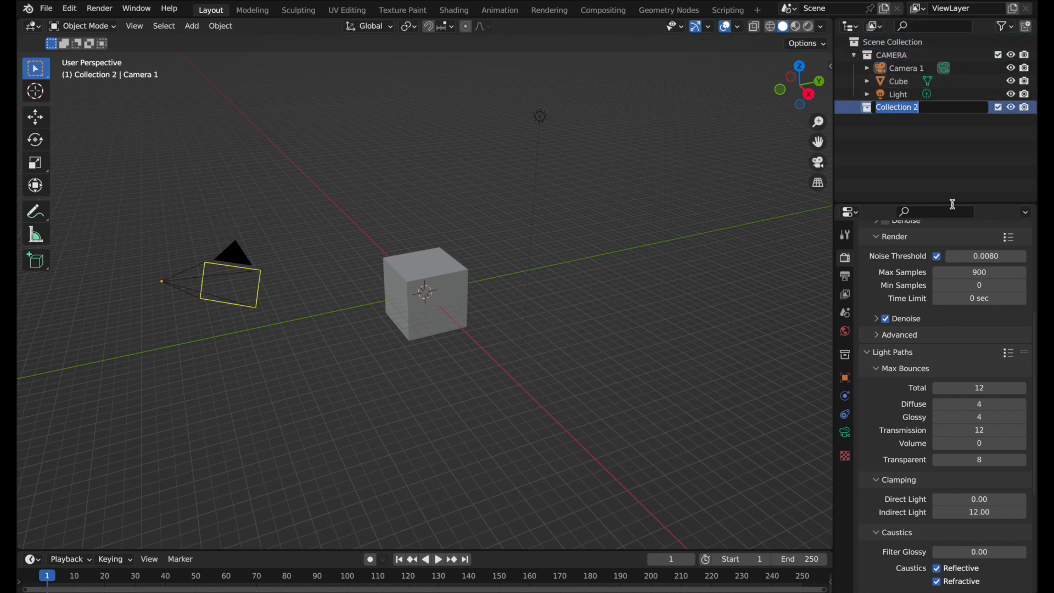
# Name the second collection LIGHTS for the Light, then select Camera 1
pyautogui.write('LIGHTS')
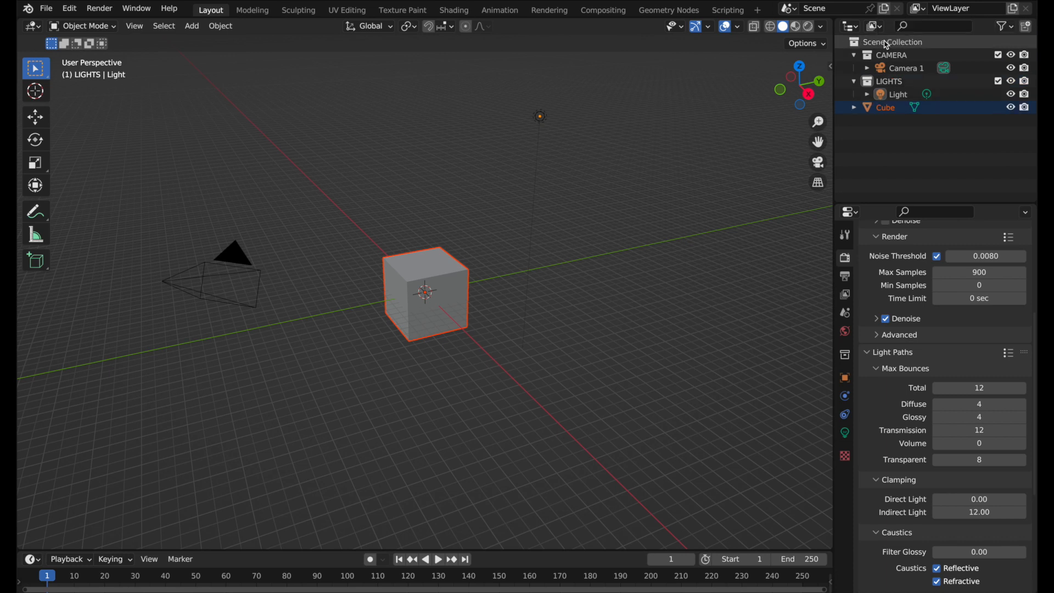
pyautogui.click(907, 68)
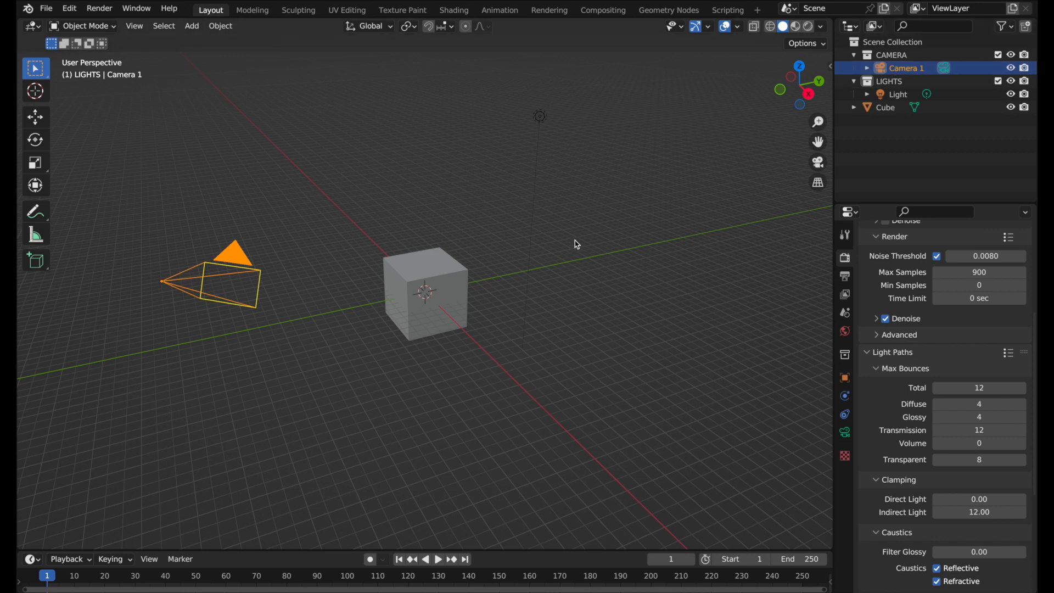
# Add an arrows empty as Light Target and give the Light a Track To constraint aimed at it
pyautogui.click(192, 26)
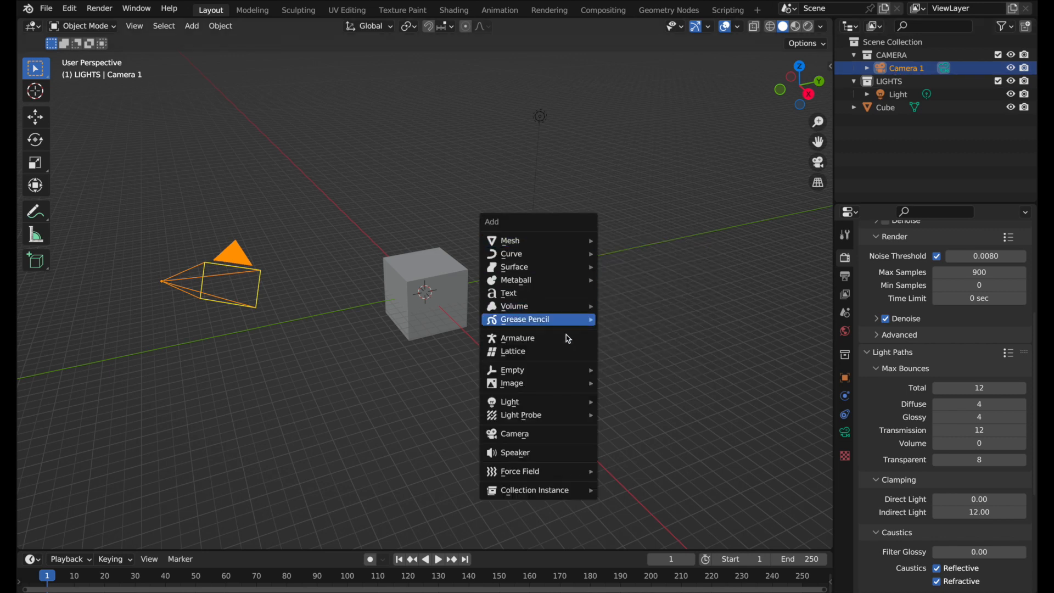
pyautogui.moveTo(513, 369)
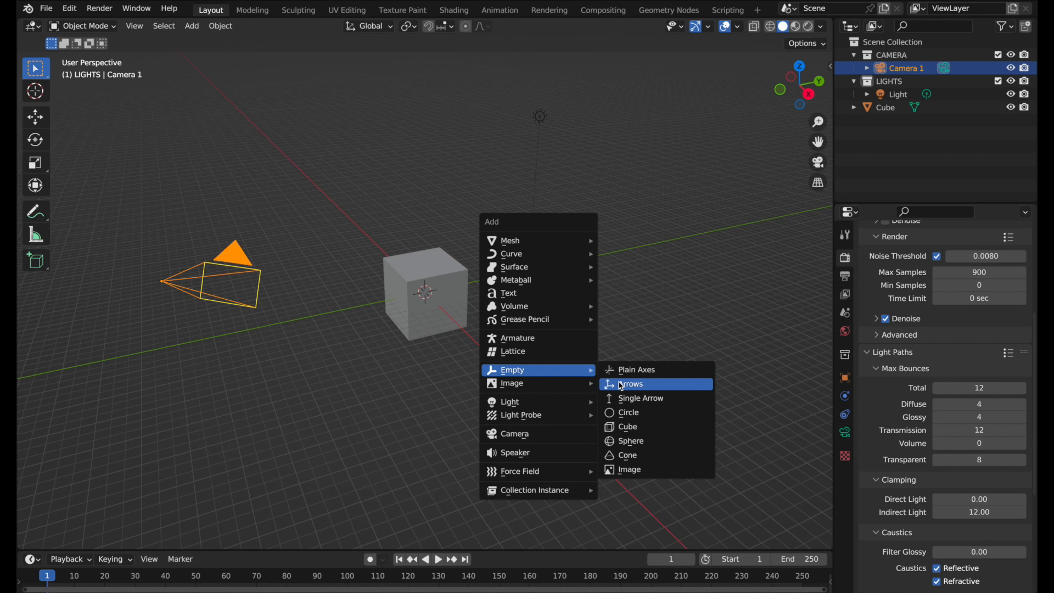
pyautogui.click(630, 383)
pyautogui.write('Light Target')
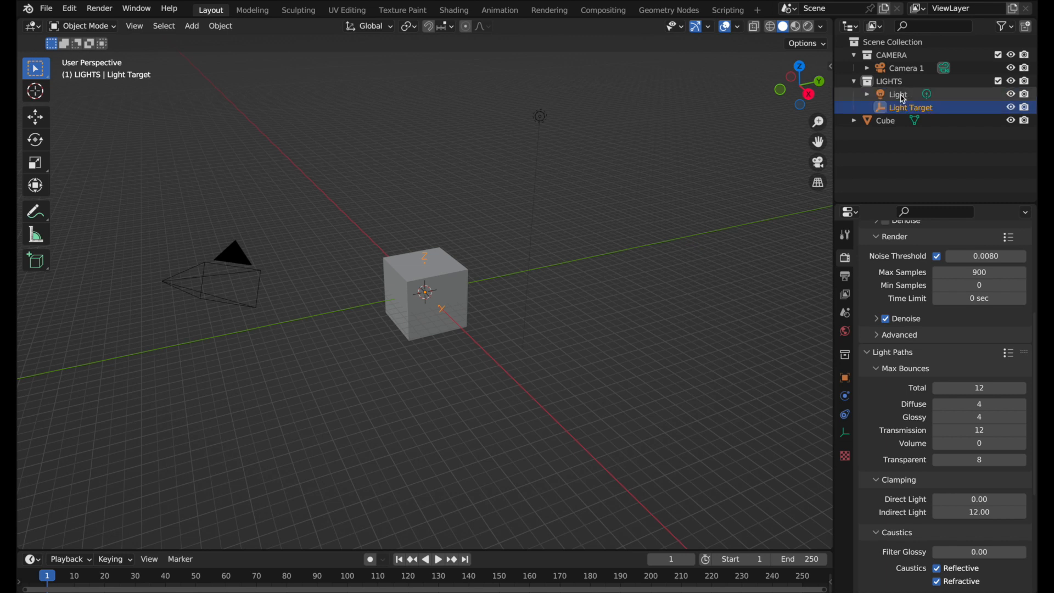
pyautogui.click(897, 94)
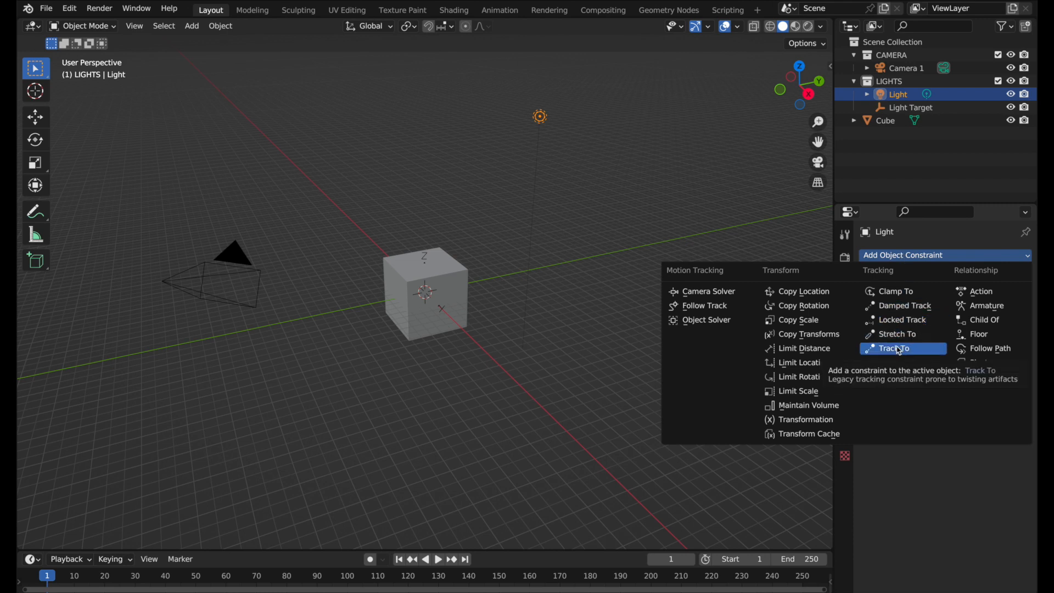
pyautogui.click(893, 348)
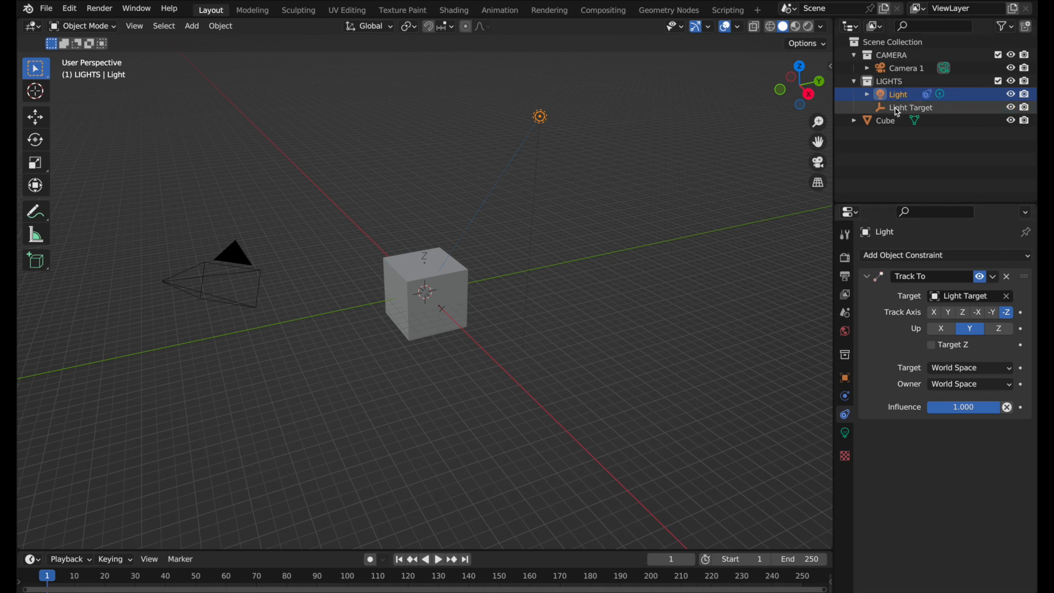
pyautogui.click(906, 68)
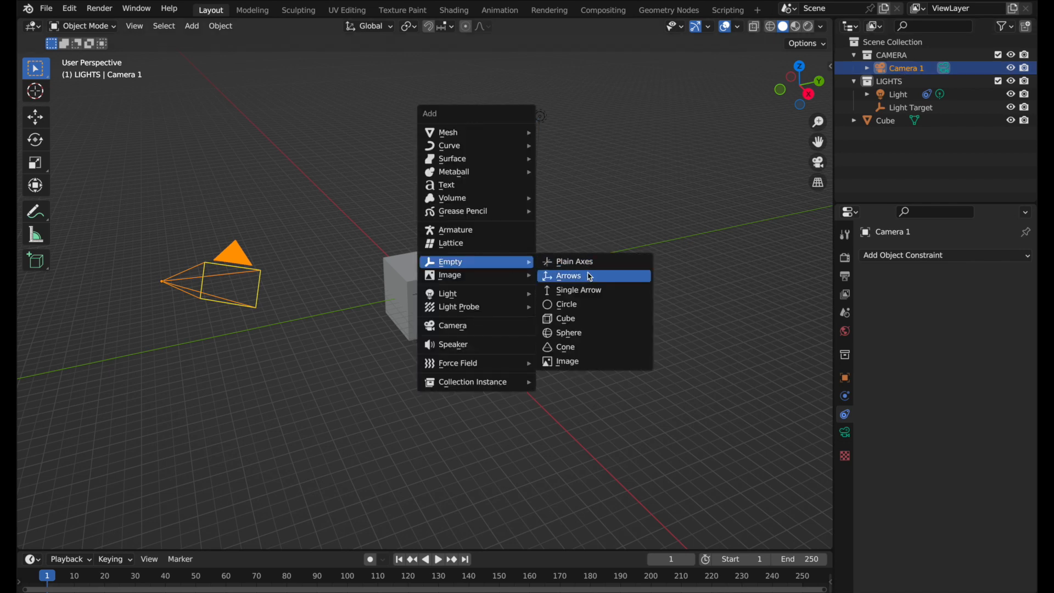
# Add an arrows empty and rename it 'Camera 1 Target'
pyautogui.click(568, 276)
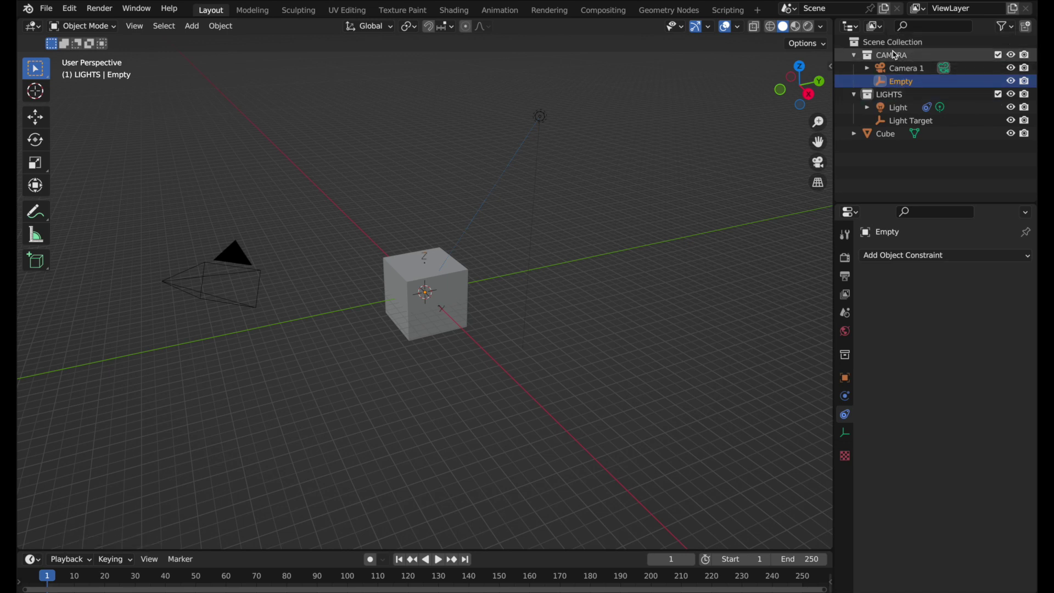
pyautogui.doubleClick(900, 80)
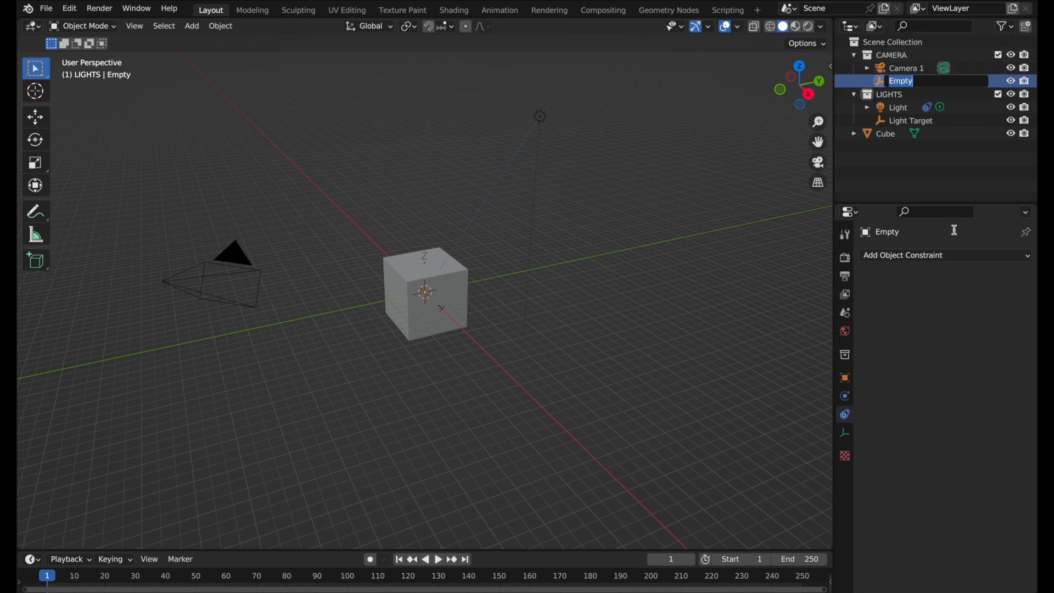
pyautogui.write('Camera')
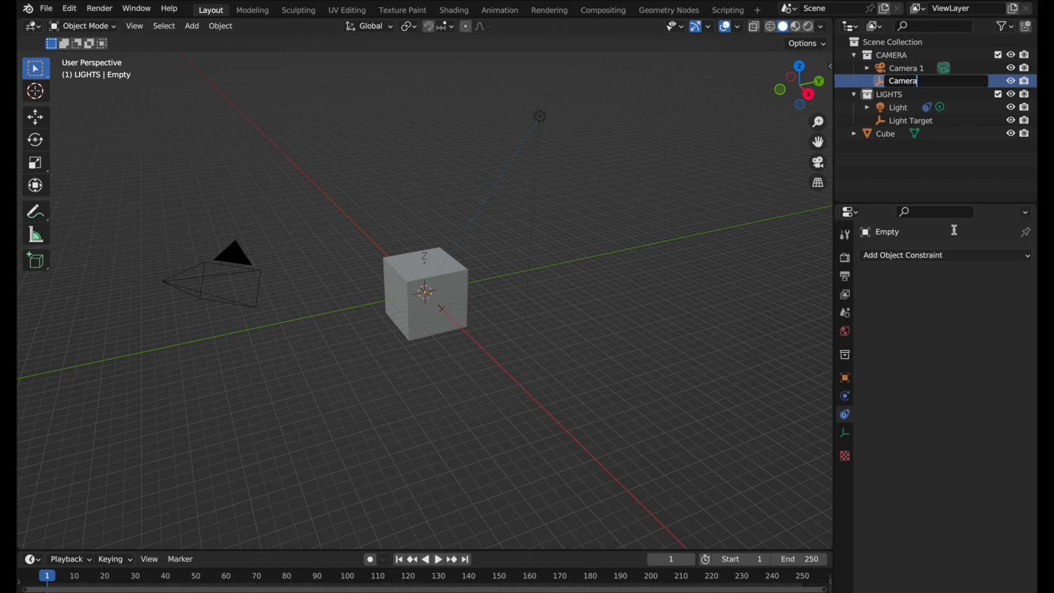
pyautogui.write('Camera 1 Target')
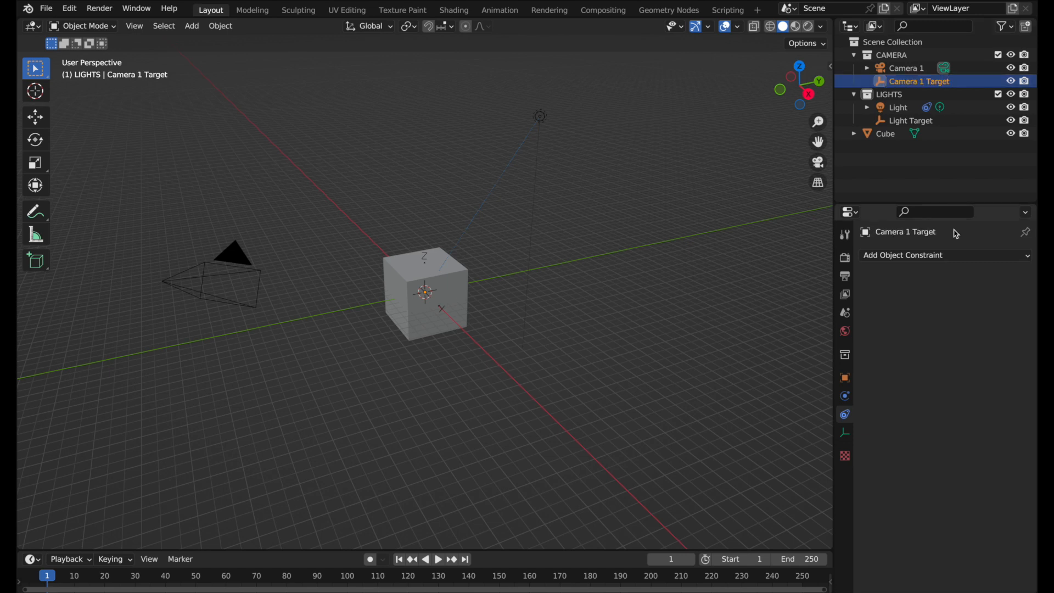
# Give Camera 1 a Track To constraint targeting Camera 1 Target
pyautogui.click(906, 68)
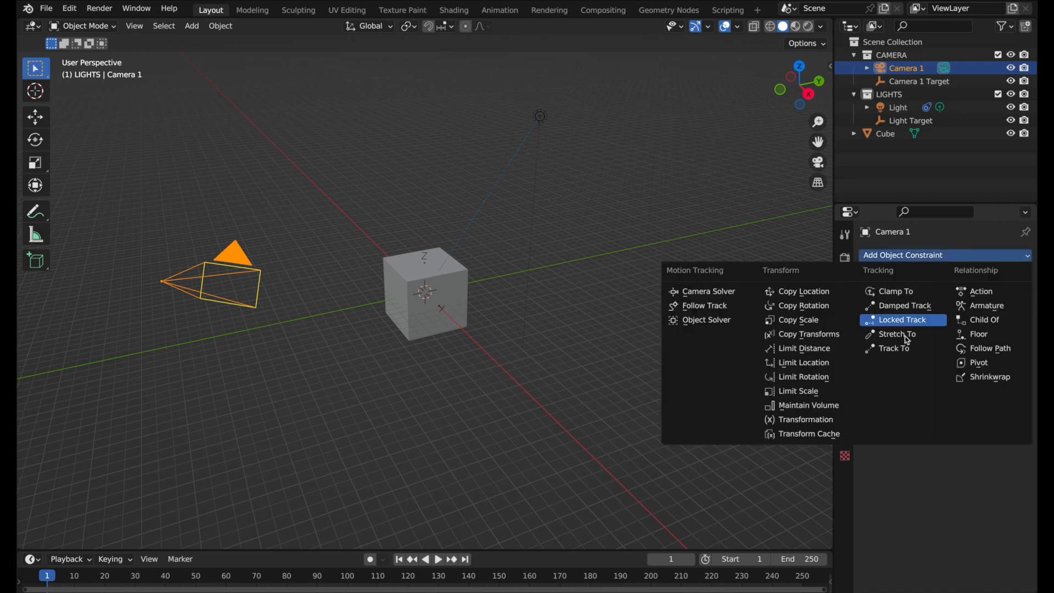
pyautogui.click(894, 348)
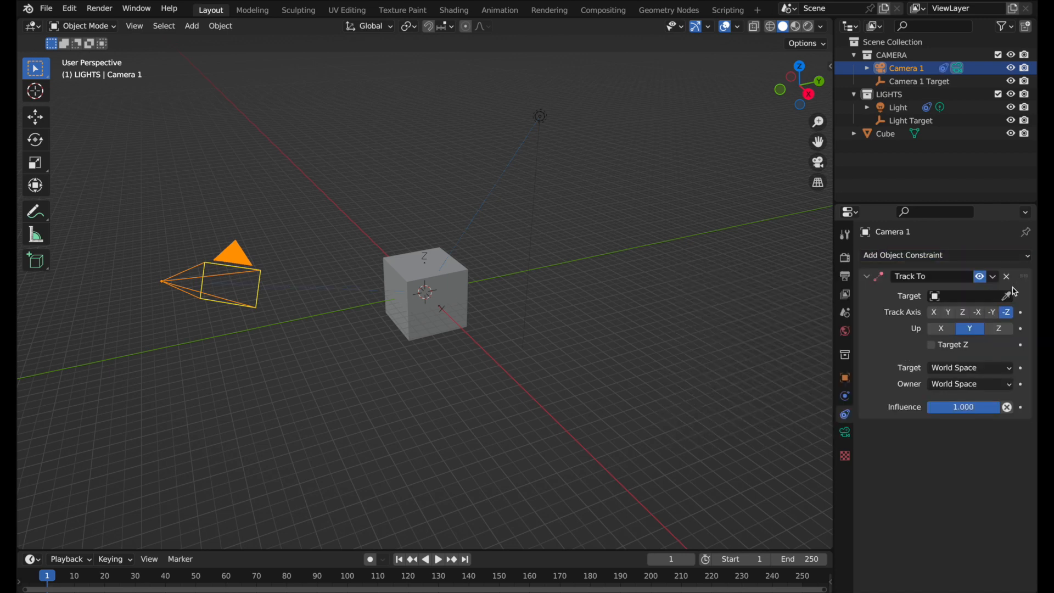
pyautogui.moveTo(914, 78)
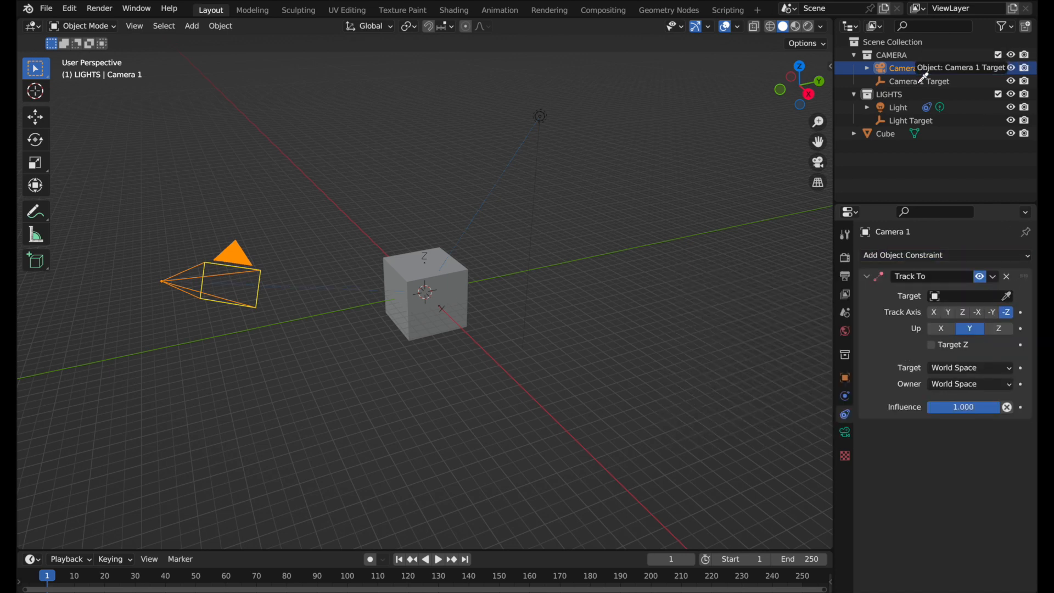
pyautogui.click(962, 295)
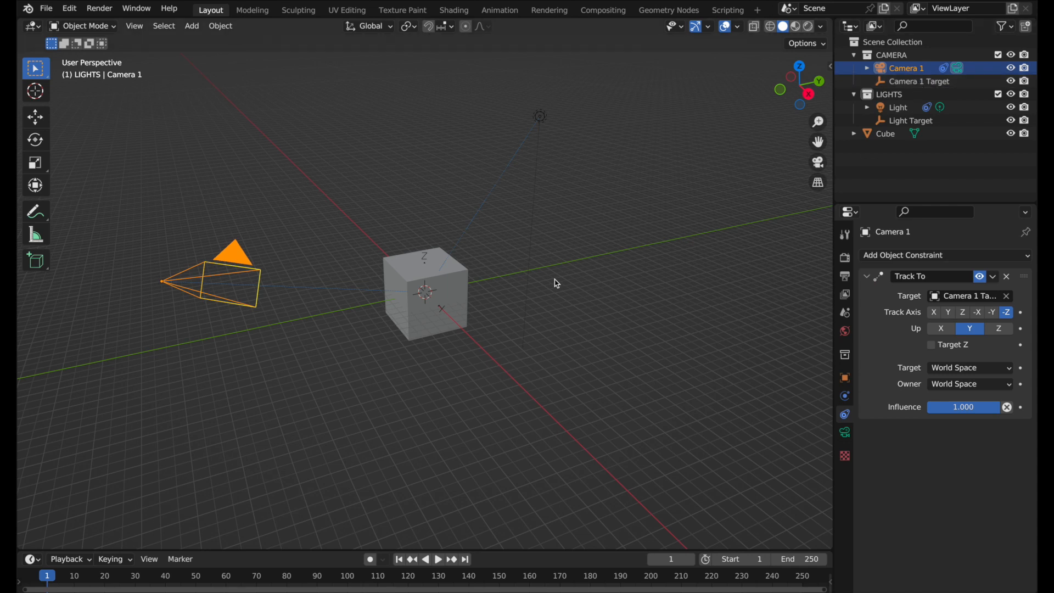
pyautogui.click(47, 9)
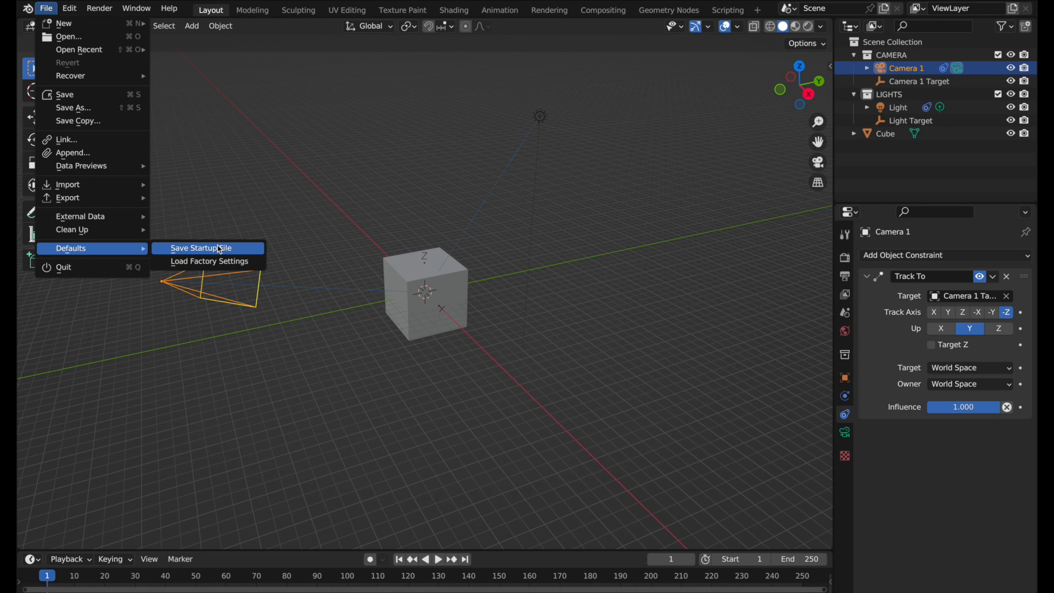
# Save the scene with its collections and tracking targets as startup file, then show Scene properties
pyautogui.click(207, 248)
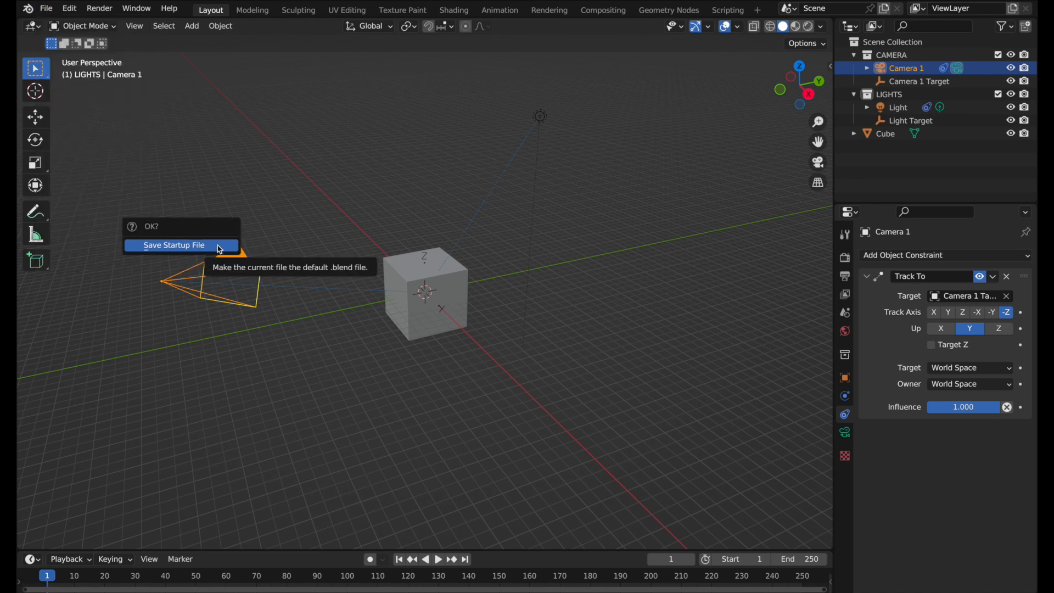
pyautogui.click(174, 245)
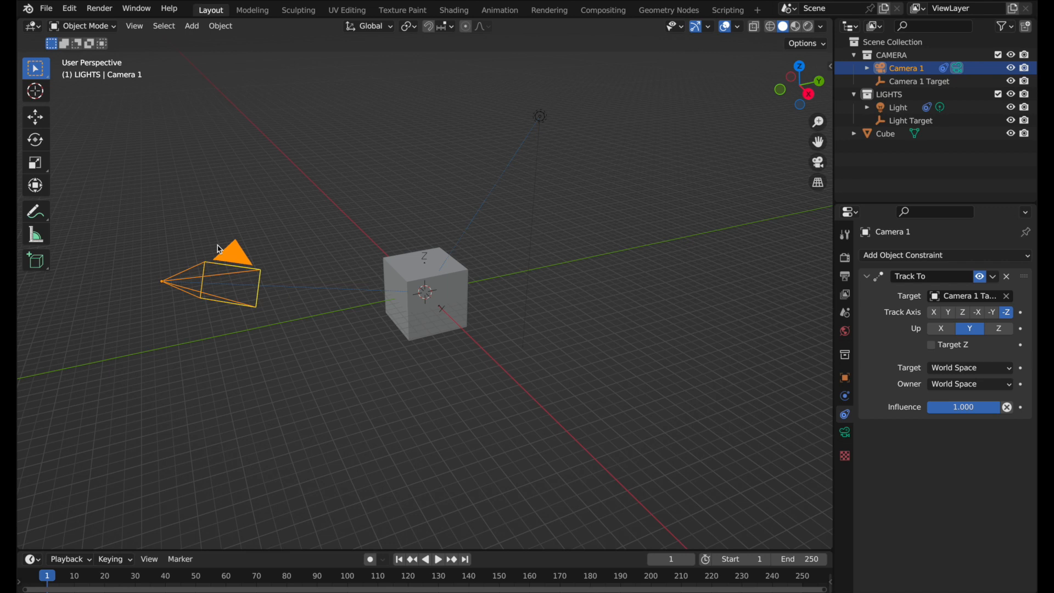
pyautogui.moveTo(844, 330)
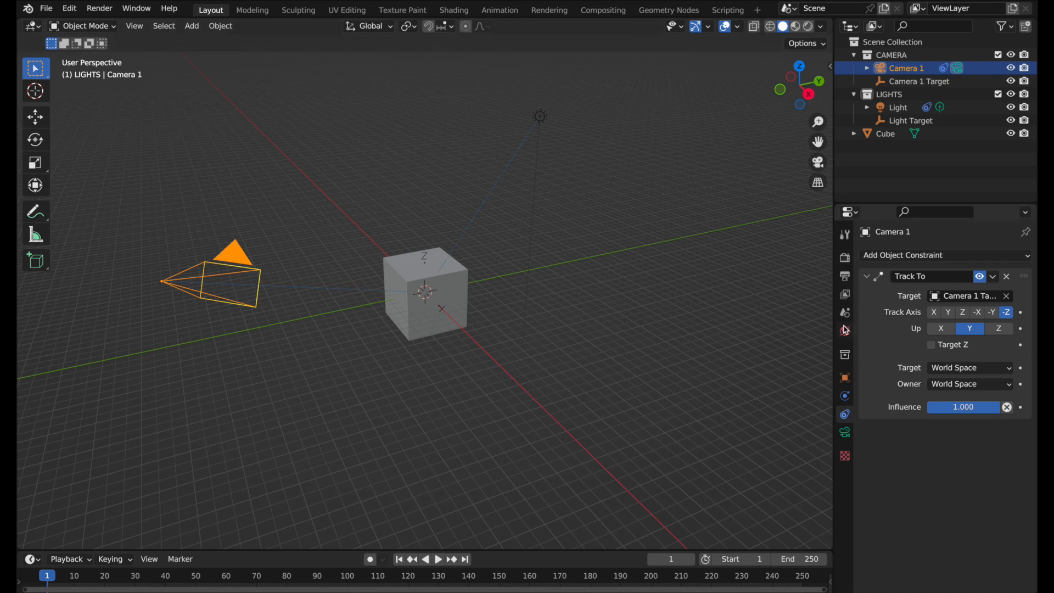
pyautogui.click(844, 312)
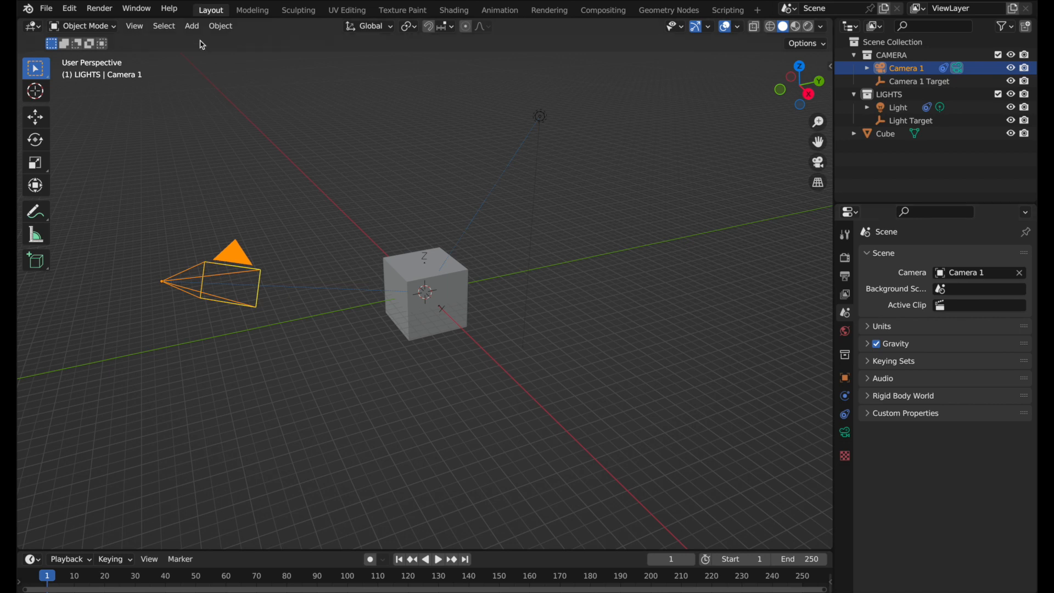
# Start a new General file without saving and check its Compositing workspace for the denoise nodes
pyautogui.click(46, 8)
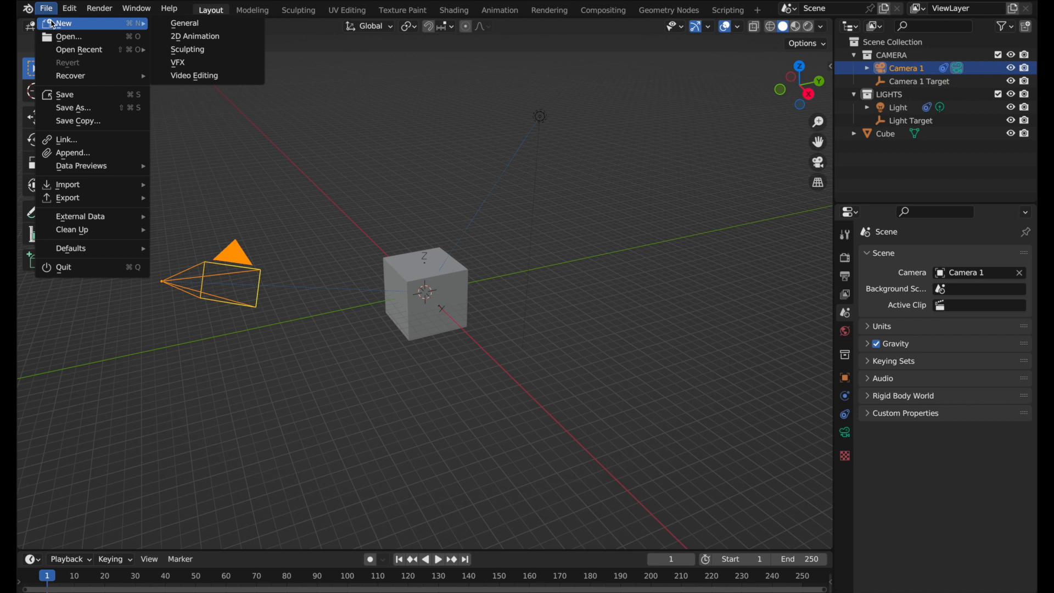
pyautogui.moveTo(183, 23)
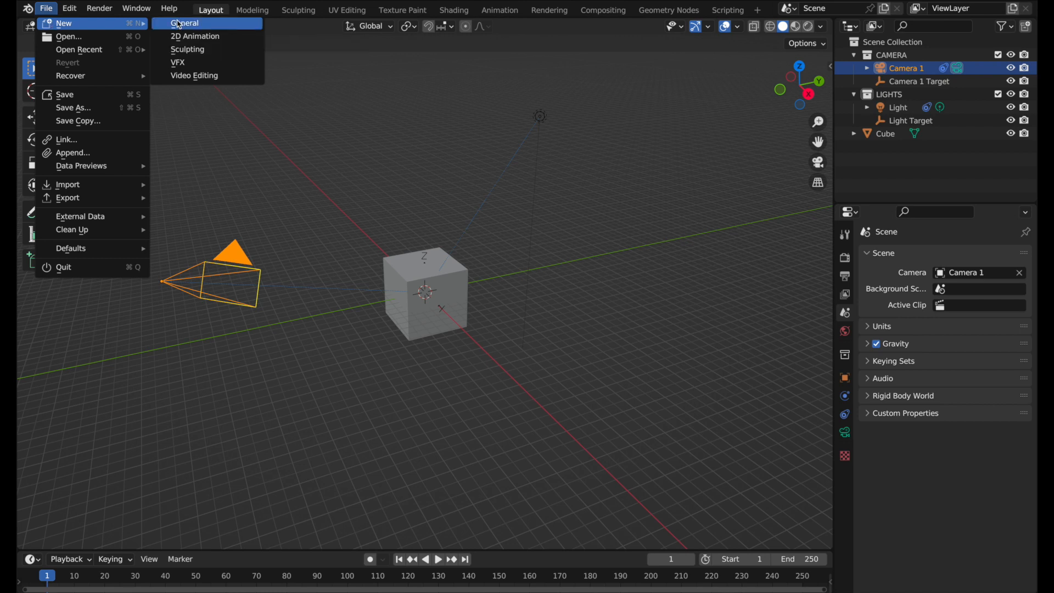
pyautogui.click(182, 23)
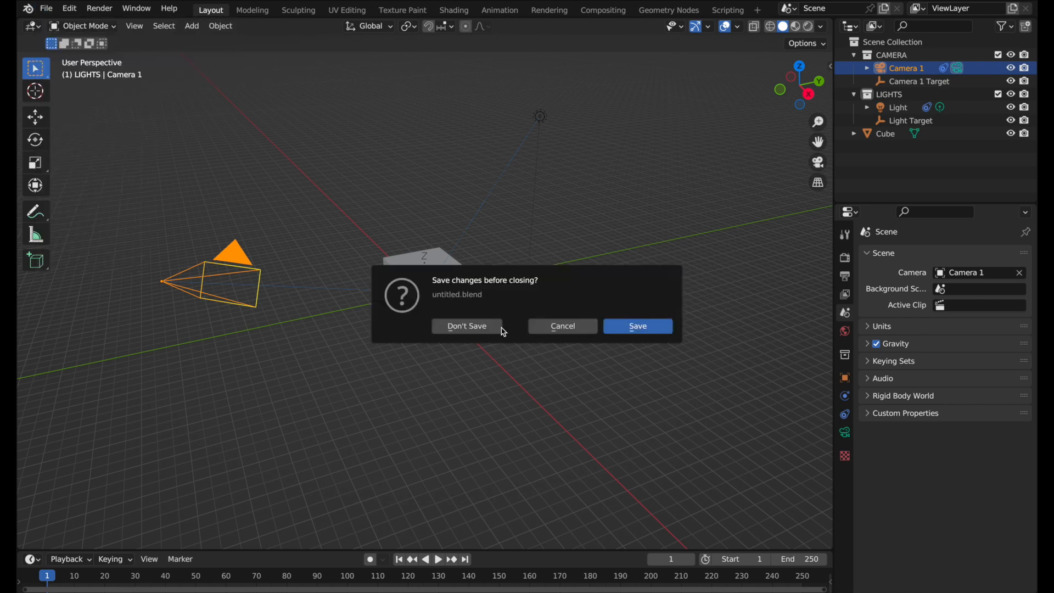
pyautogui.click(466, 326)
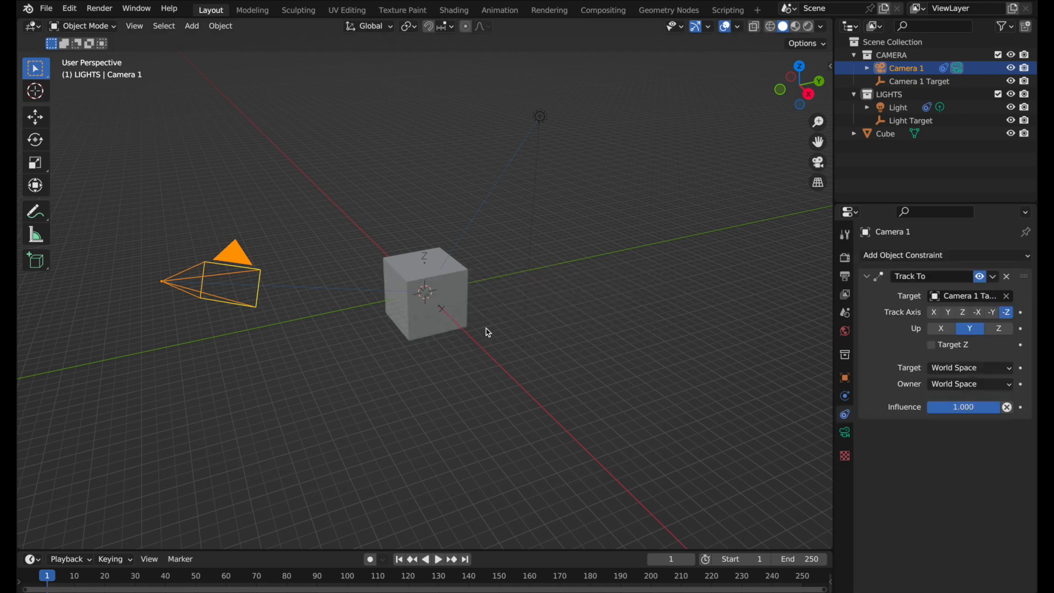
pyautogui.click(602, 10)
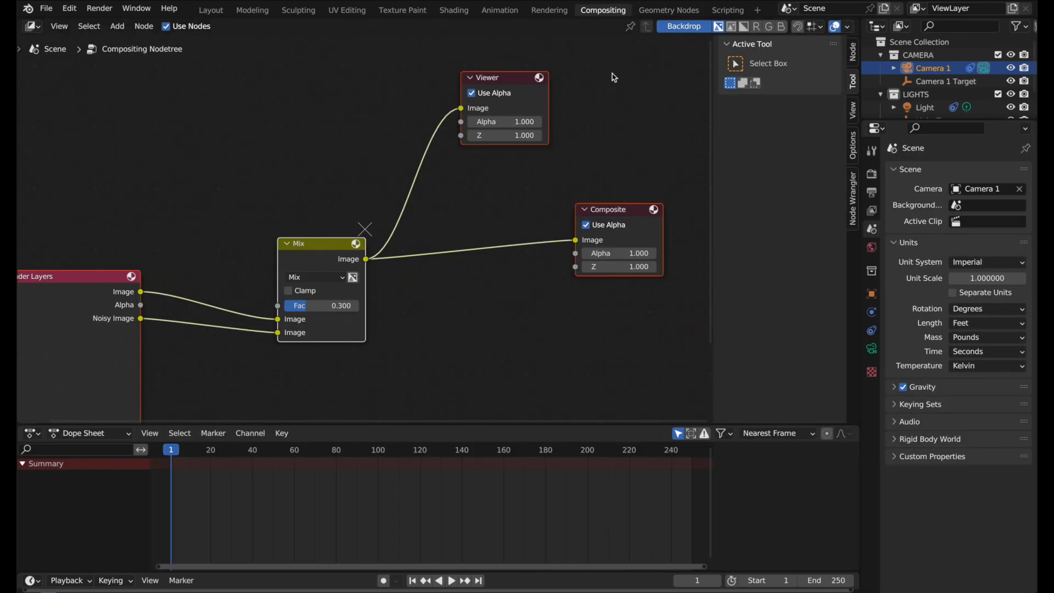
pyautogui.moveTo(631, 267)
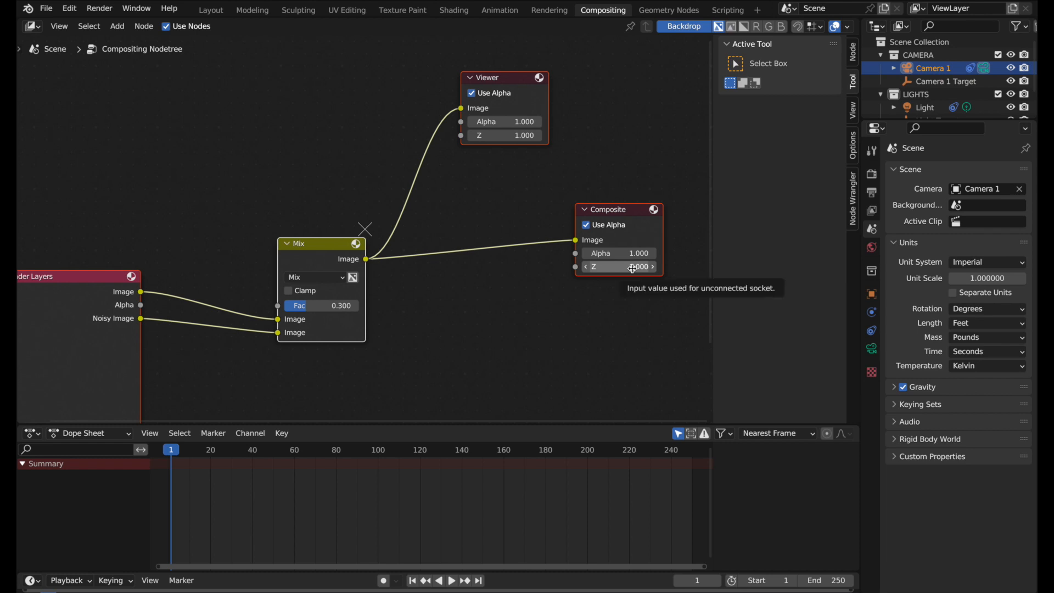